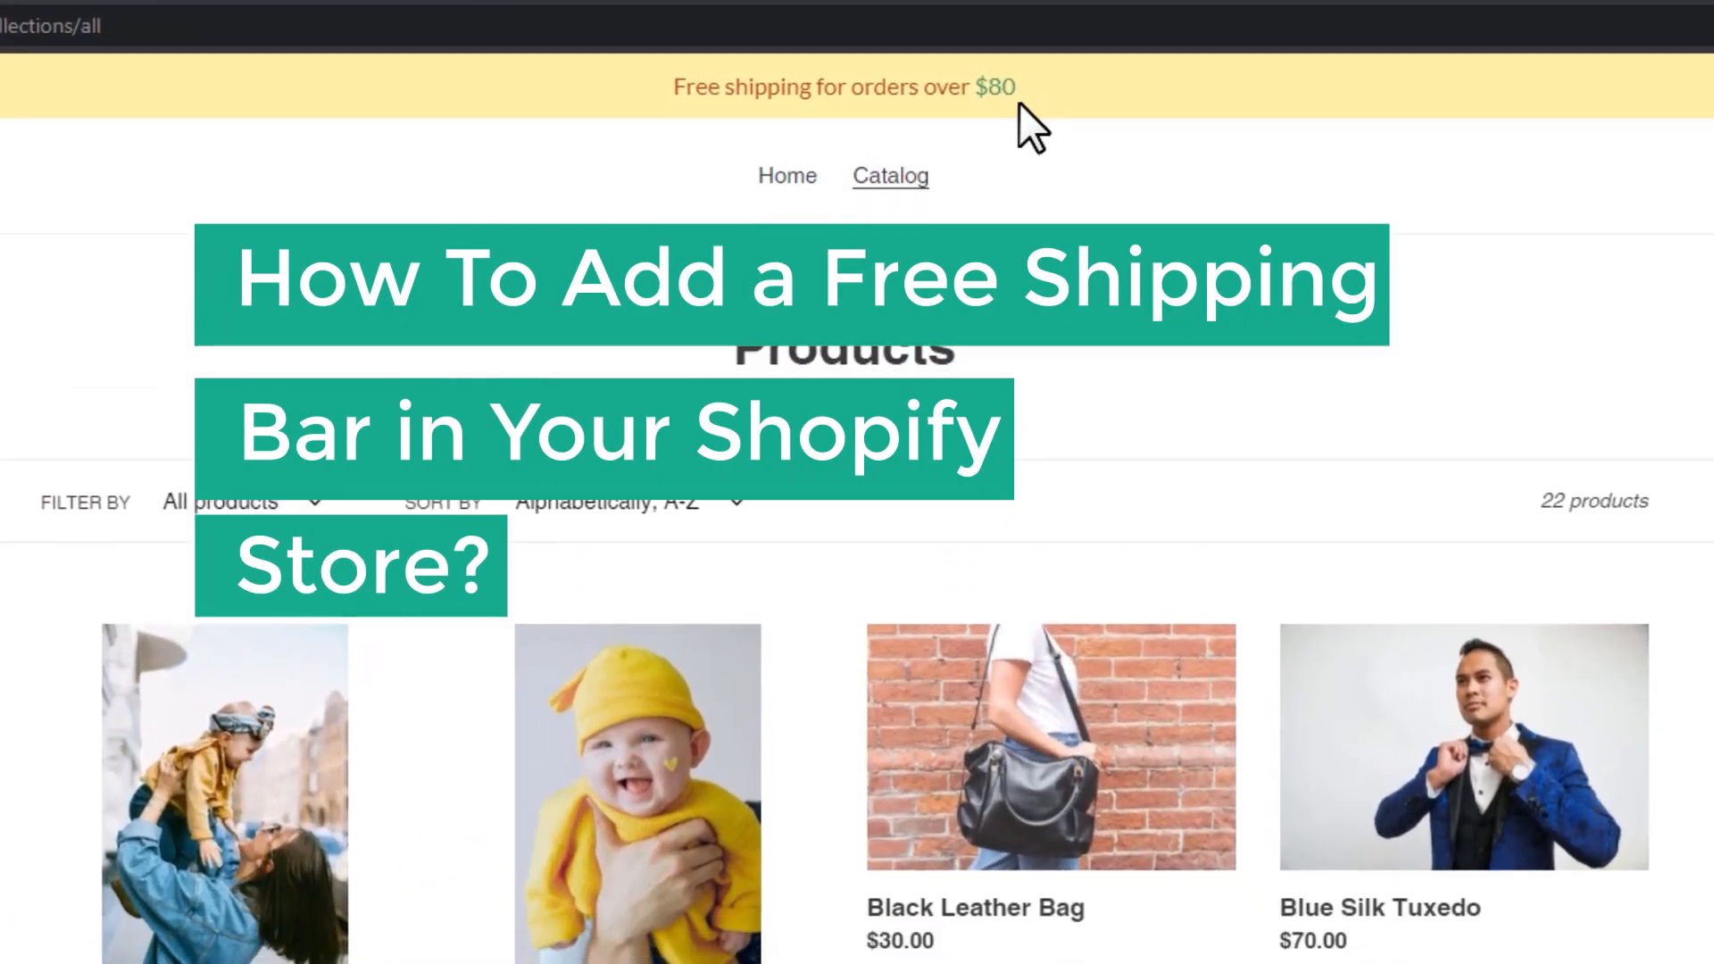
# - Add the Black Leather Bag to the cart from its product page
pyautogui.scroll(-3)
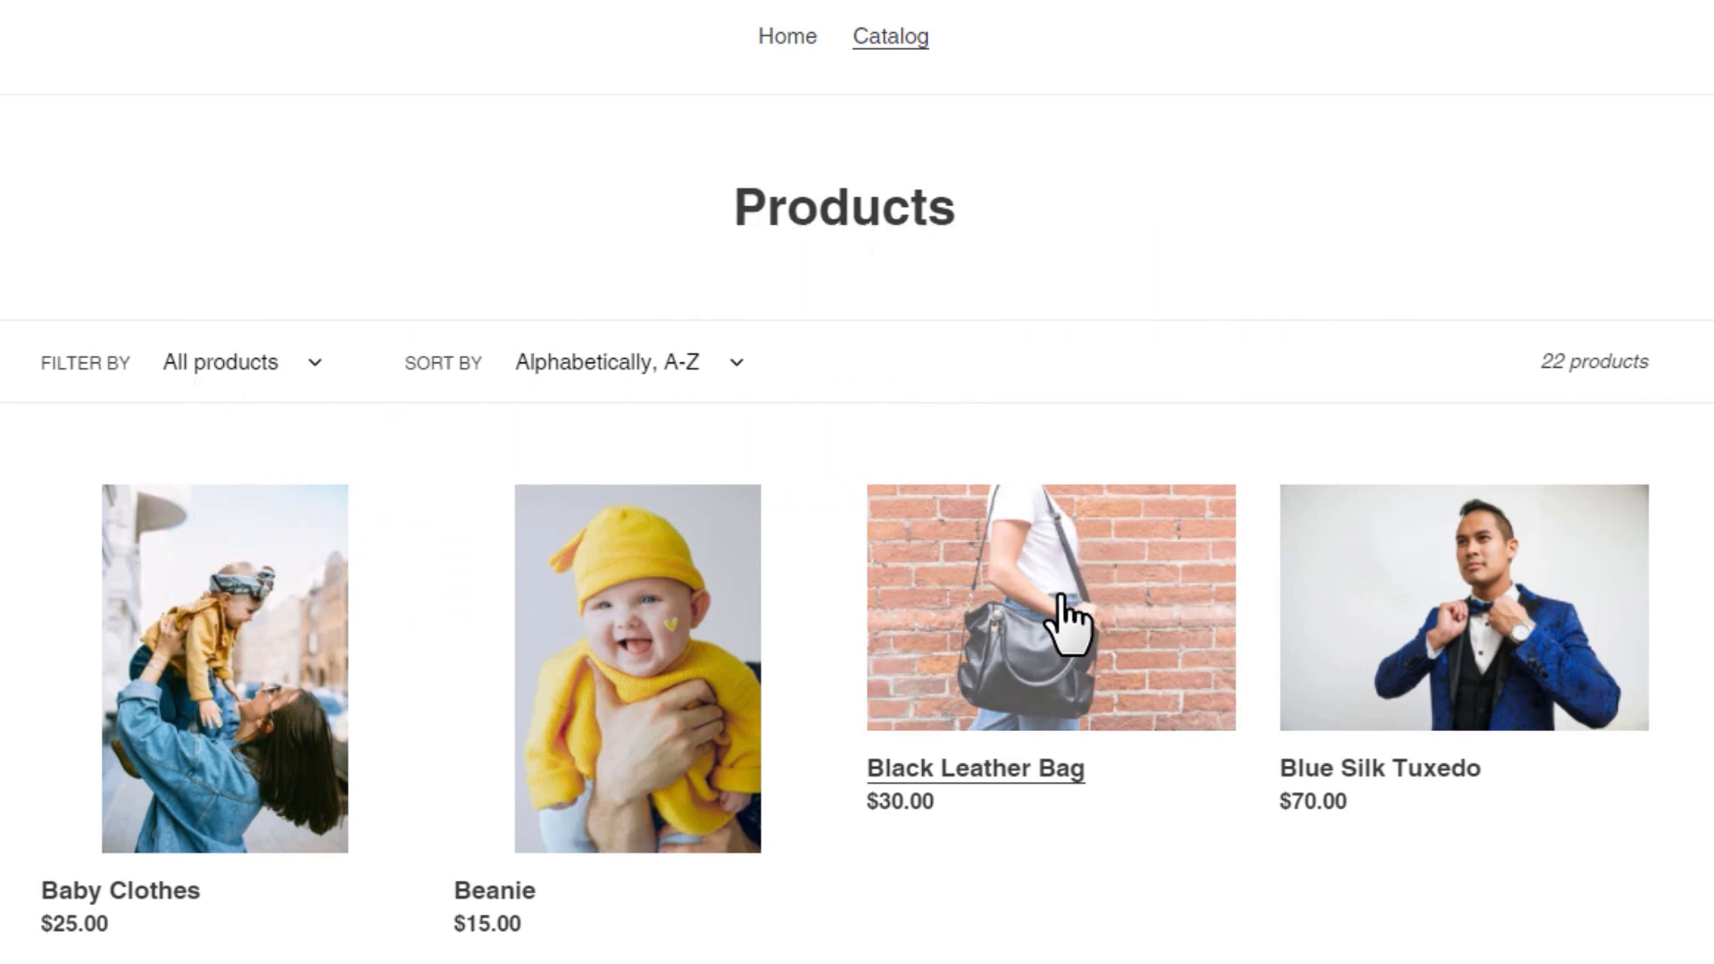
pyautogui.click(1048, 607)
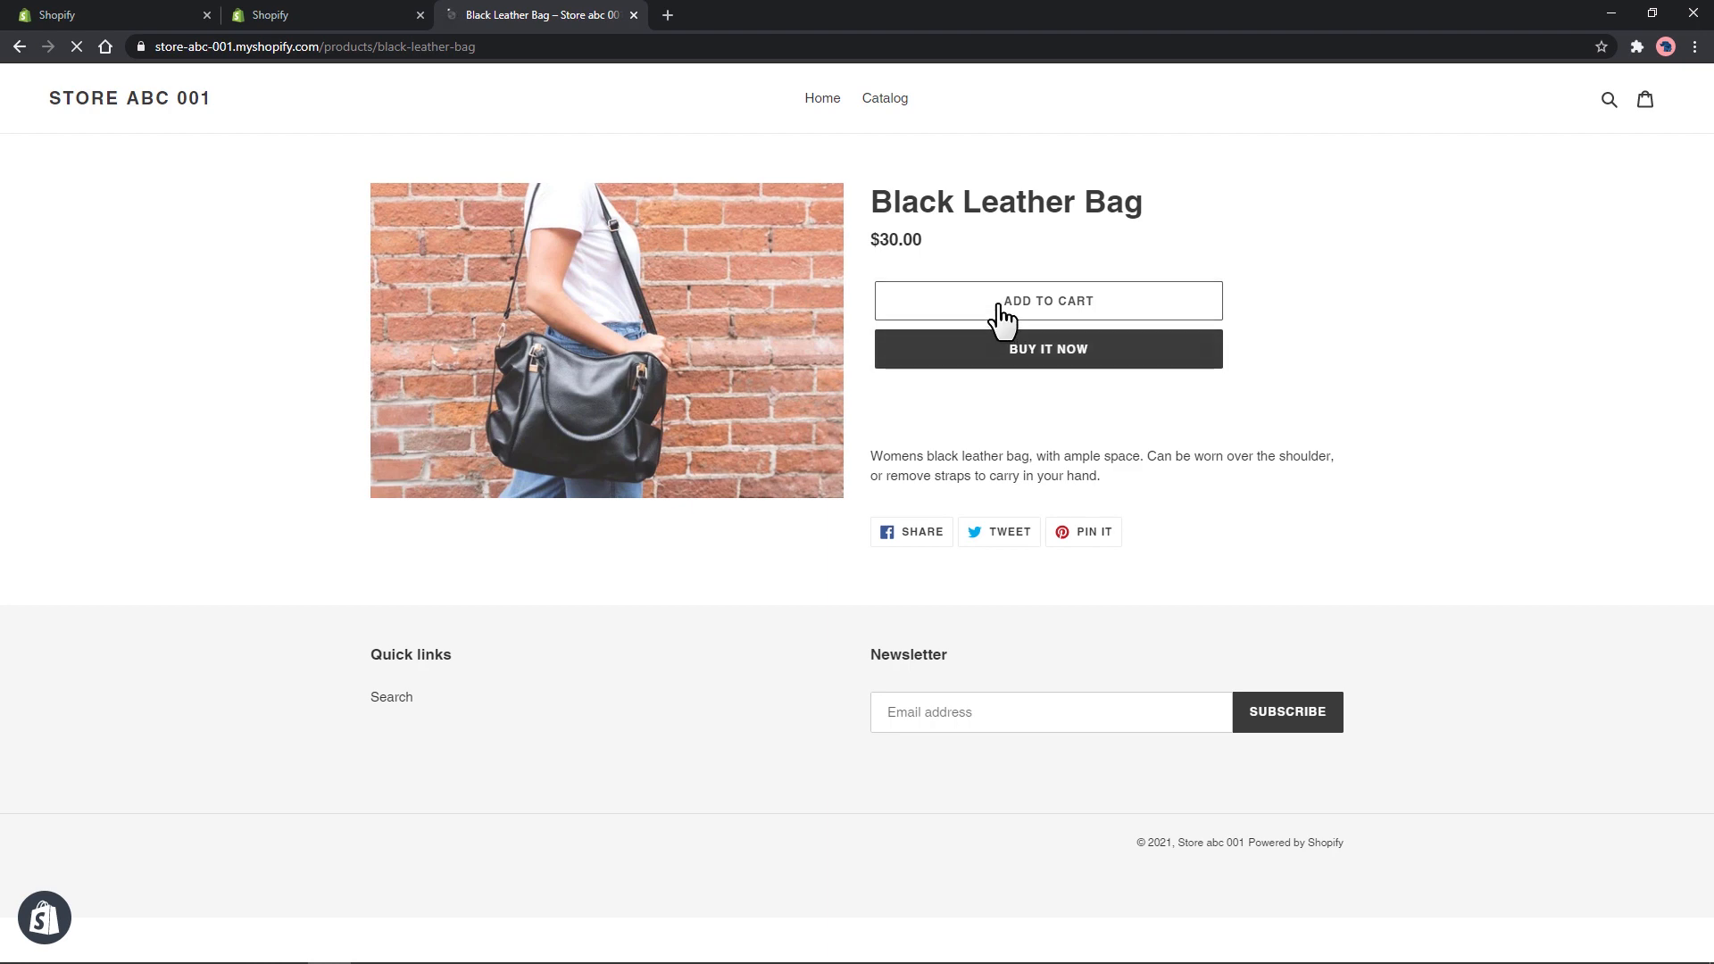
pyautogui.click(1046, 300)
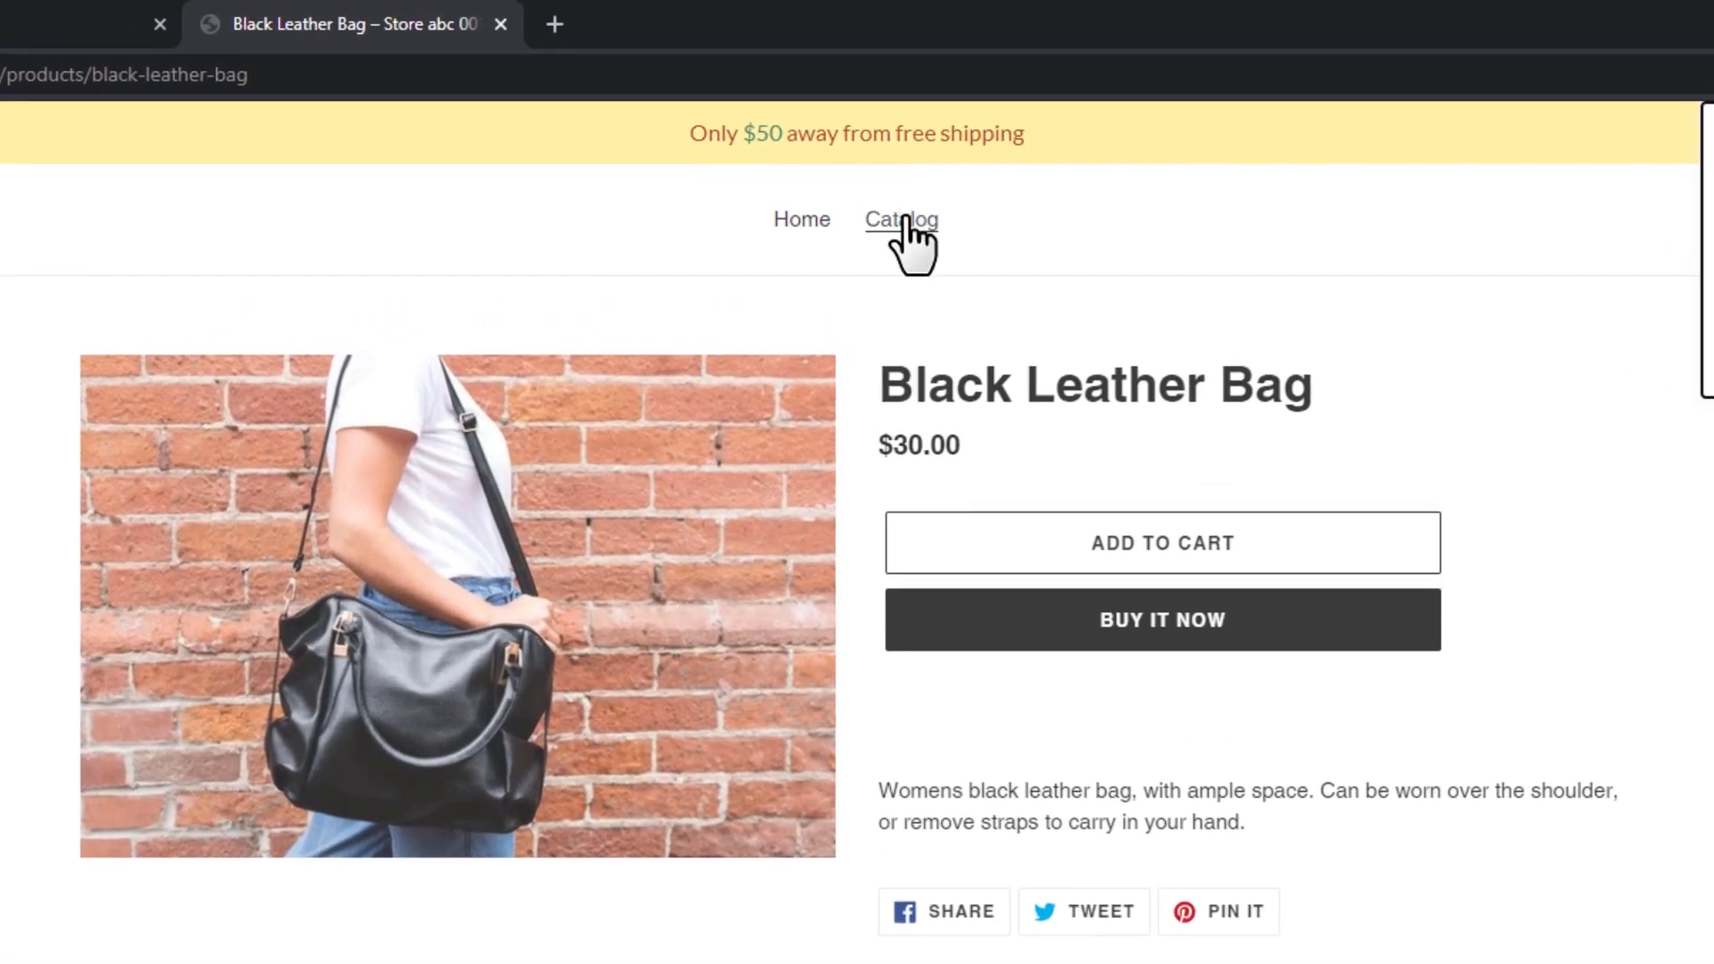
# - Return to the catalog and add the Blue Silk Tuxedo to the cart
pyautogui.click(898, 218)
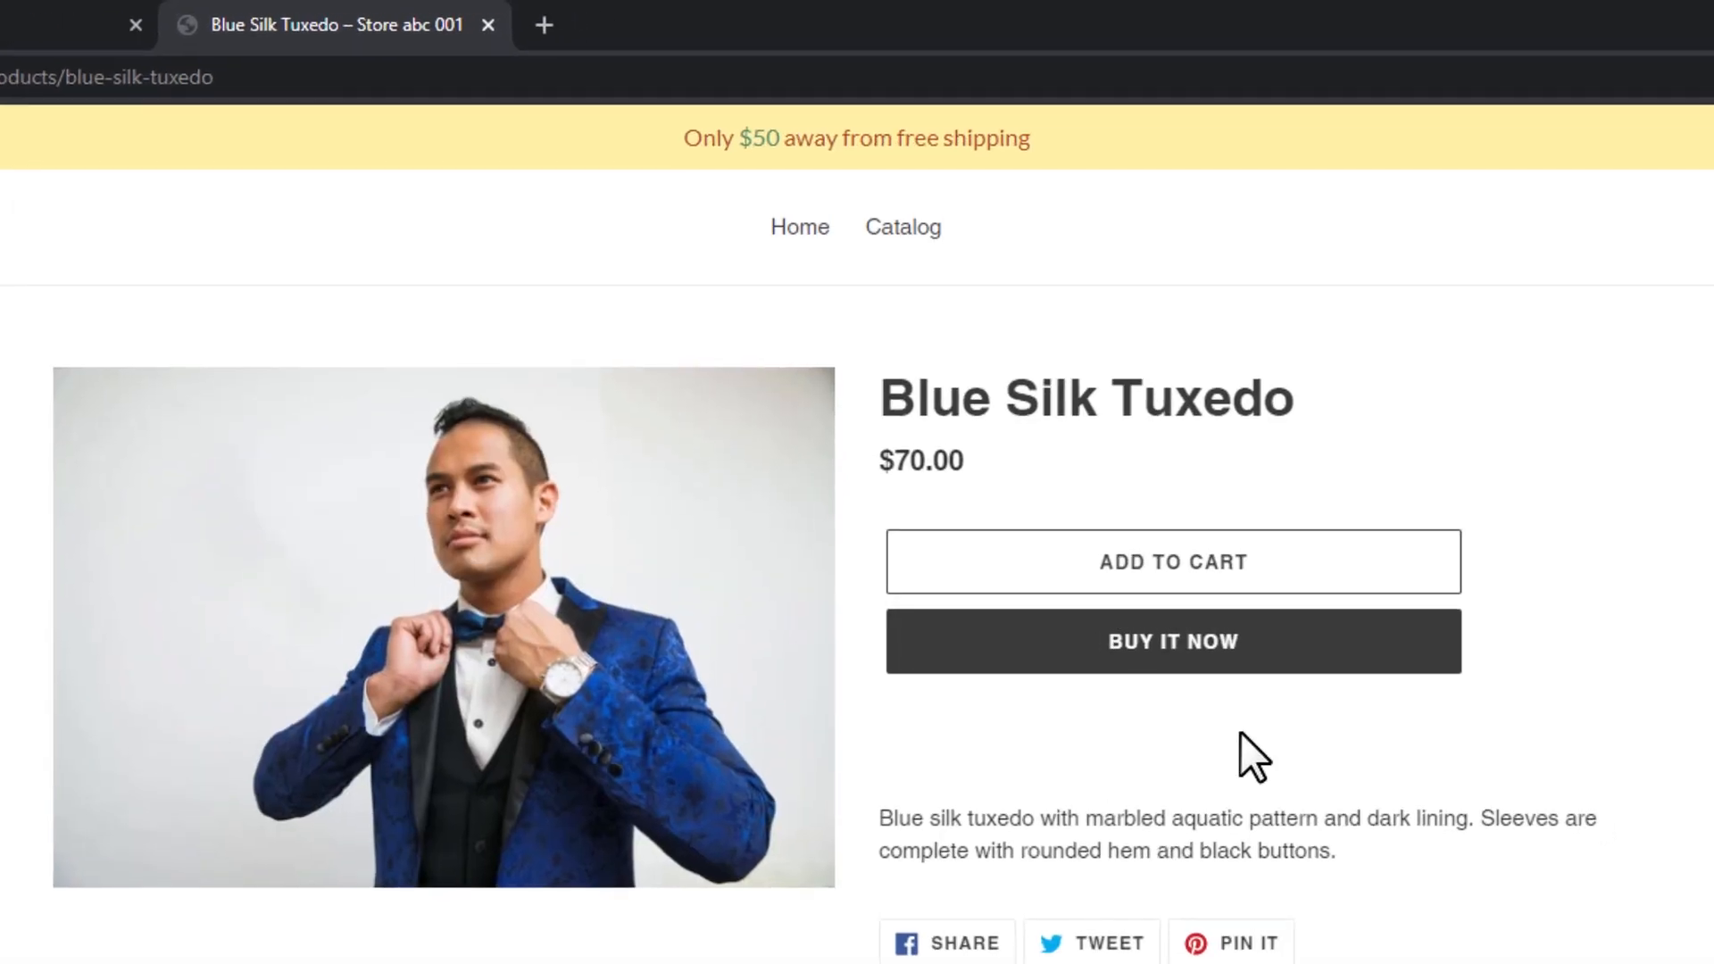
pyautogui.click(1173, 563)
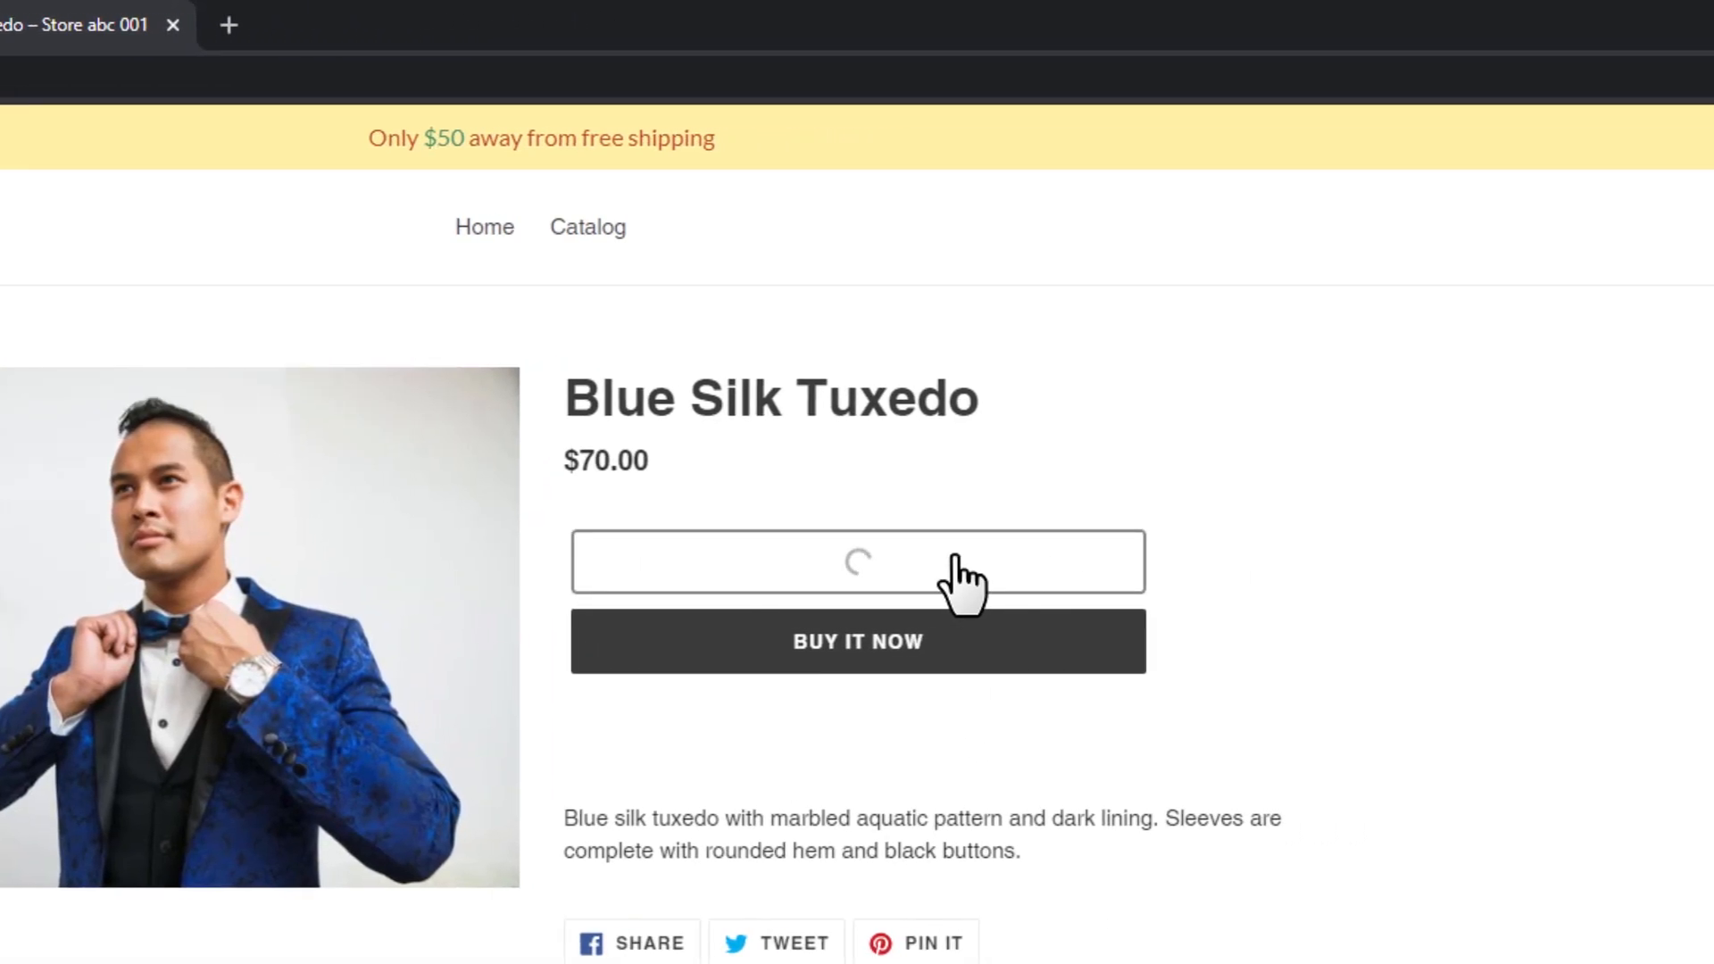
pyautogui.click(857, 563)
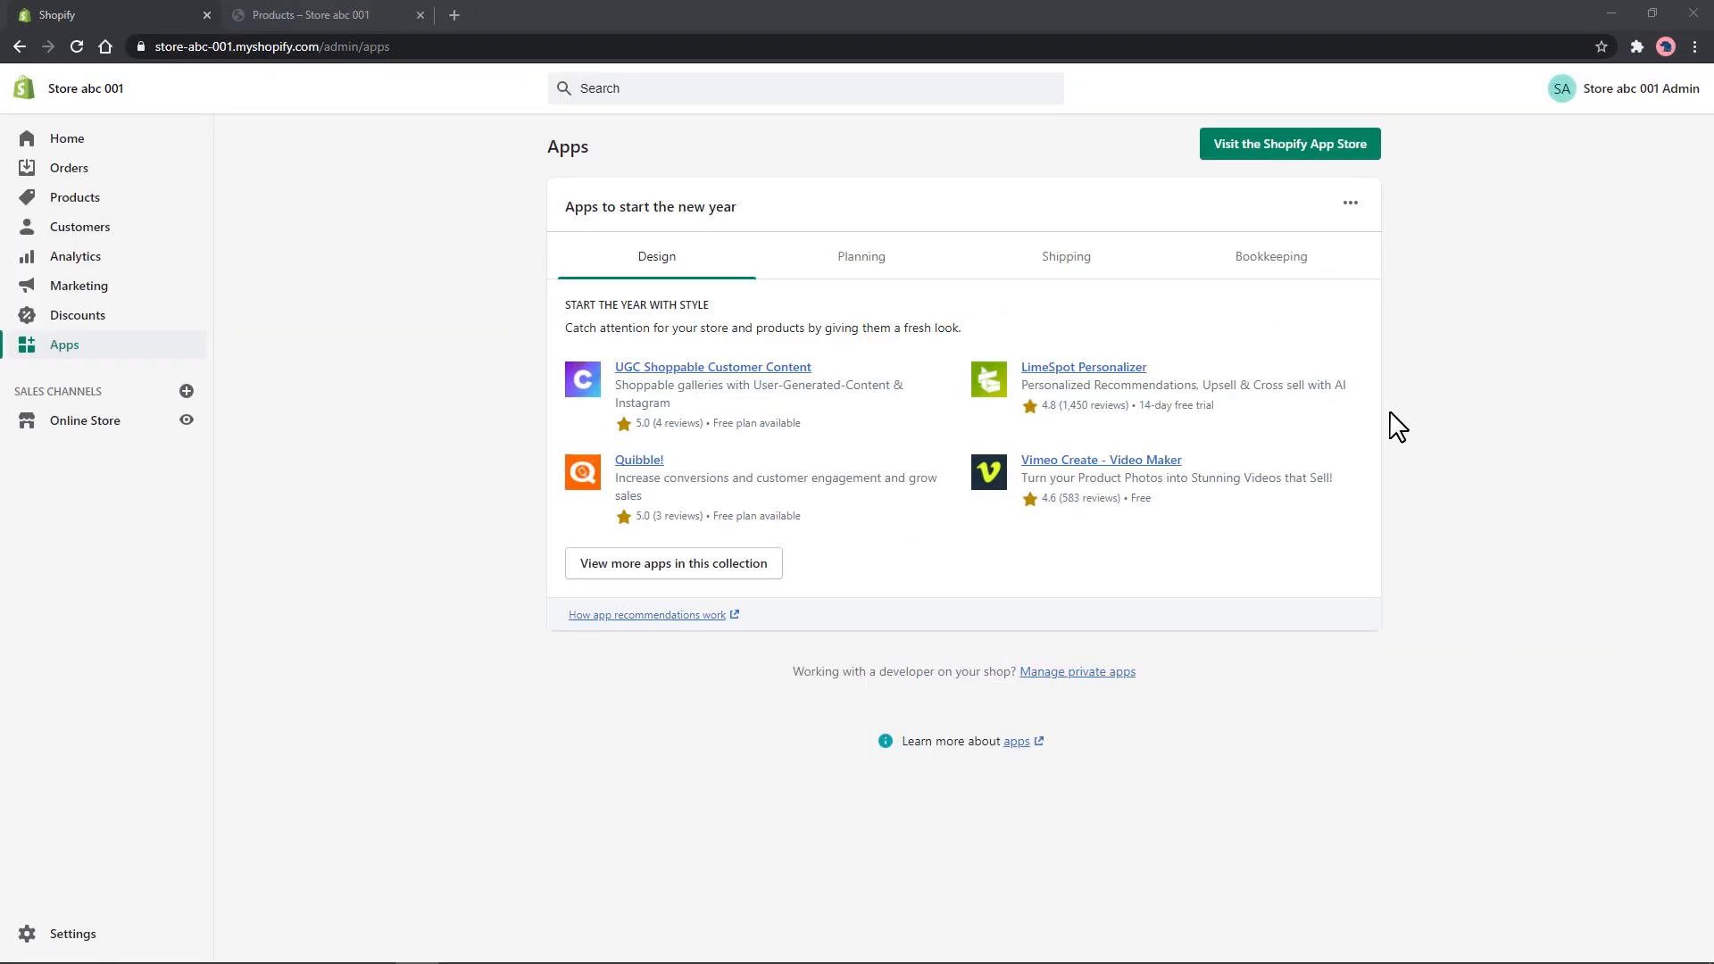
# - Search the Shopify App Store for 'free shipping bar'
pyautogui.click(1288, 143)
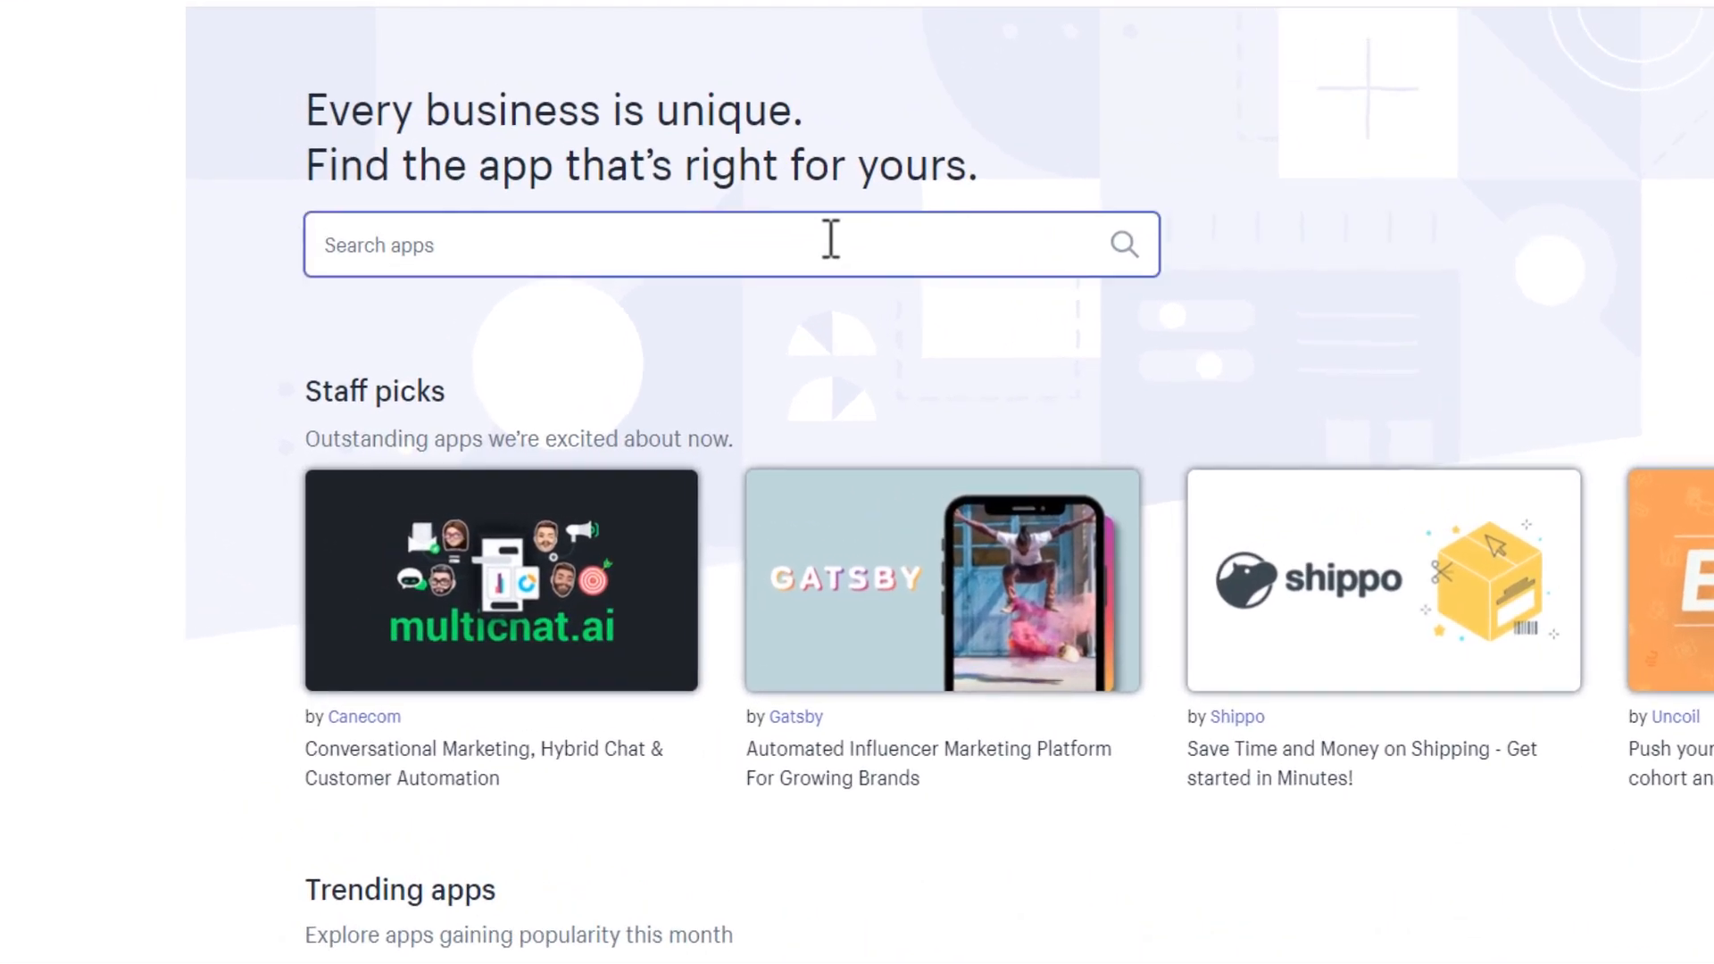
pyautogui.write('free shipping bar')
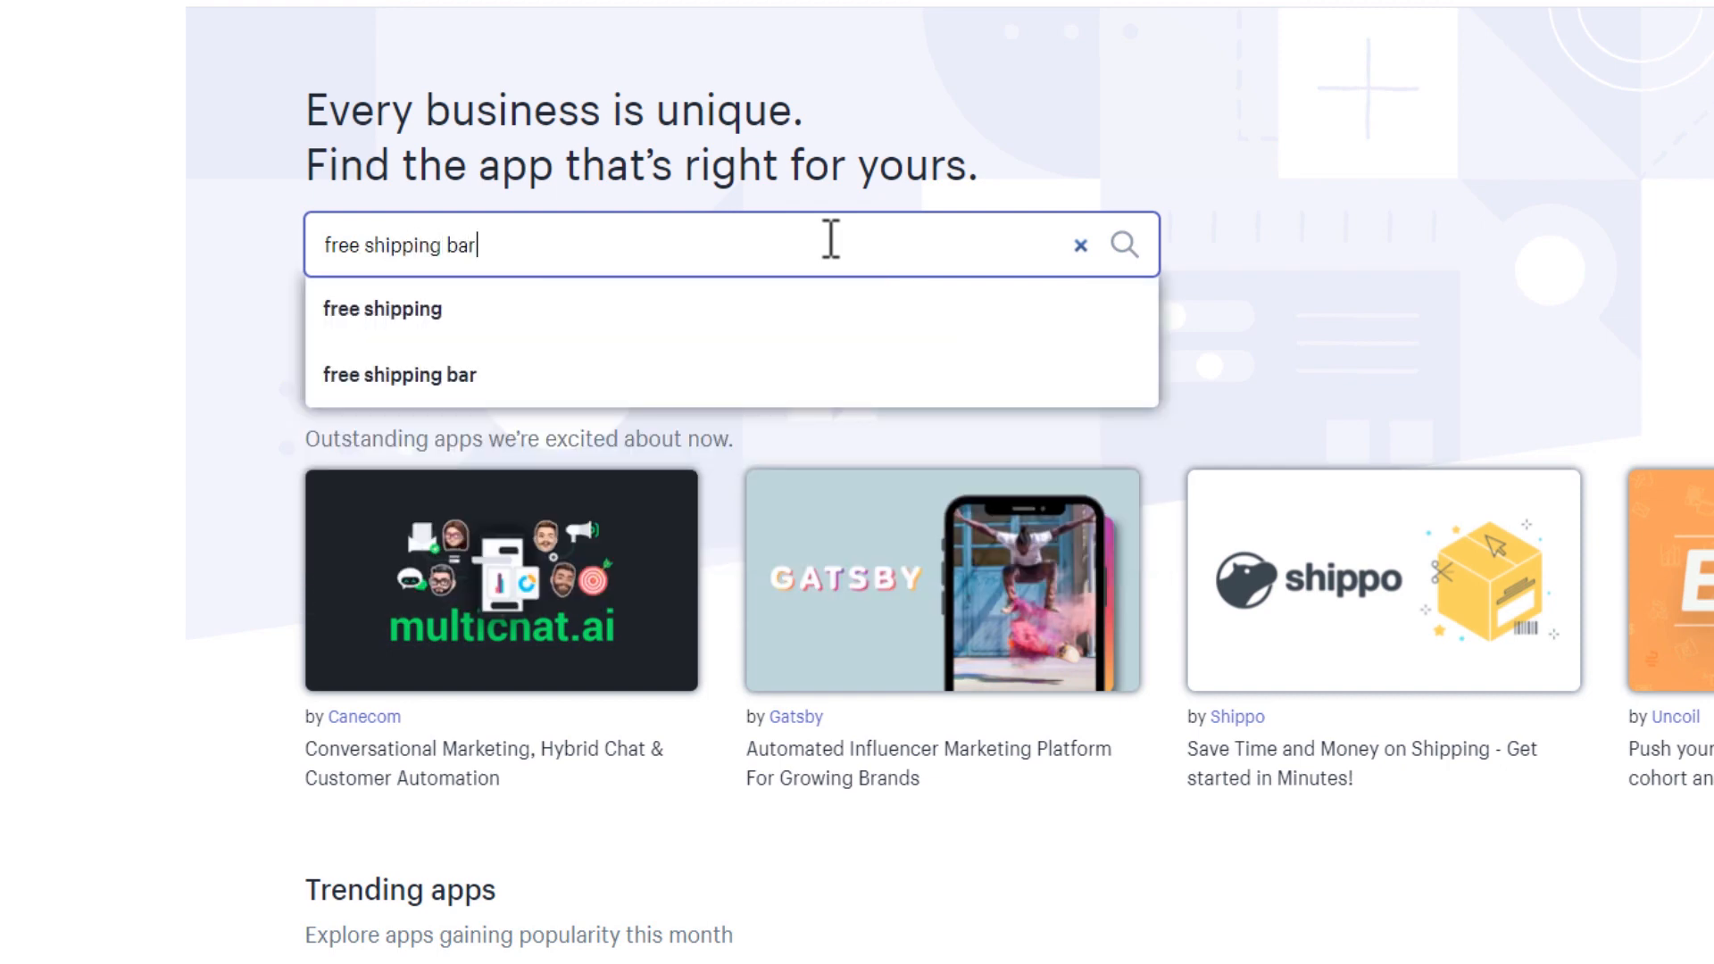
pyautogui.click(1126, 243)
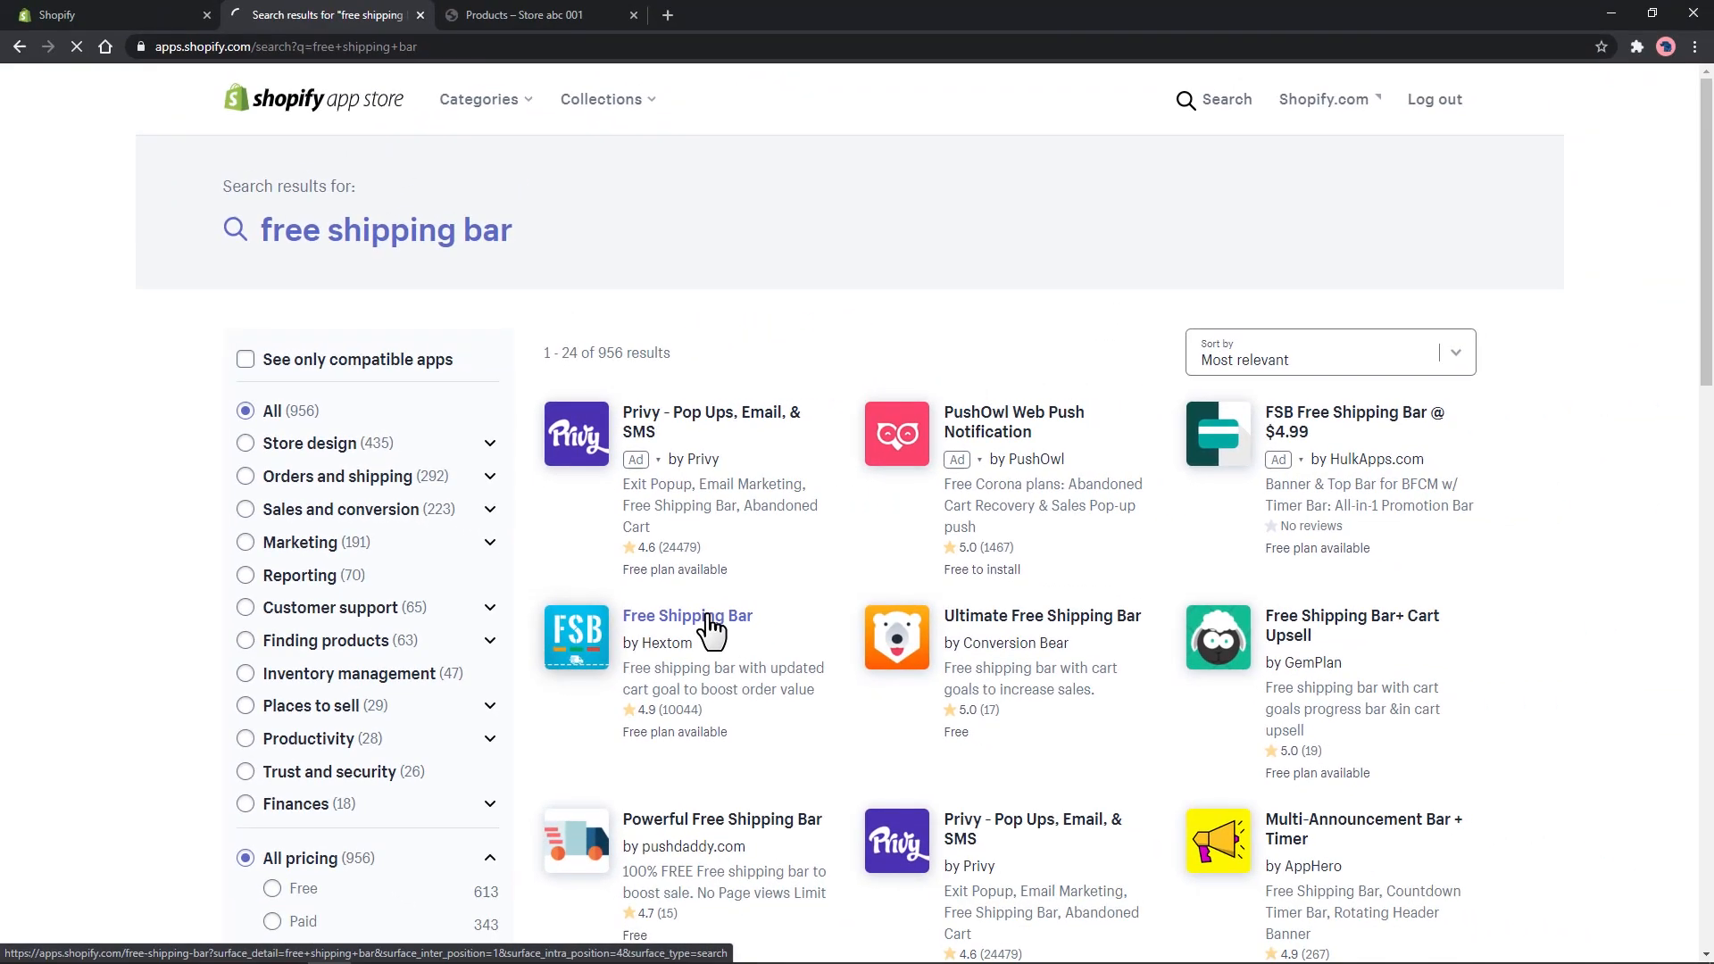
# - Open the Free Shipping Bar by Hextom listing and start adding it
pyautogui.click(686, 616)
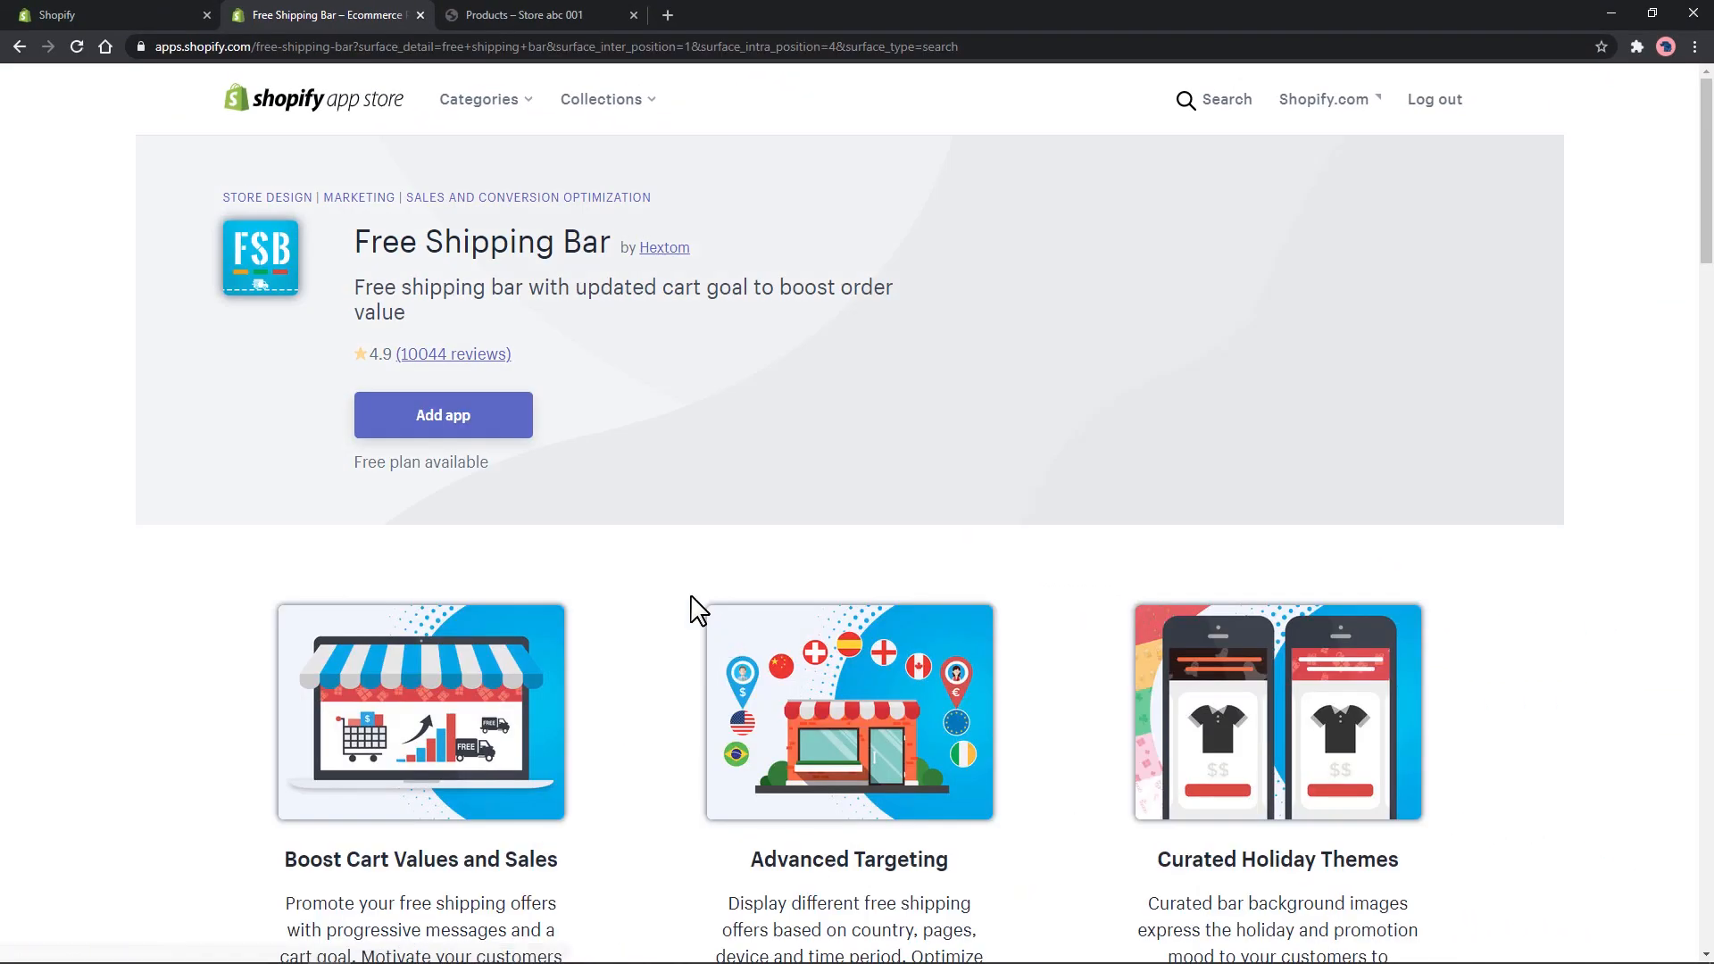
pyautogui.click(442, 416)
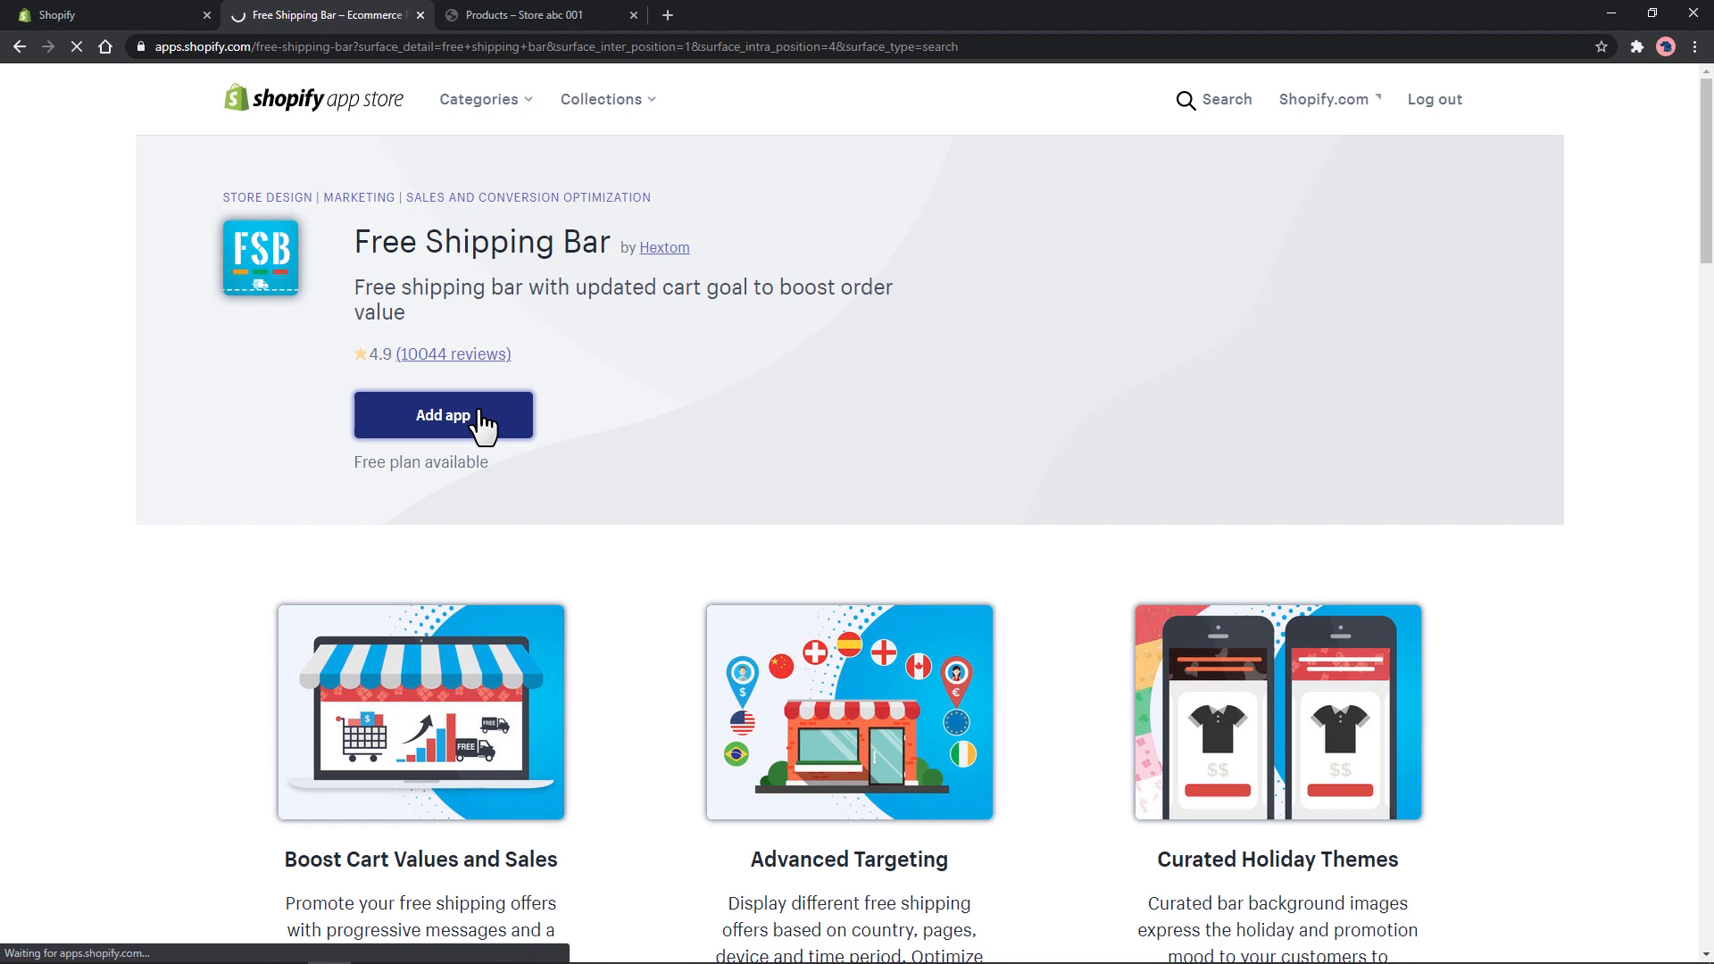
# - Install the Free Shipping Bar app so its dashboard with setup steps loads
pyautogui.click(442, 416)
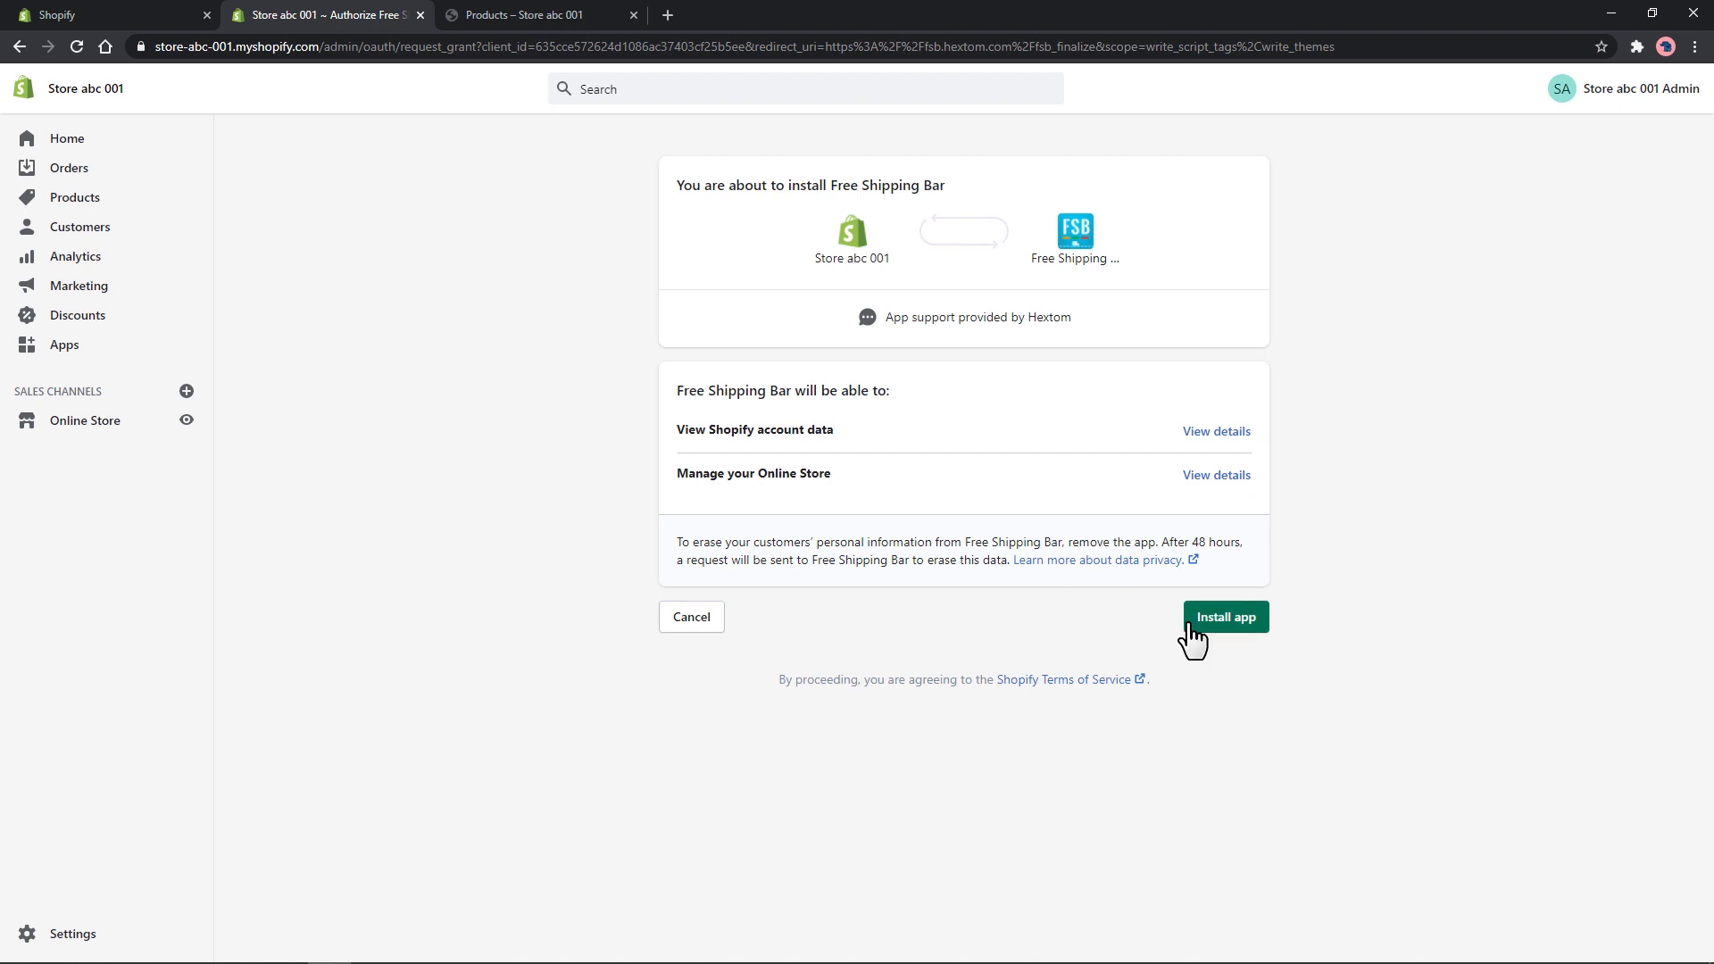
pyautogui.click(1224, 616)
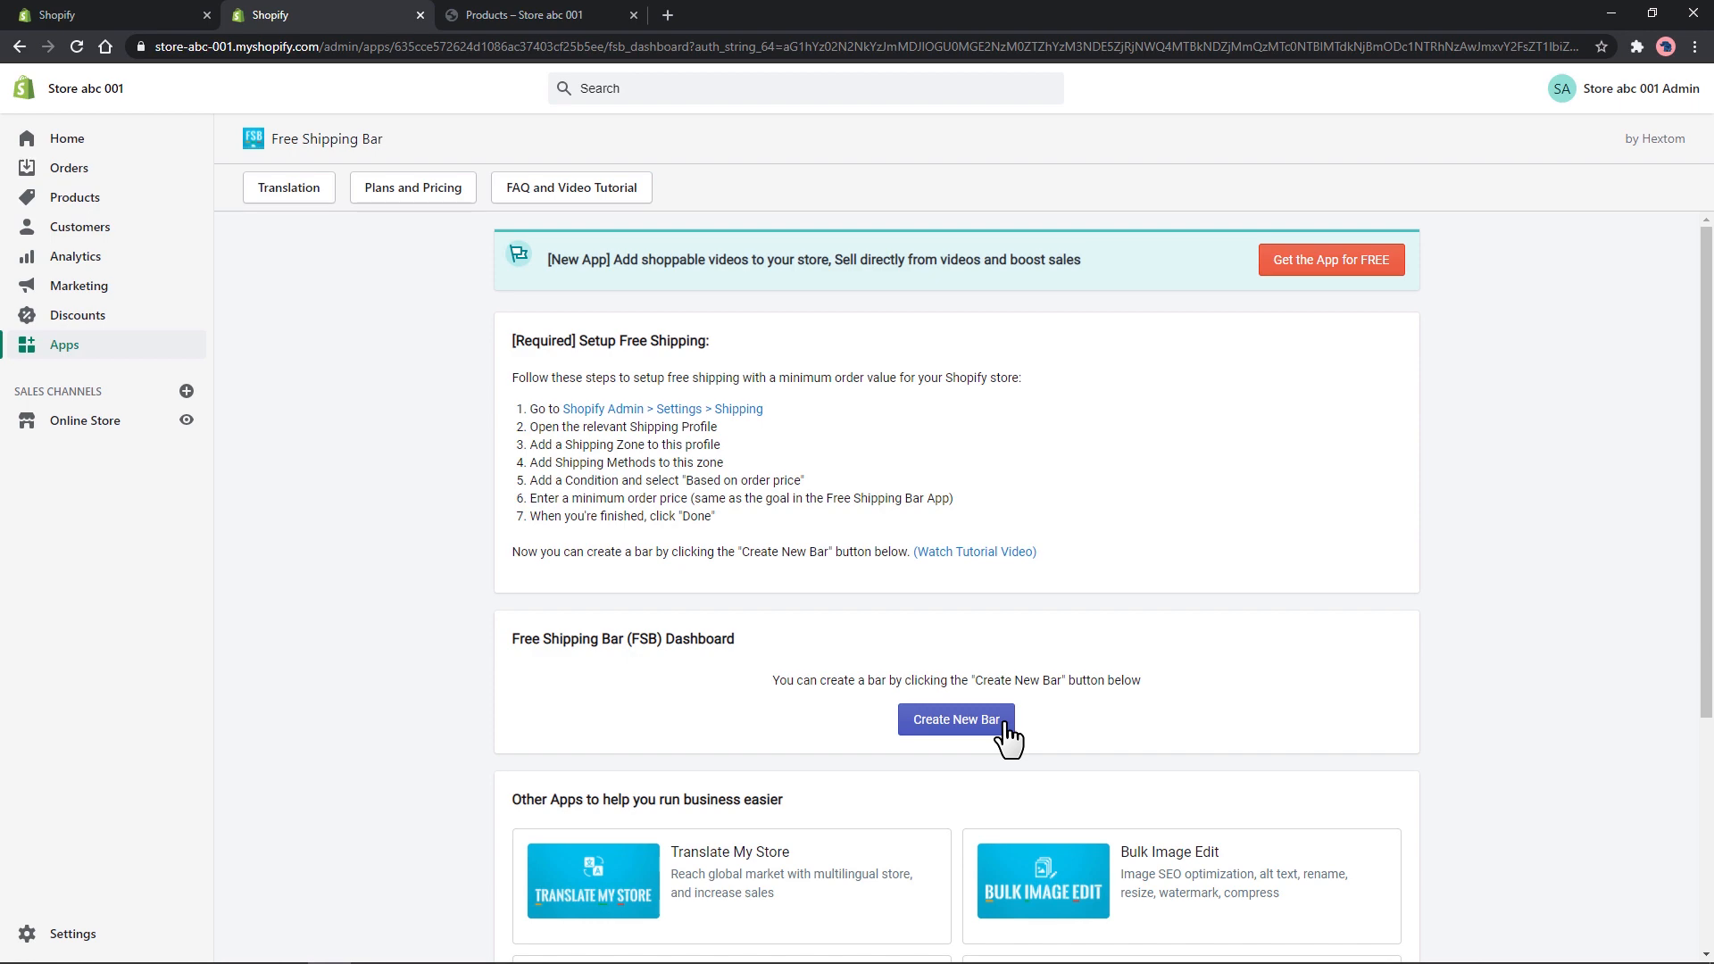
# - Create a new bar from the Harvest Gold basic template and reach its preview messages
pyautogui.click(953, 719)
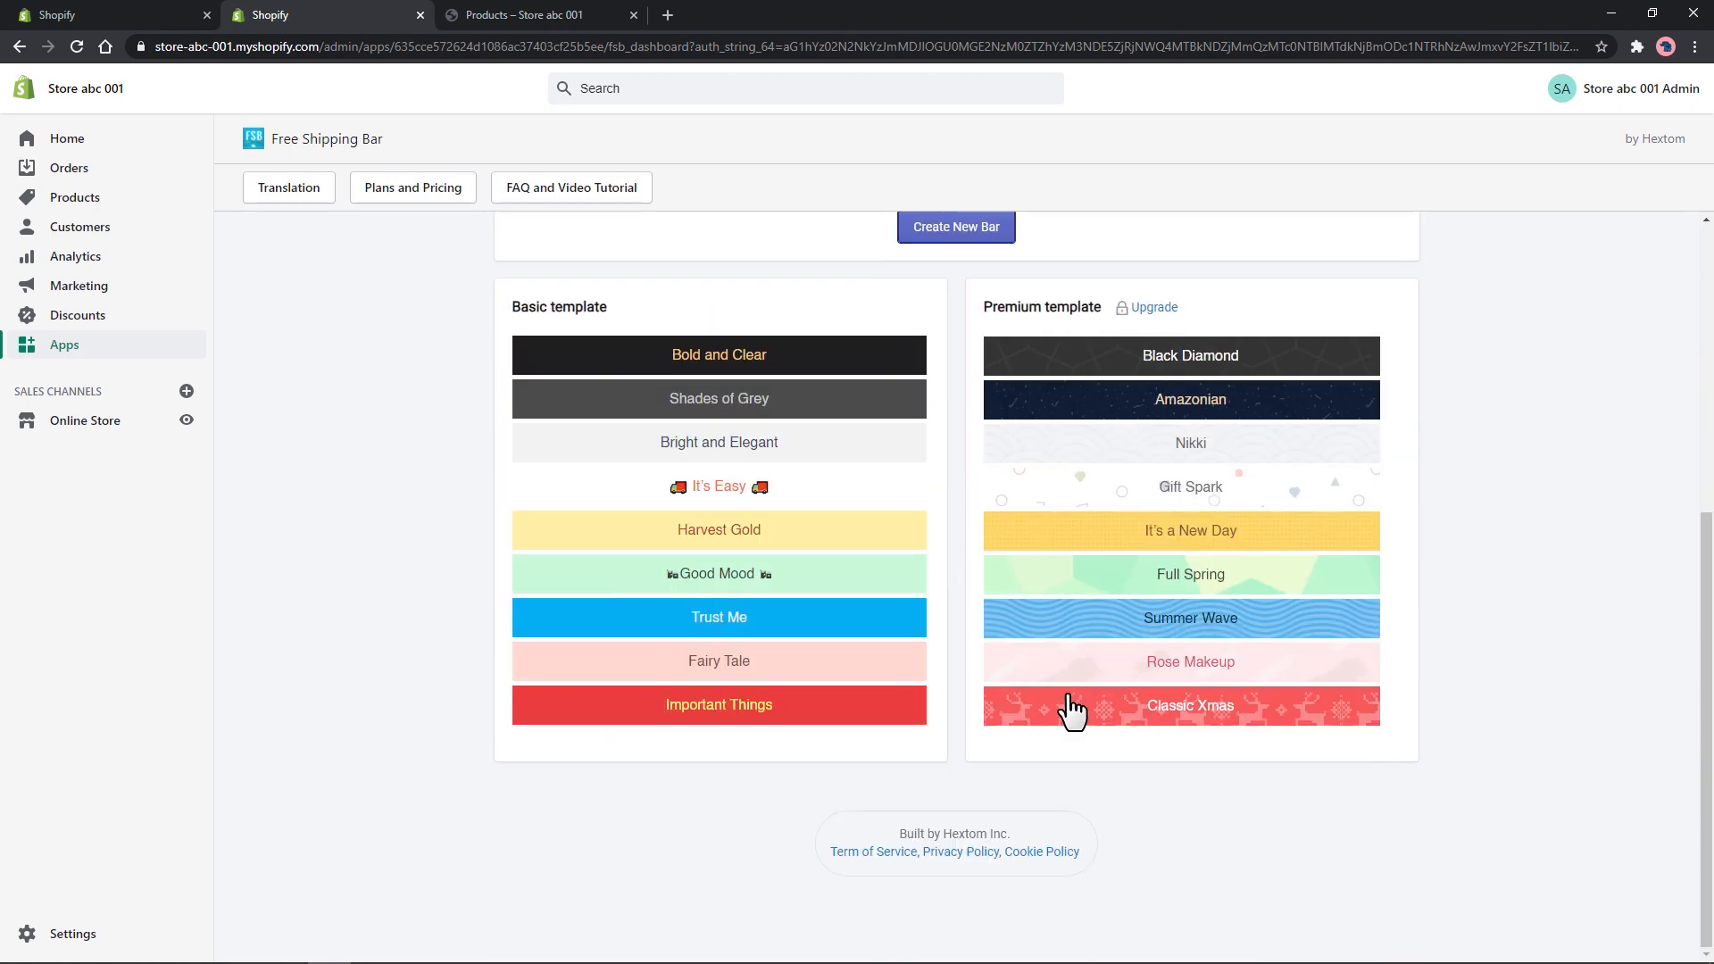
pyautogui.moveTo(820, 547)
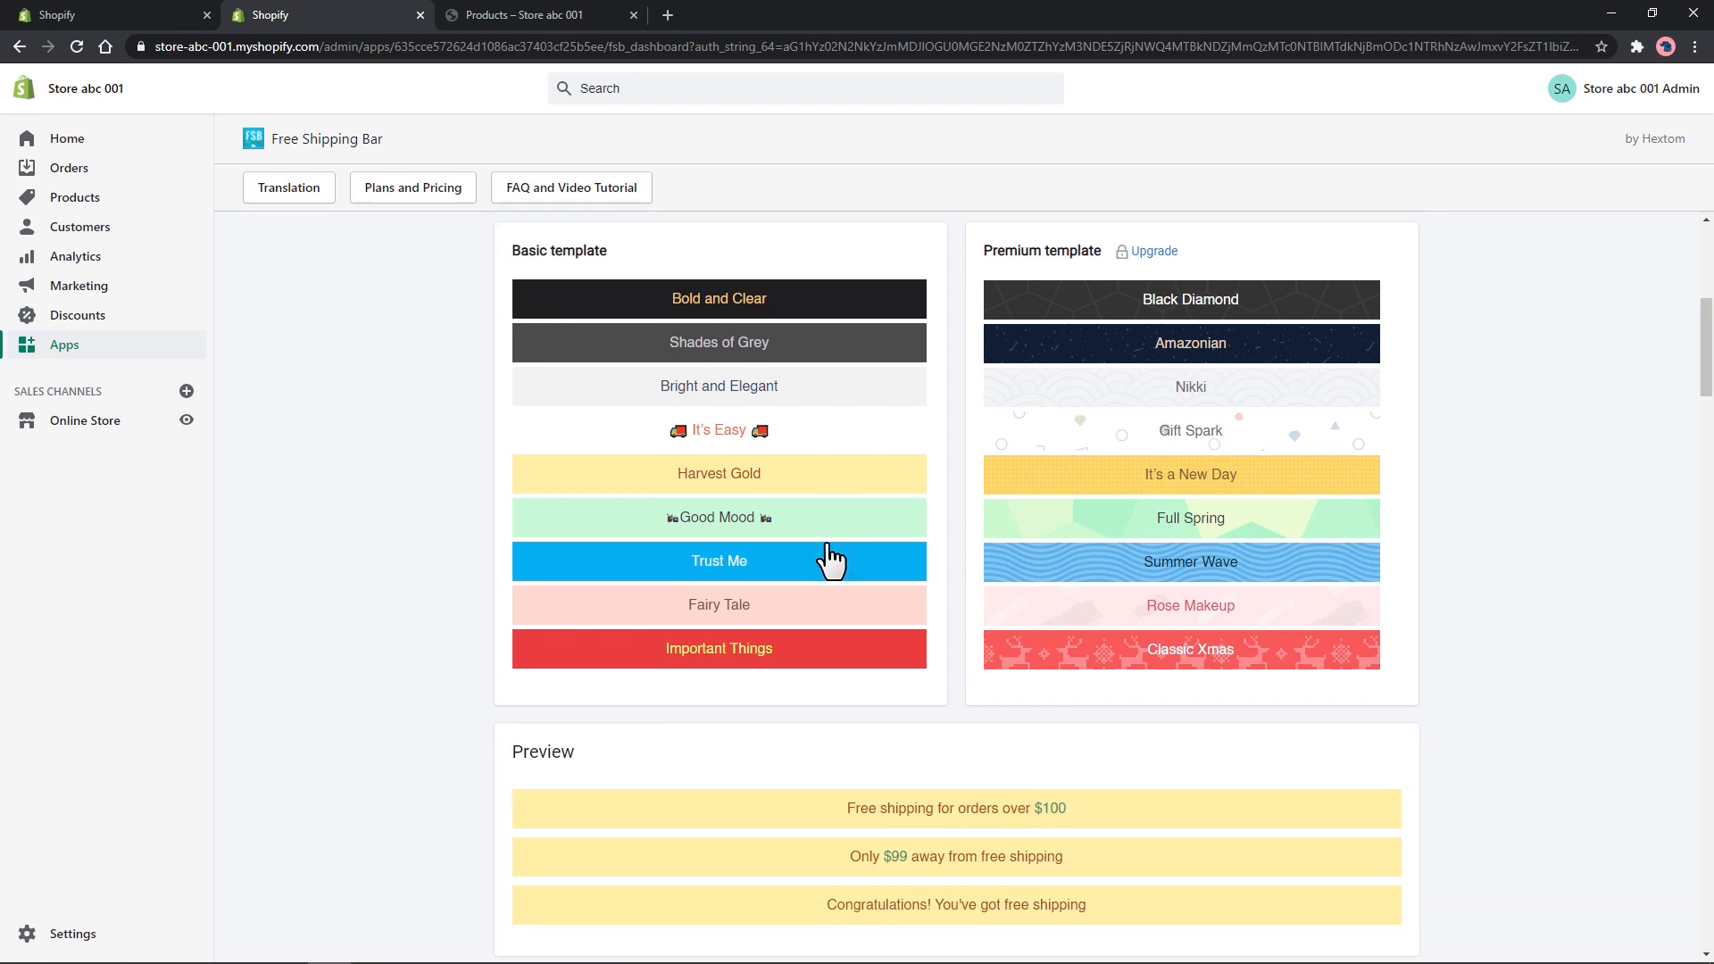
pyautogui.scroll(-3)
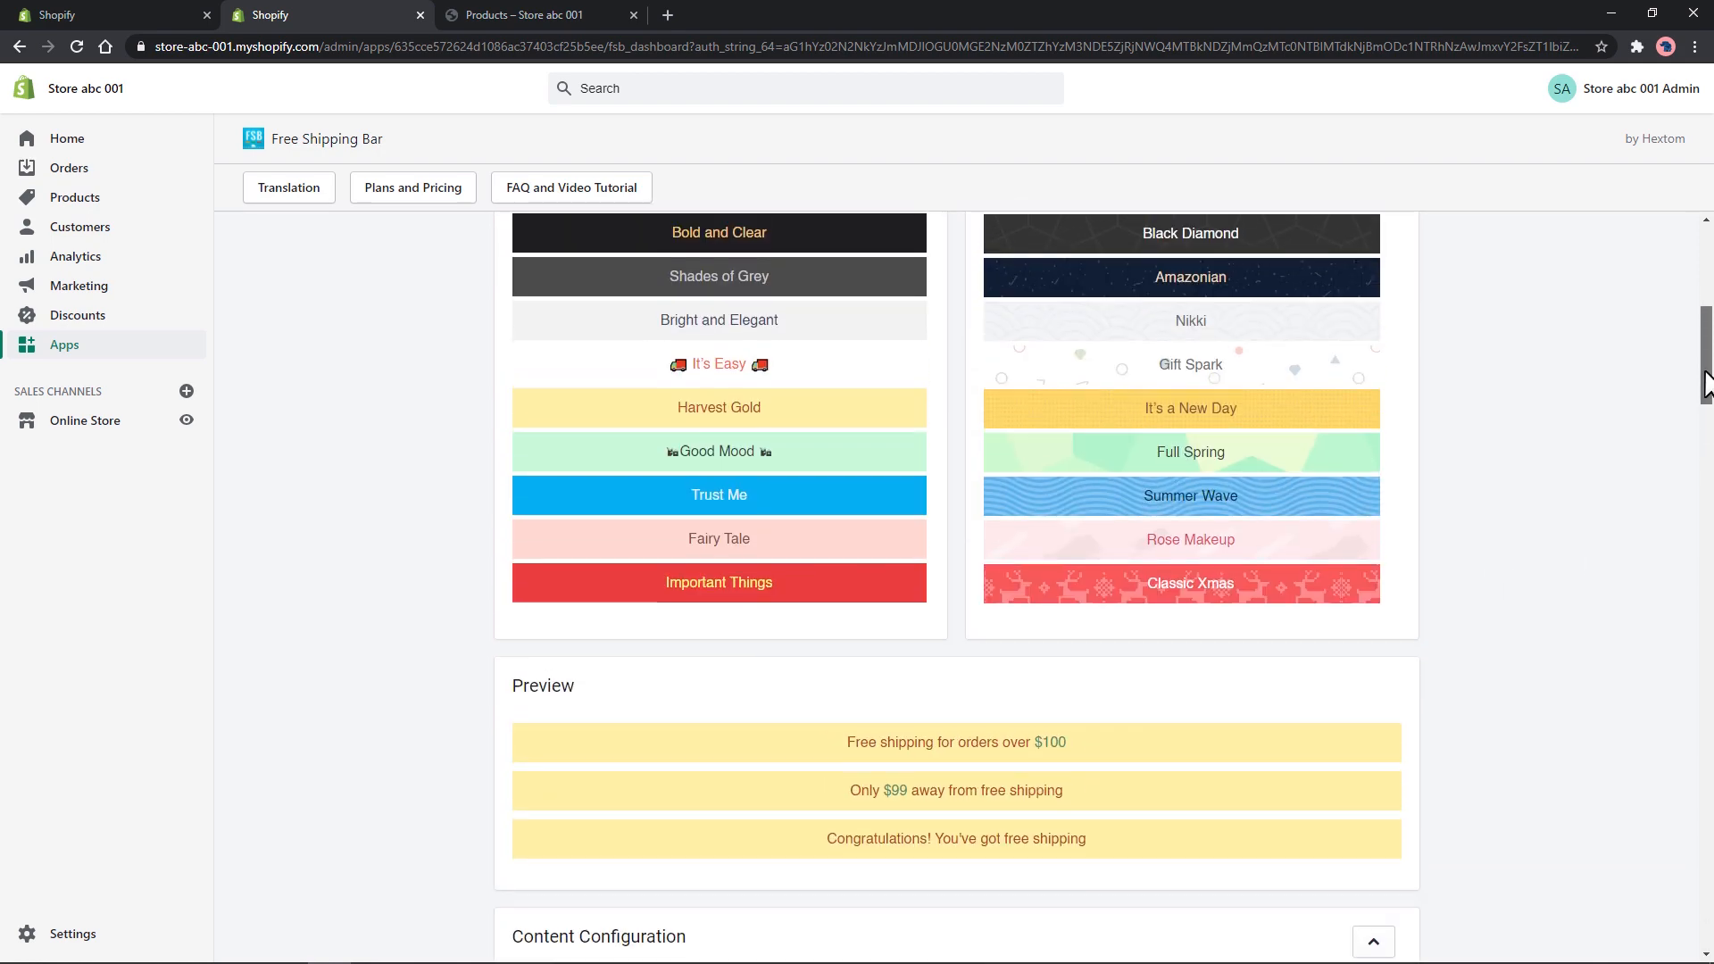
pyautogui.scroll(-3)
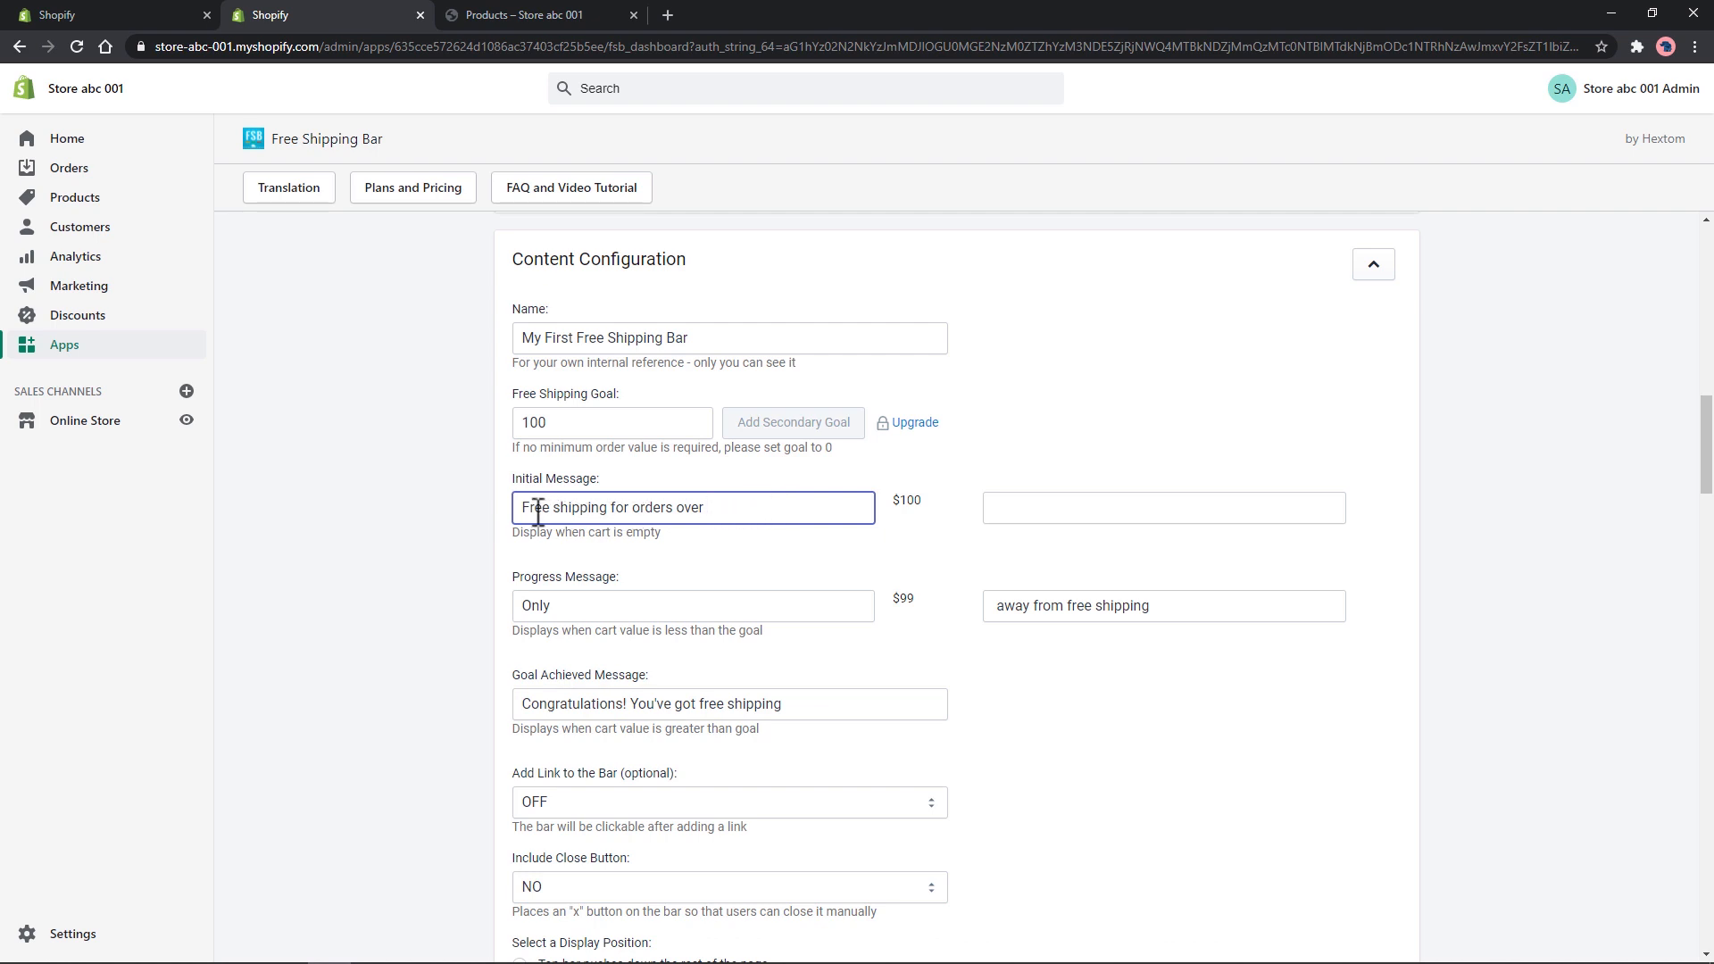
# - Set the free shipping goal to 80 and review the goal-achieved message and close-button option
pyautogui.scroll(-3)
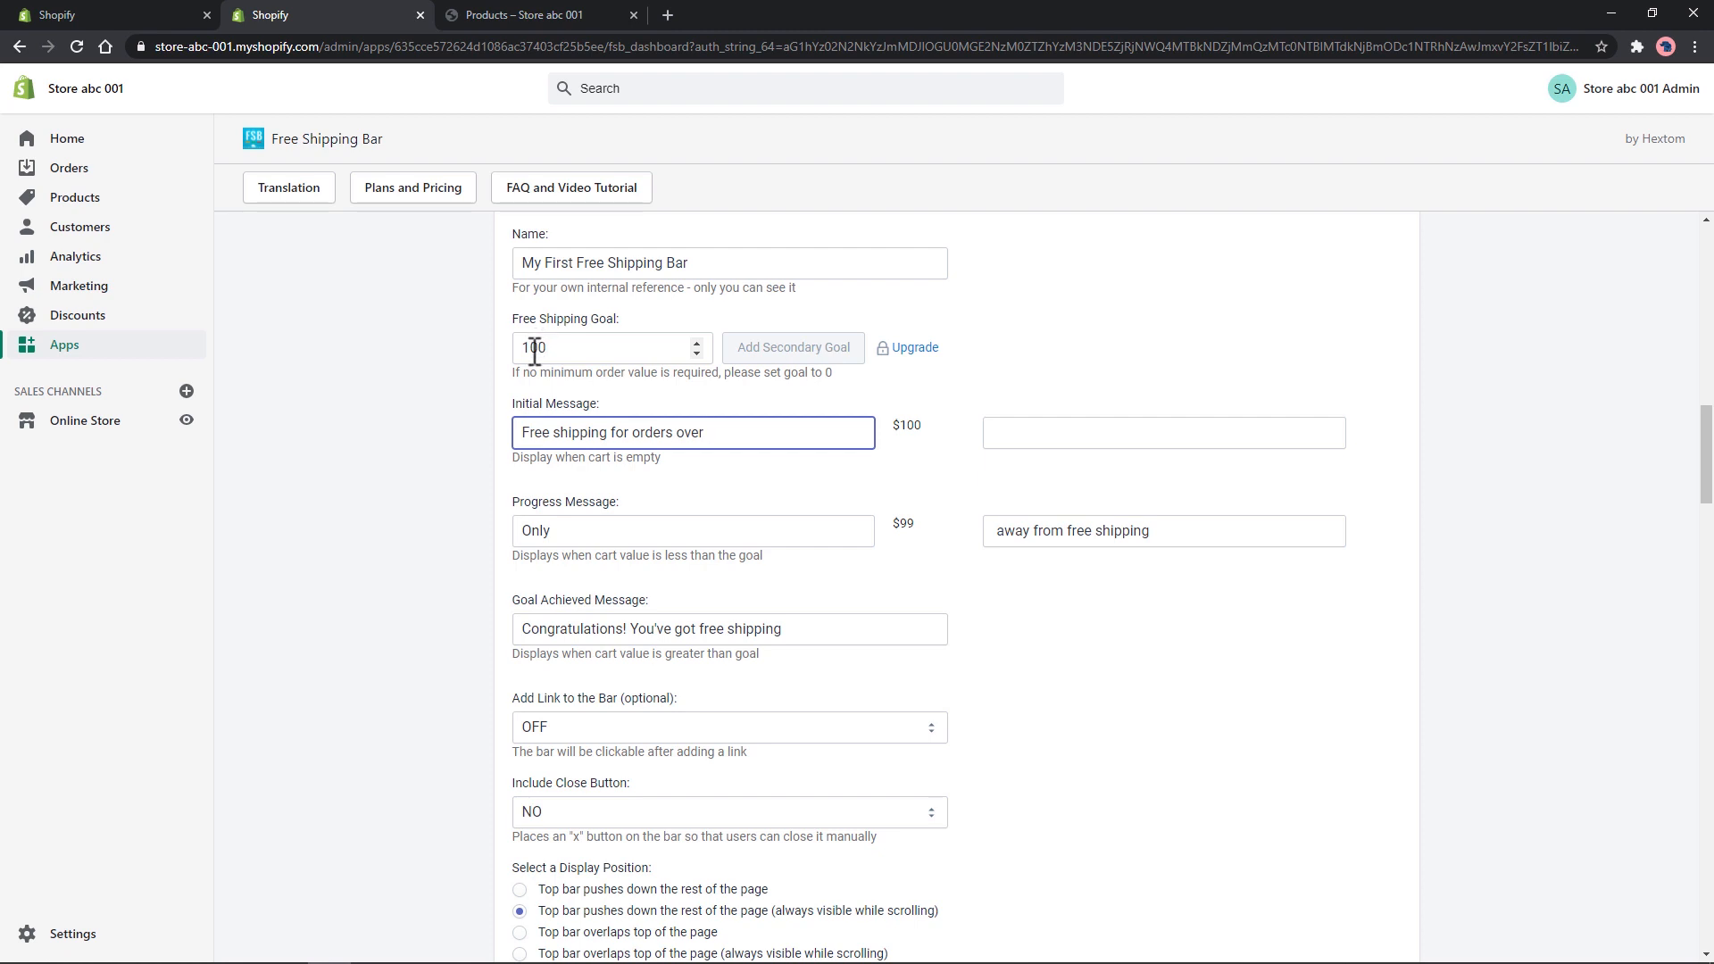
pyautogui.click(591, 348)
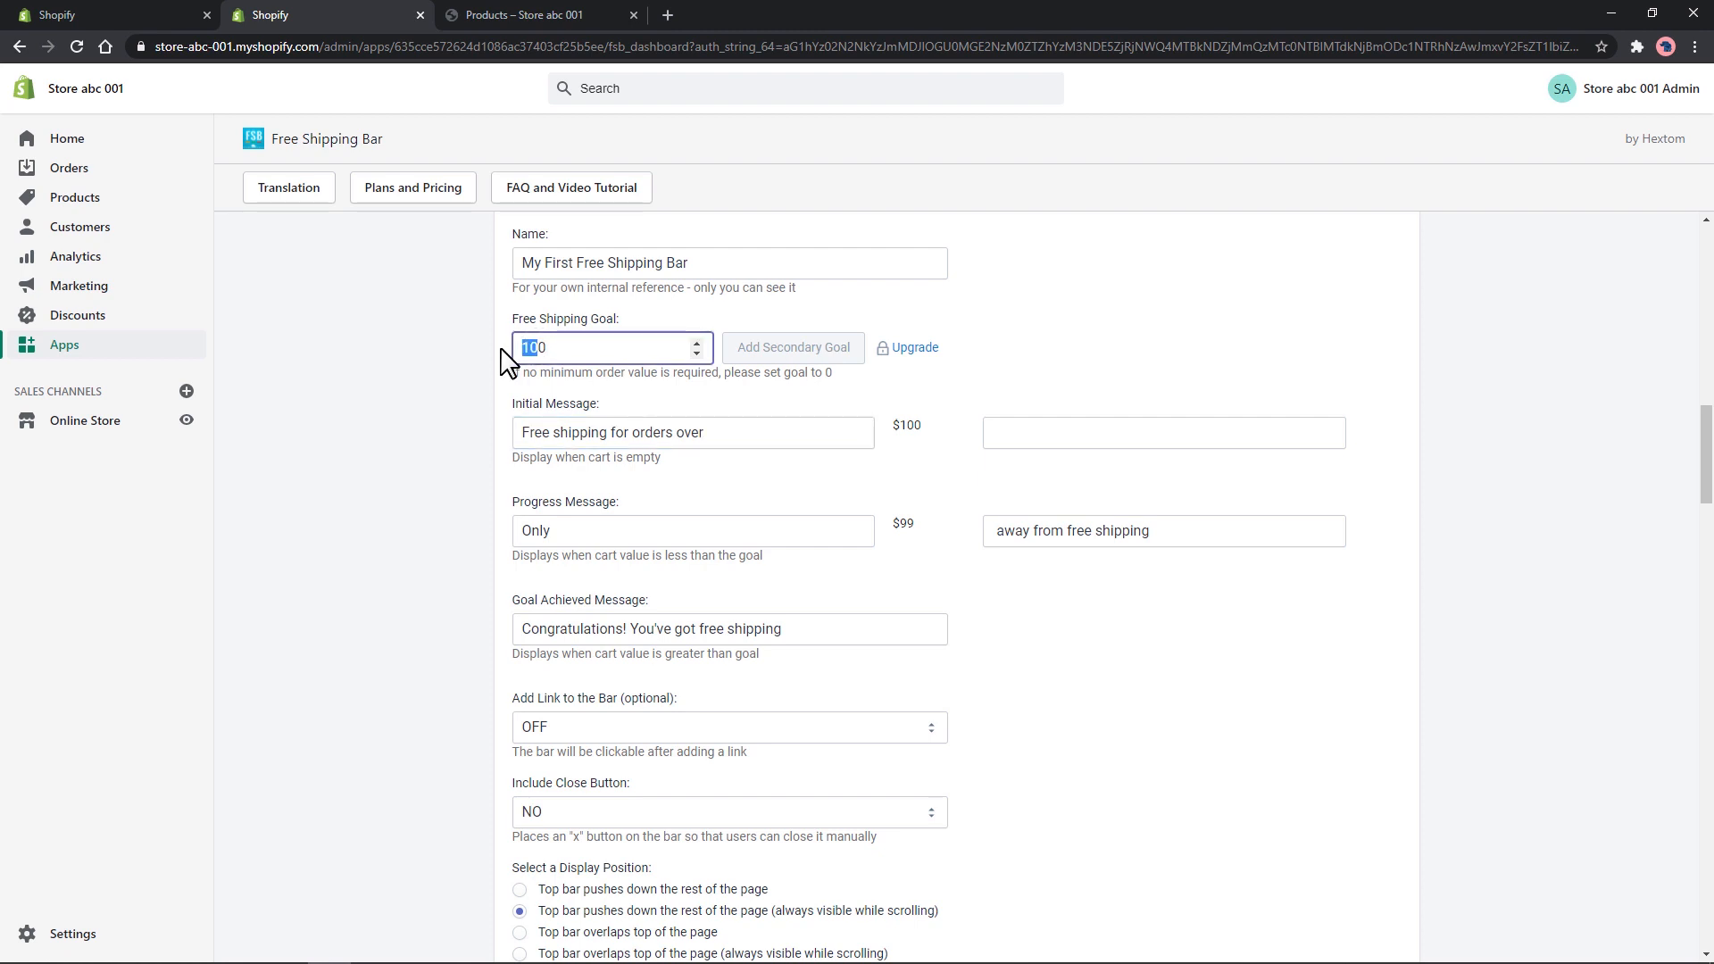
pyautogui.write('80')
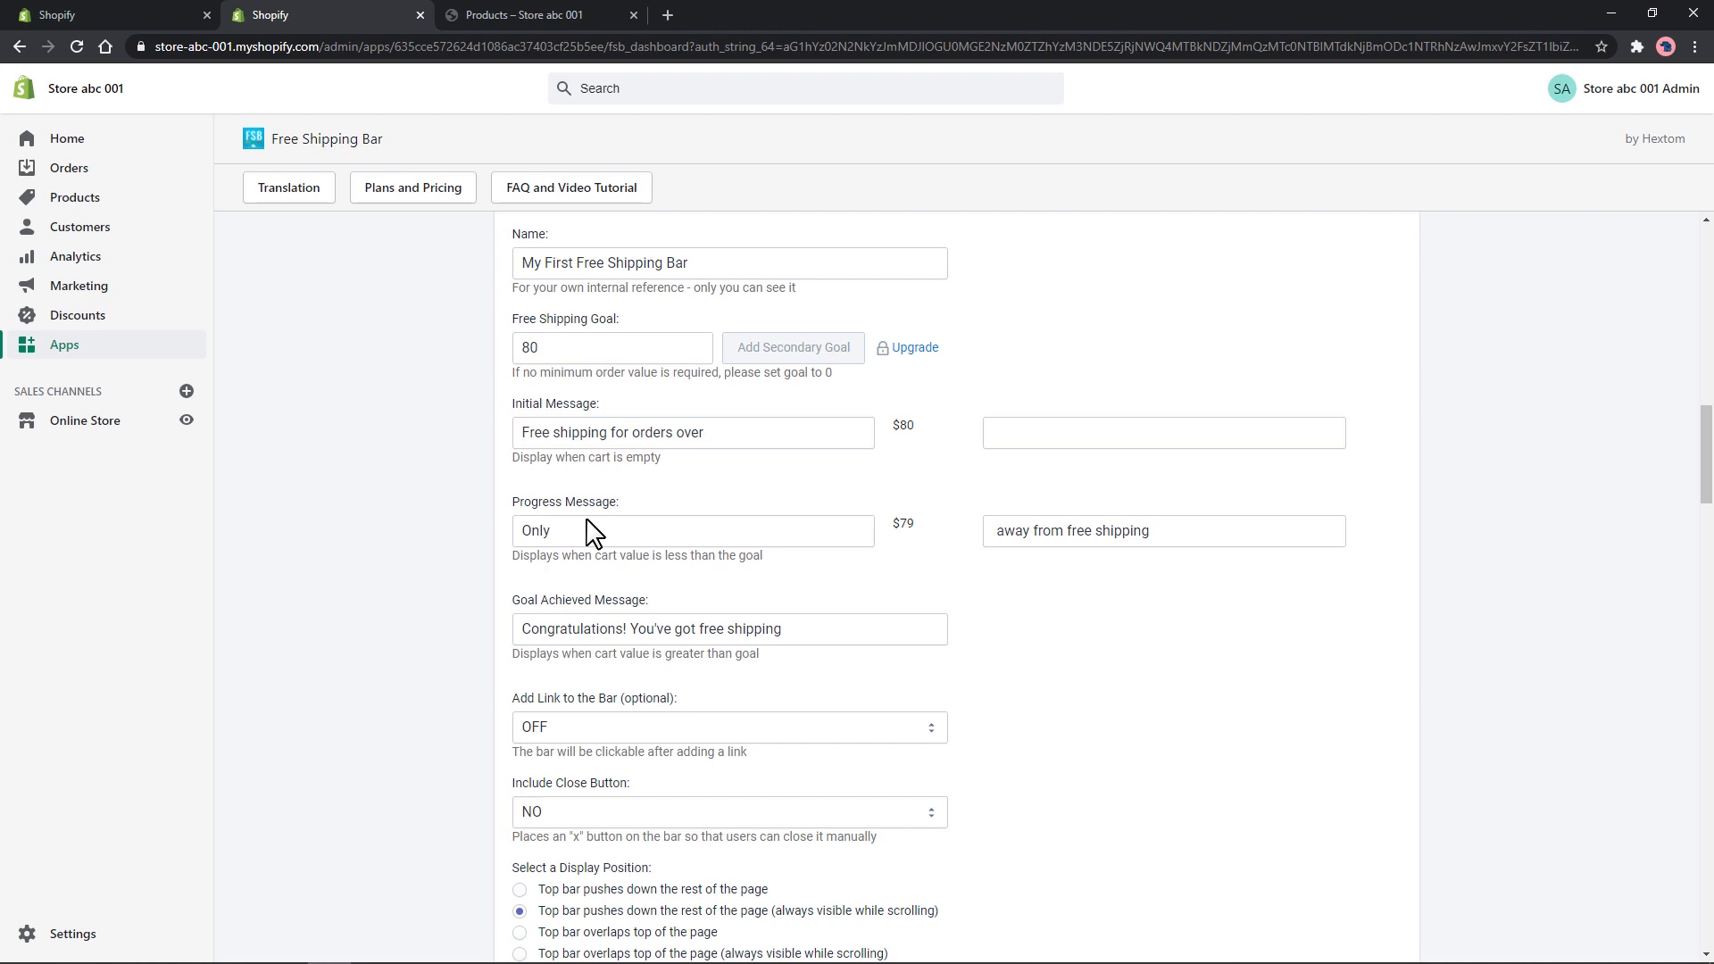
pyautogui.moveTo(420, 532)
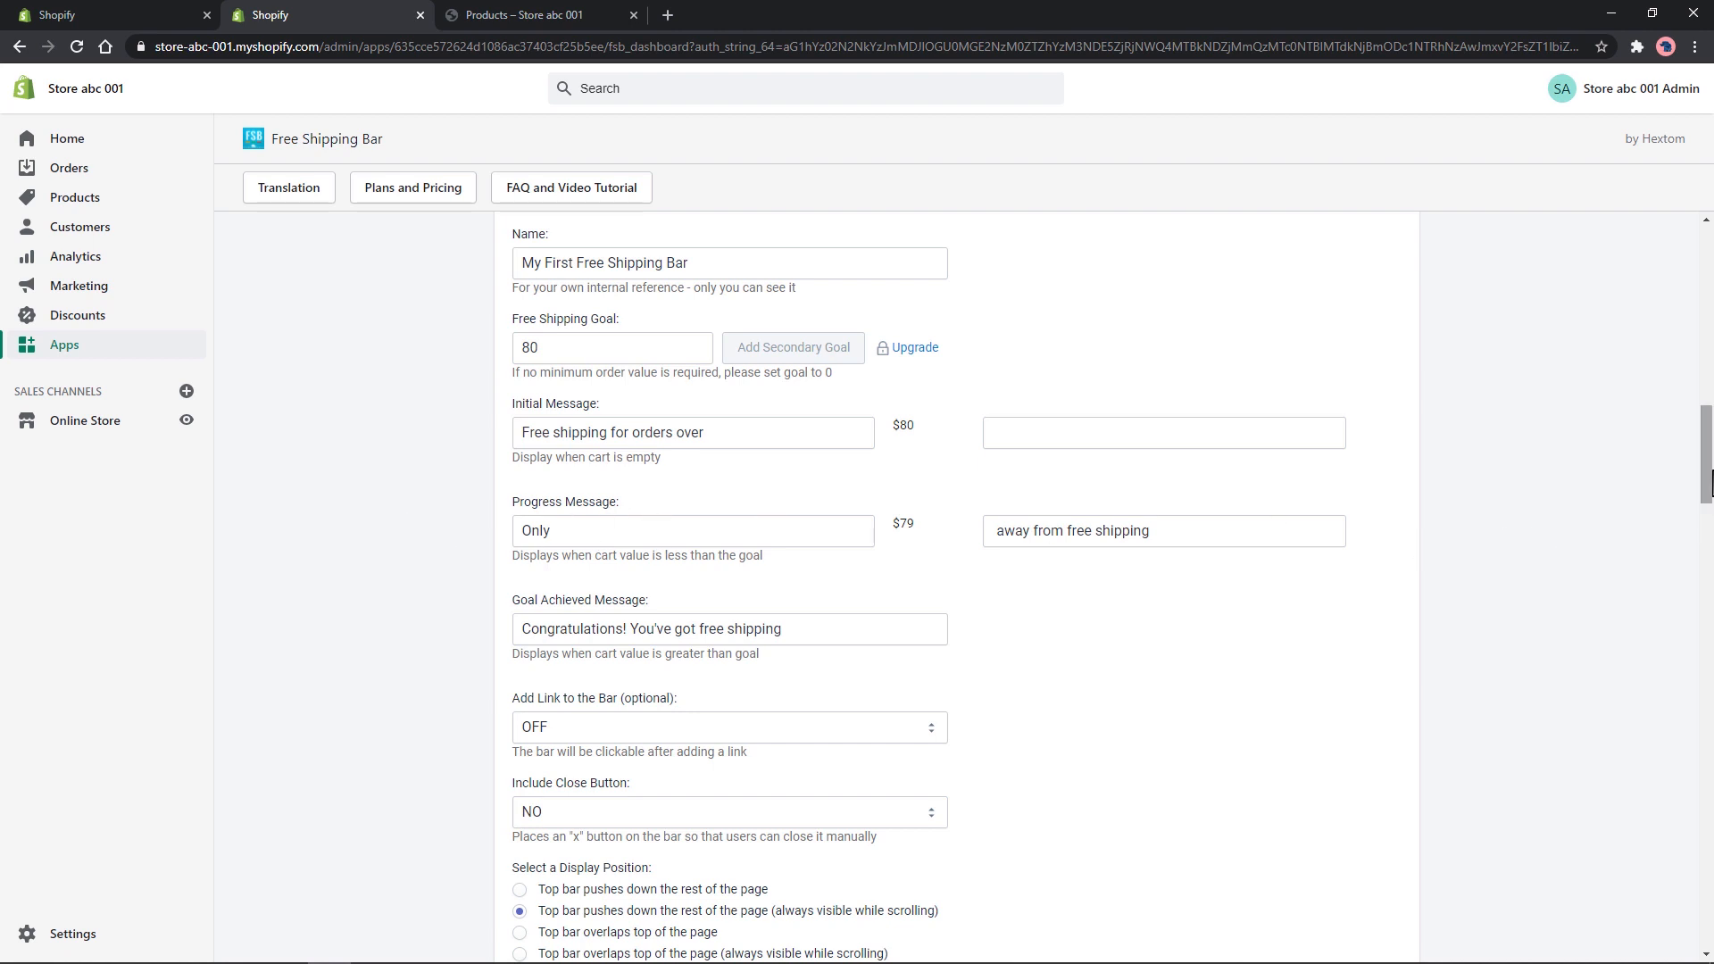
pyautogui.scroll(-3)
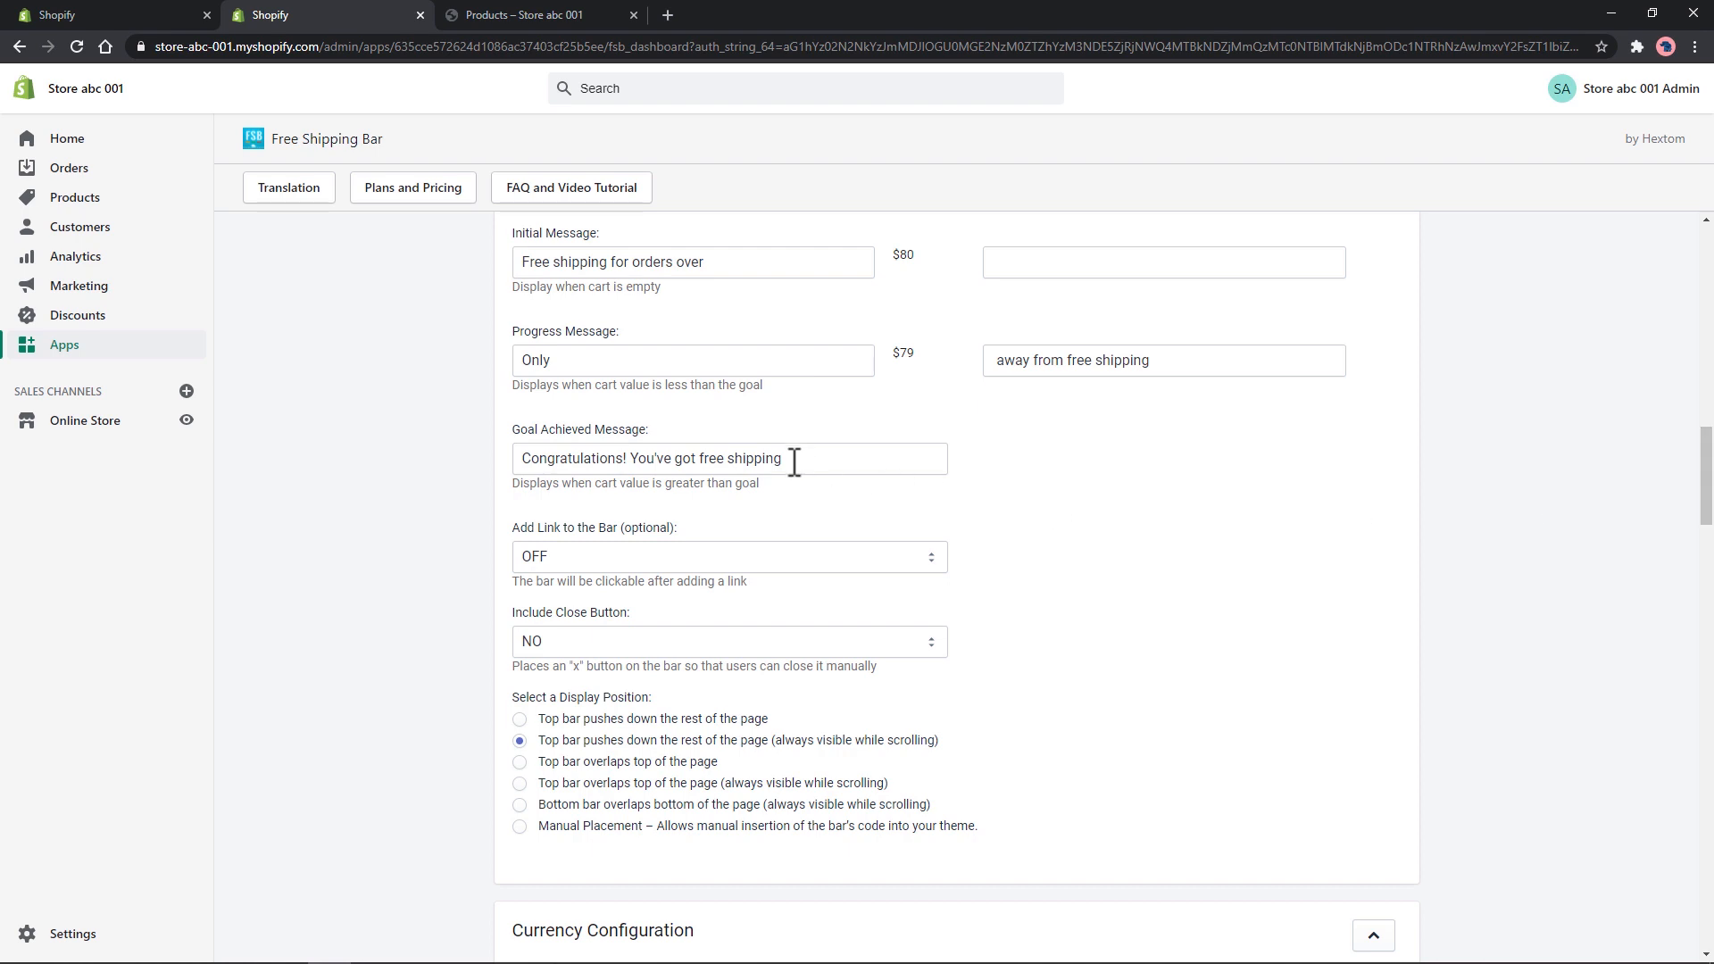
pyautogui.click(728, 557)
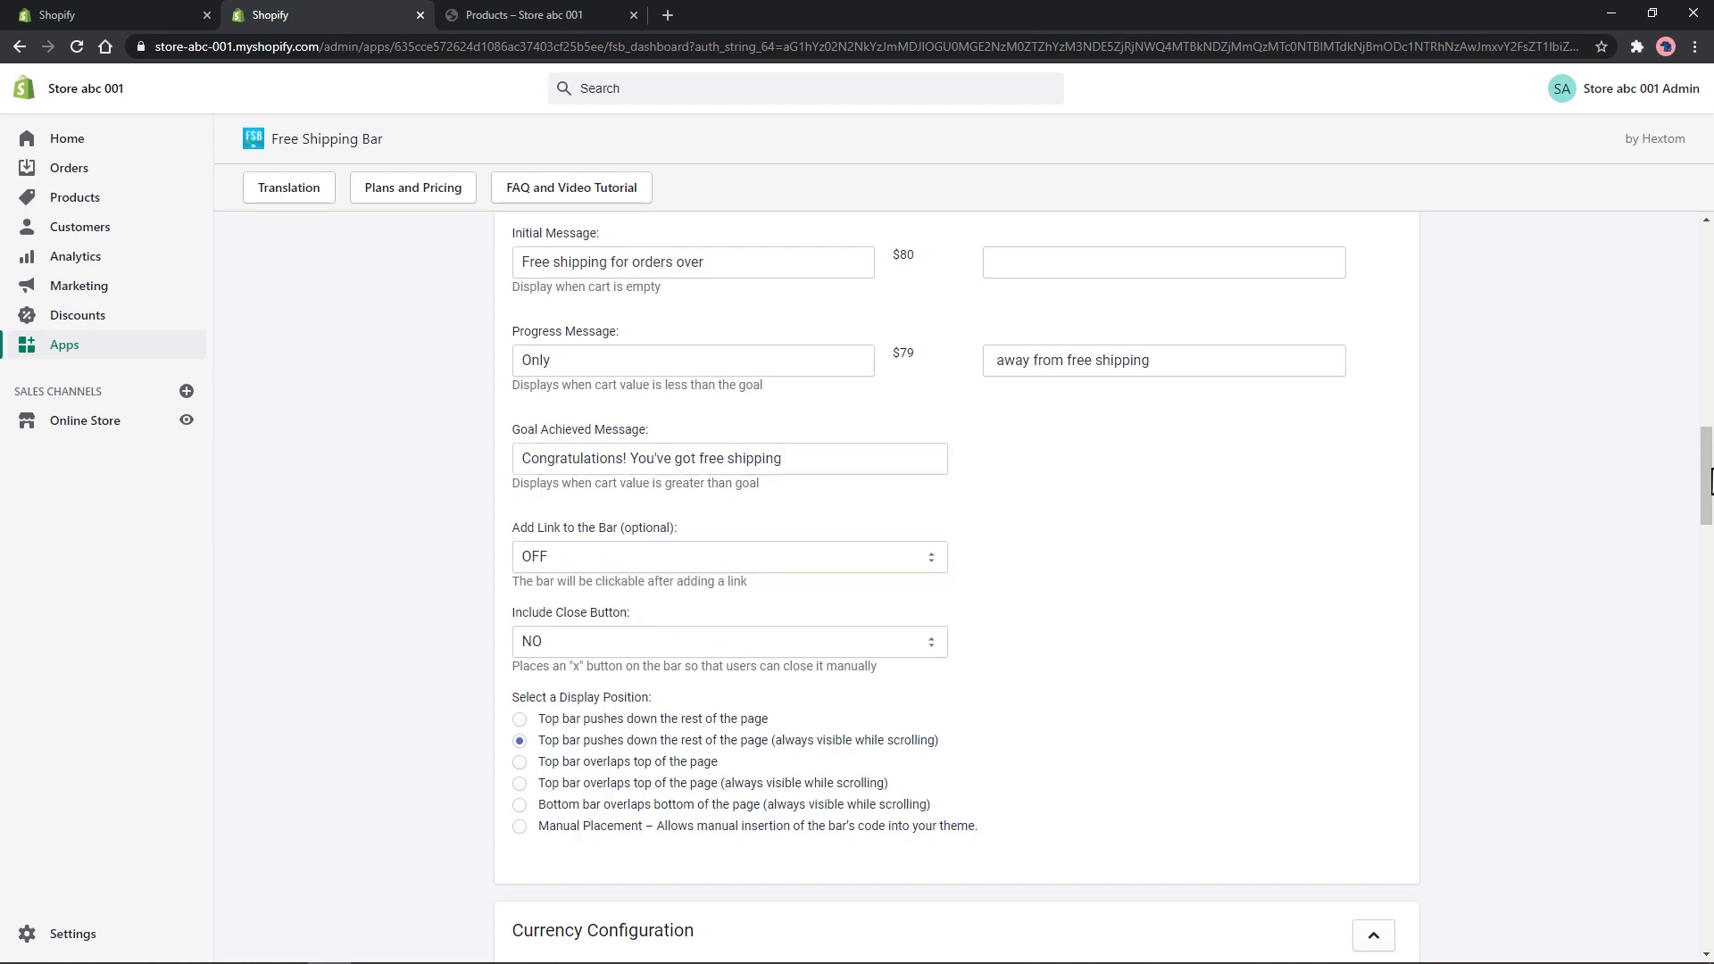
pyautogui.scroll(-3)
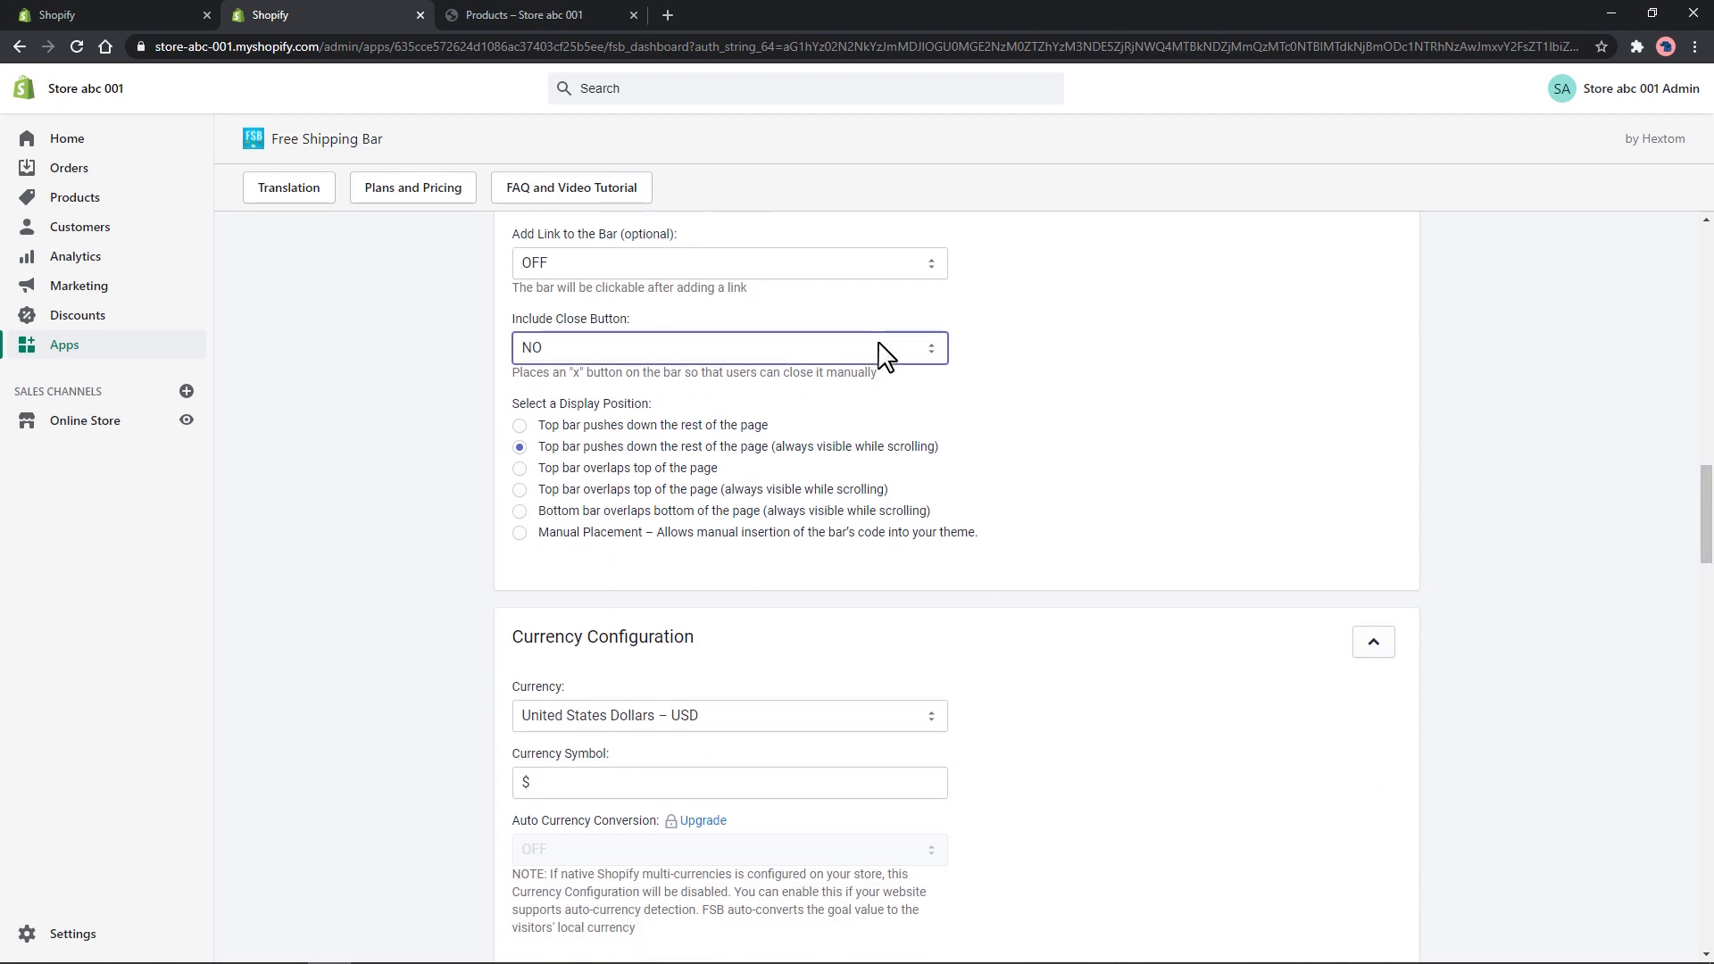
pyautogui.click(729, 348)
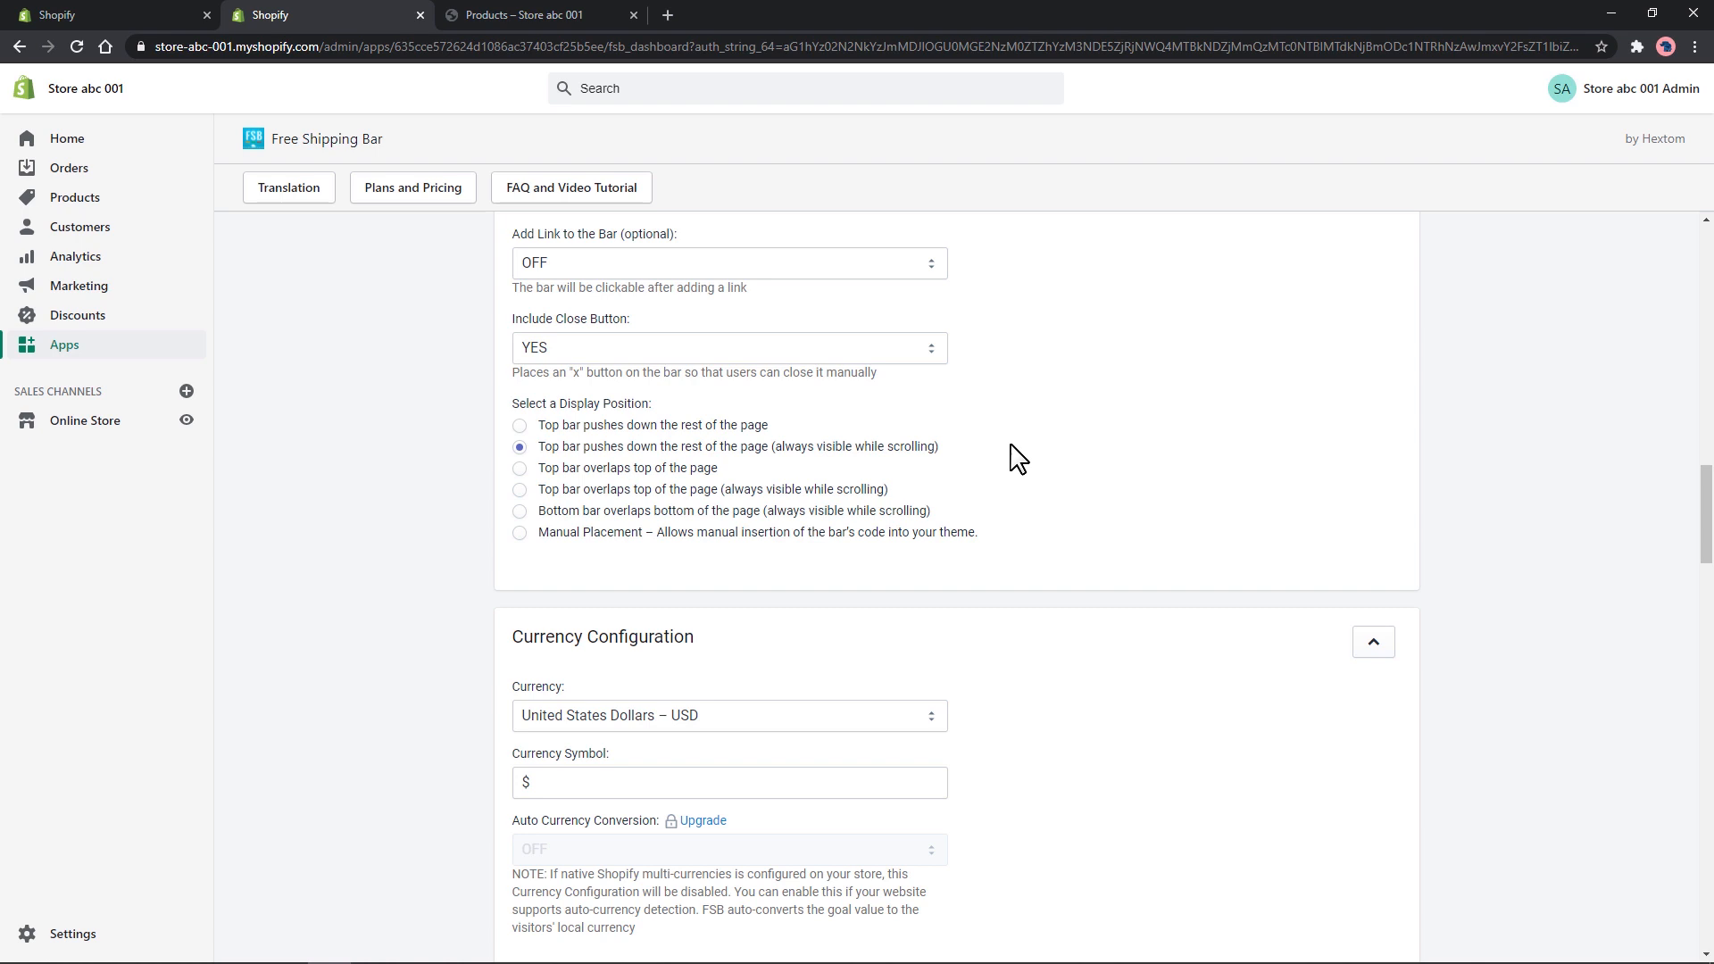
# - Set the bar's text font to Lato, keeping the yellow background
pyautogui.scroll(-3)
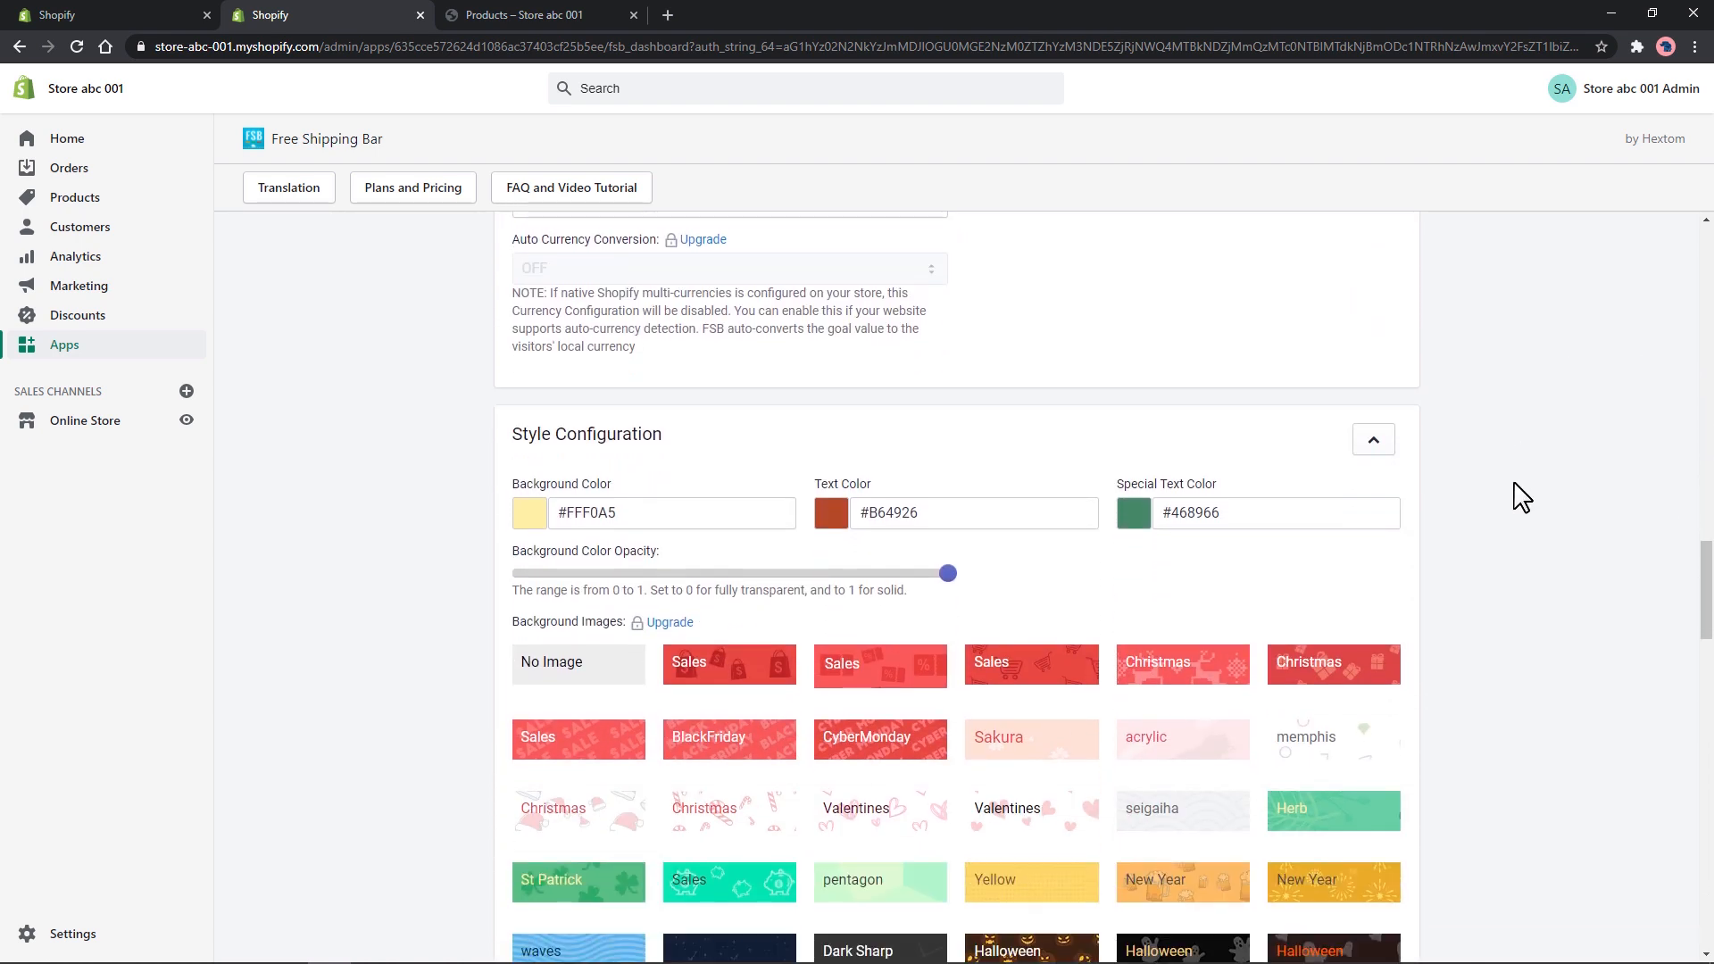
pyautogui.scroll(-3)
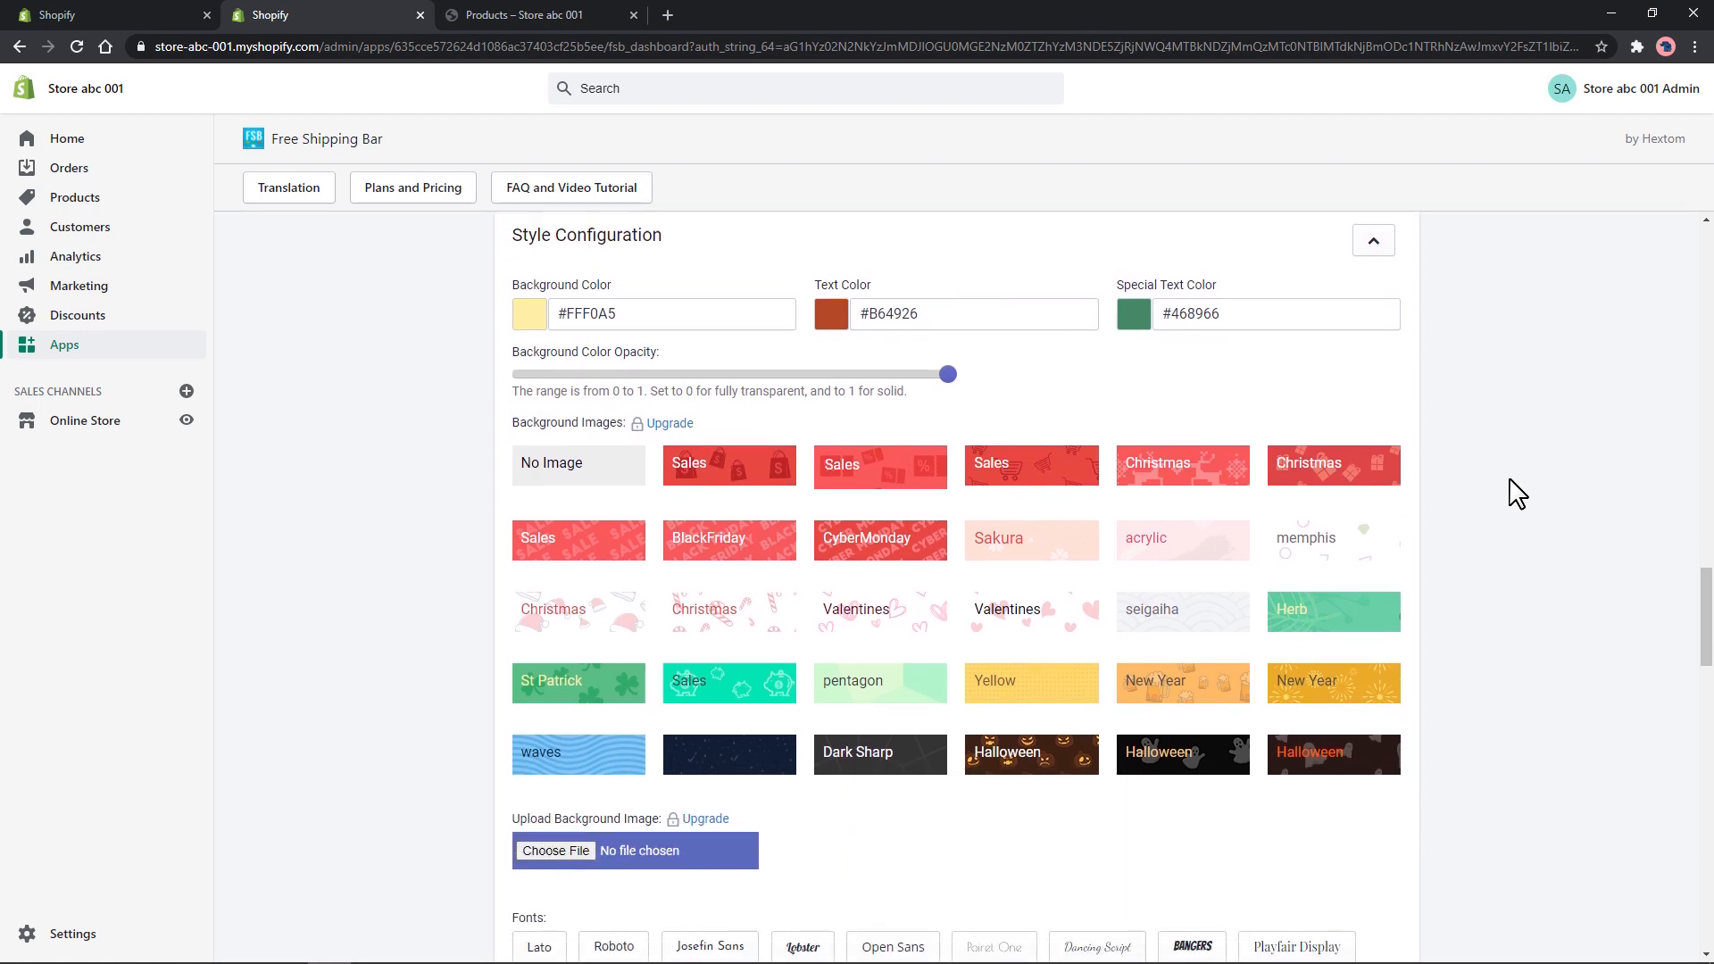
pyautogui.scroll(-3)
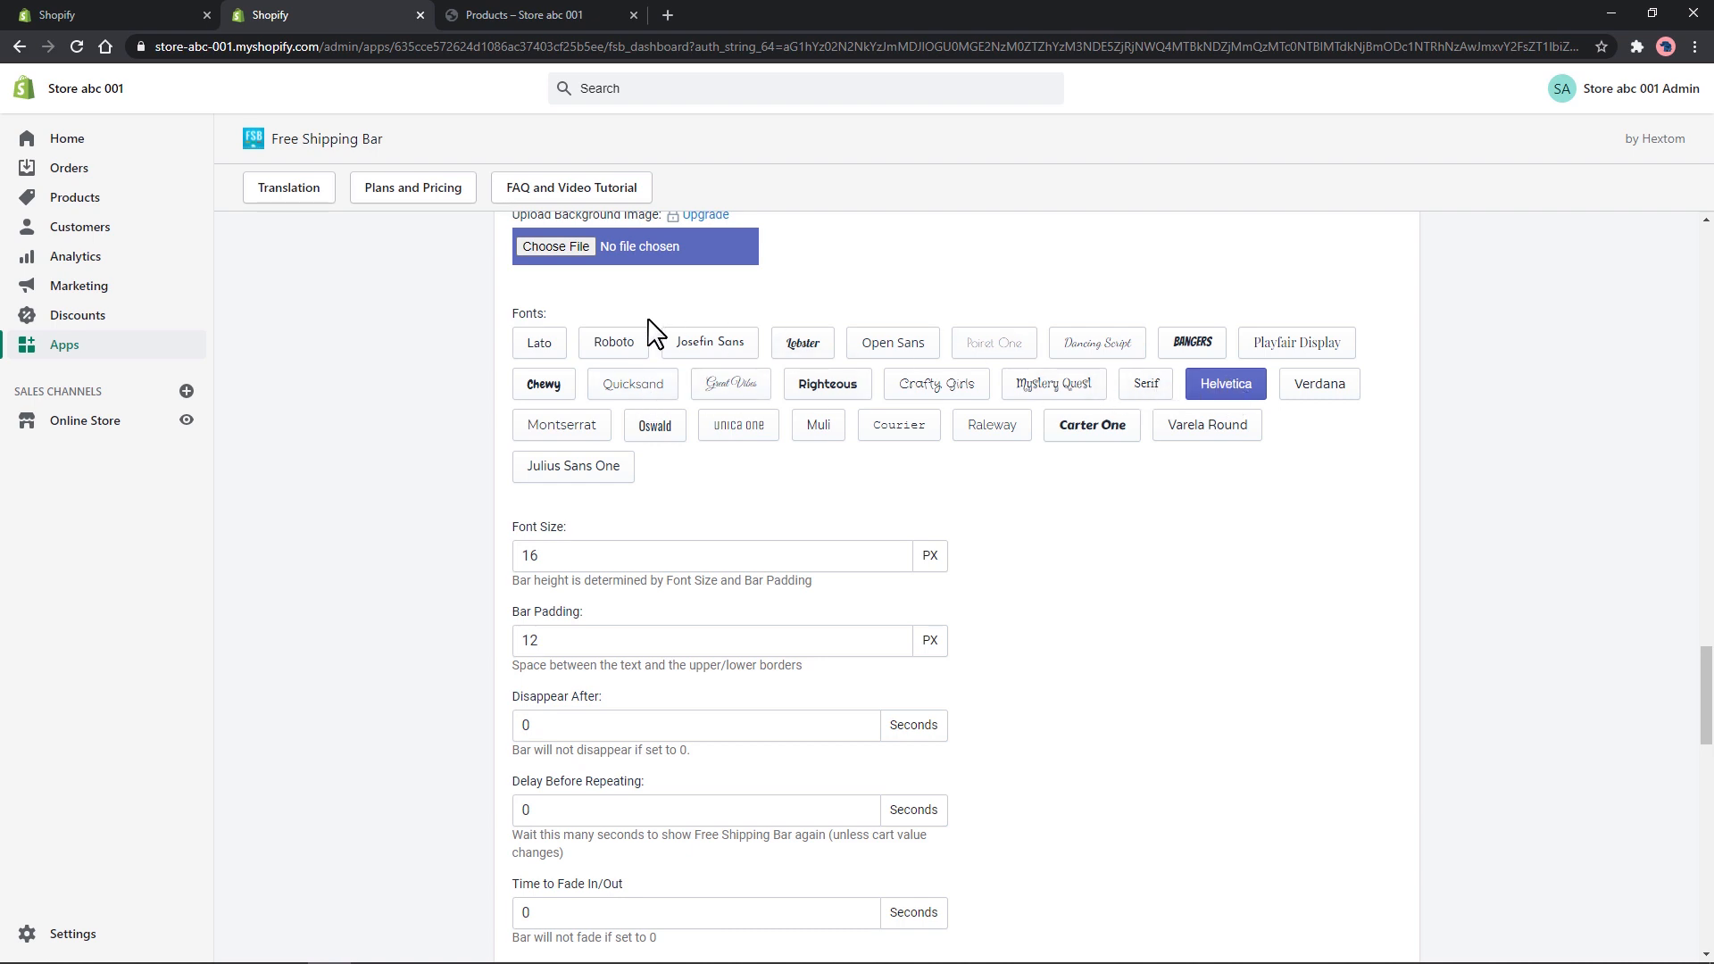
pyautogui.click(538, 342)
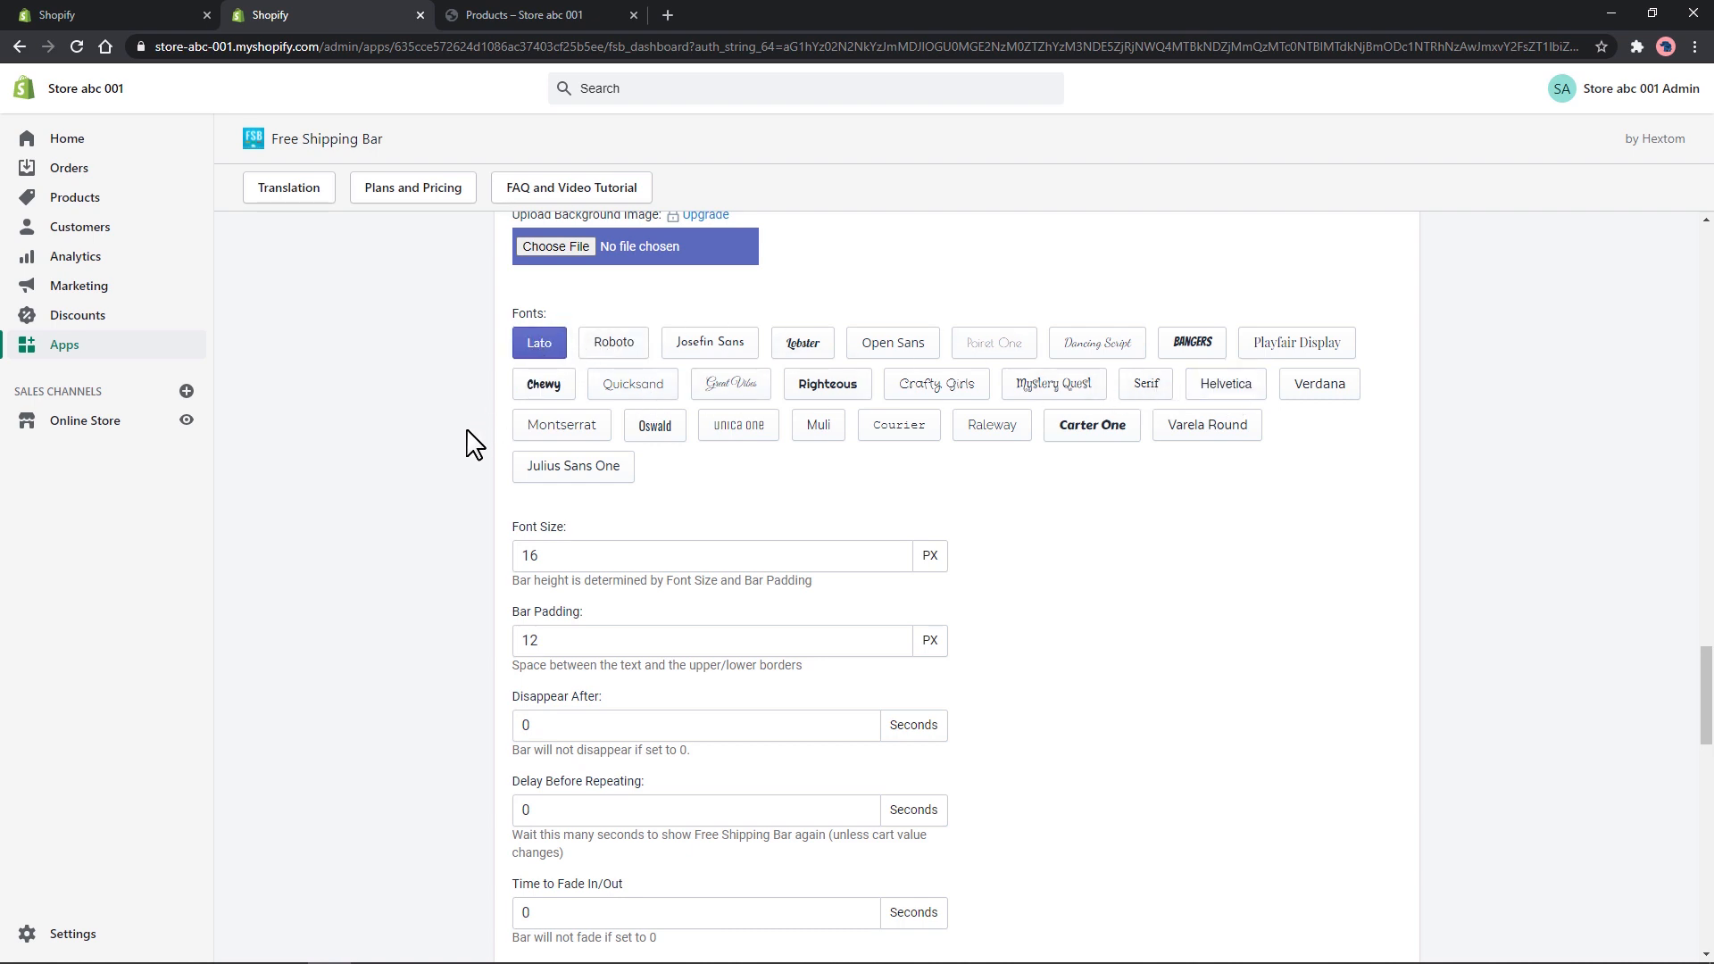
# - Review the targeting and custom code sections down to the Save button
pyautogui.scroll(-3)
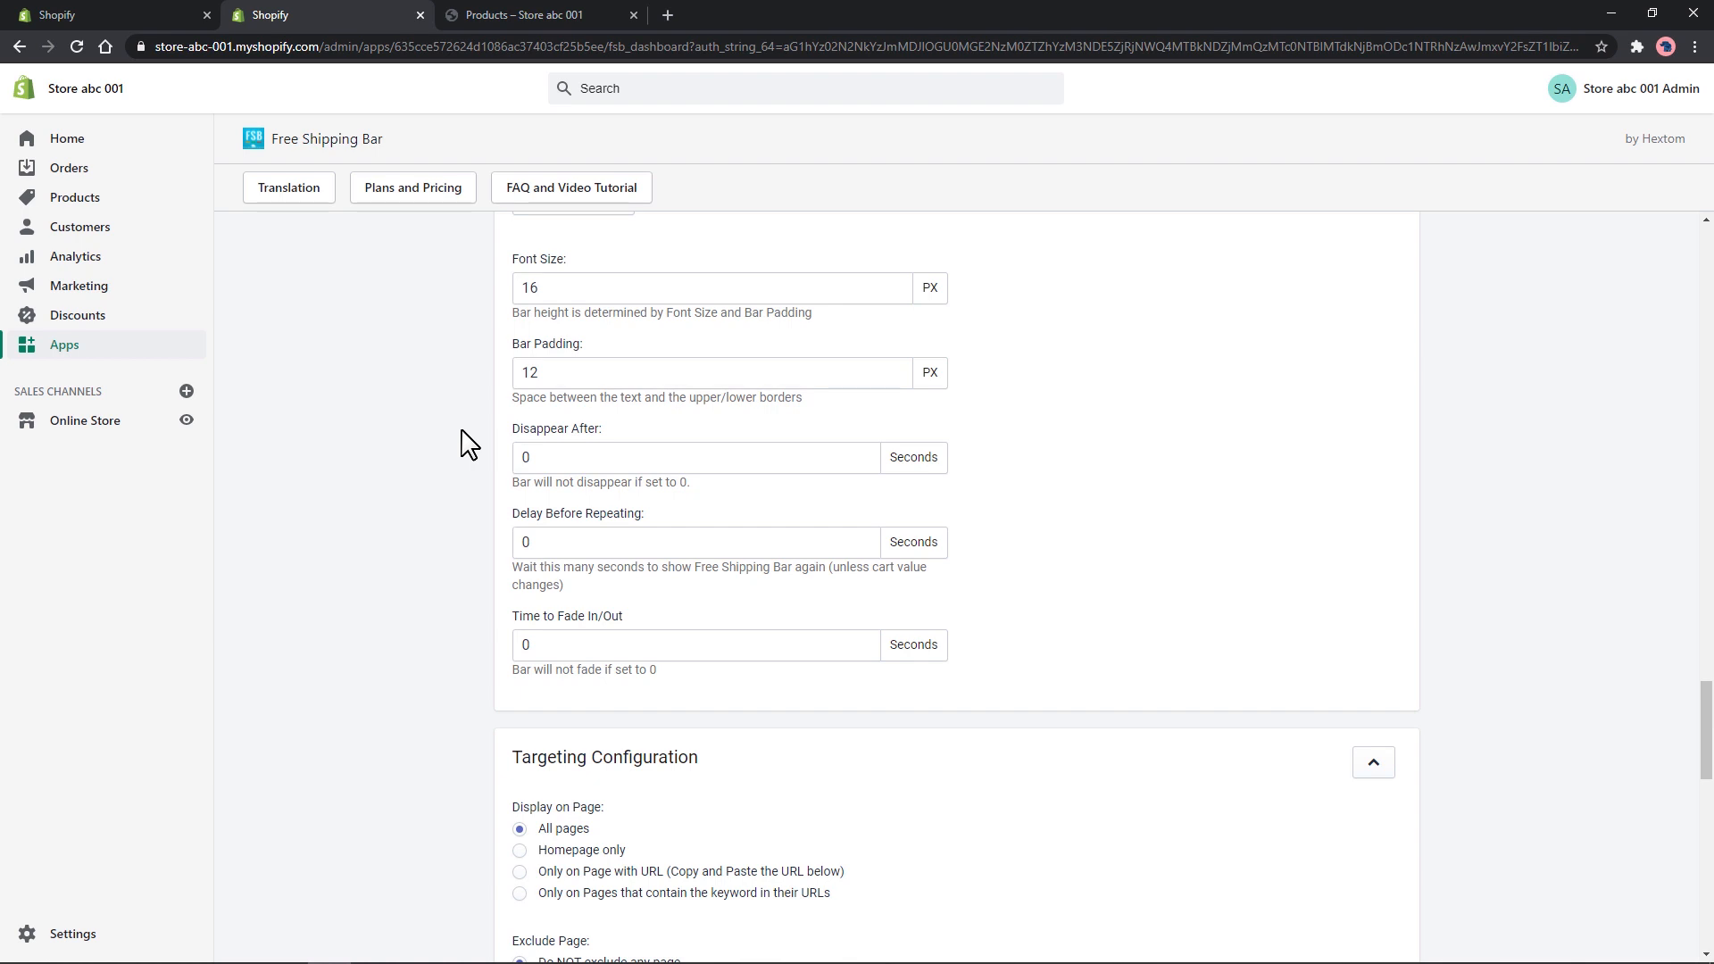
pyautogui.scroll(-3)
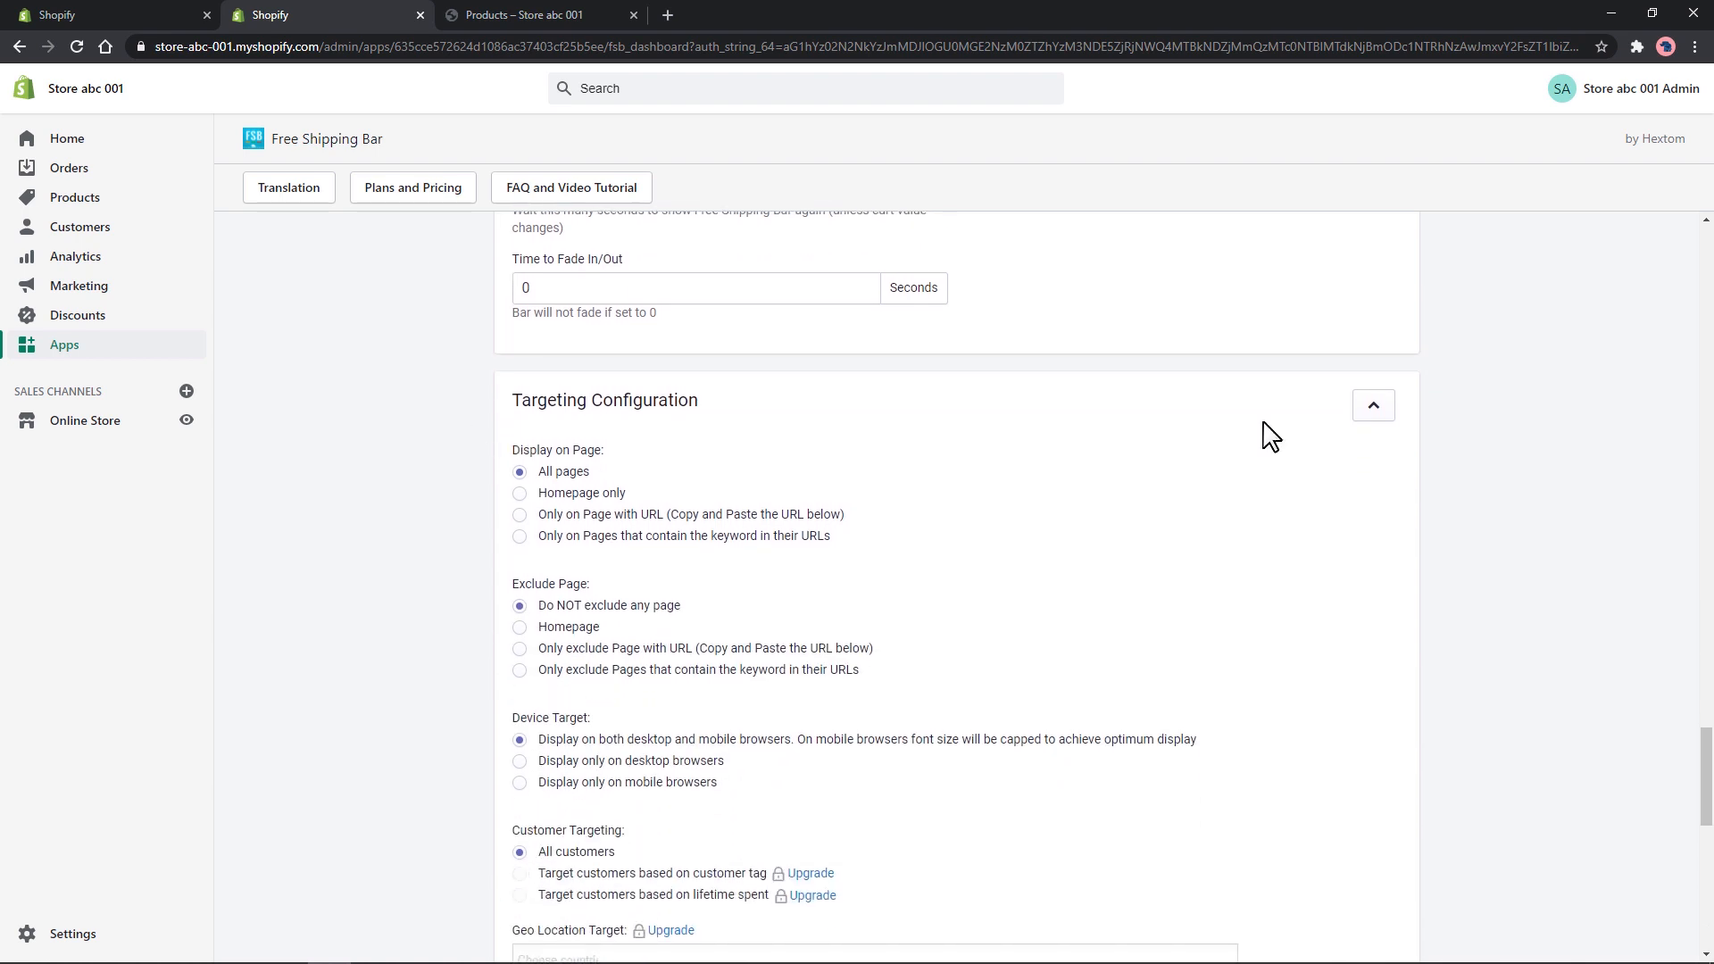
pyautogui.scroll(-3)
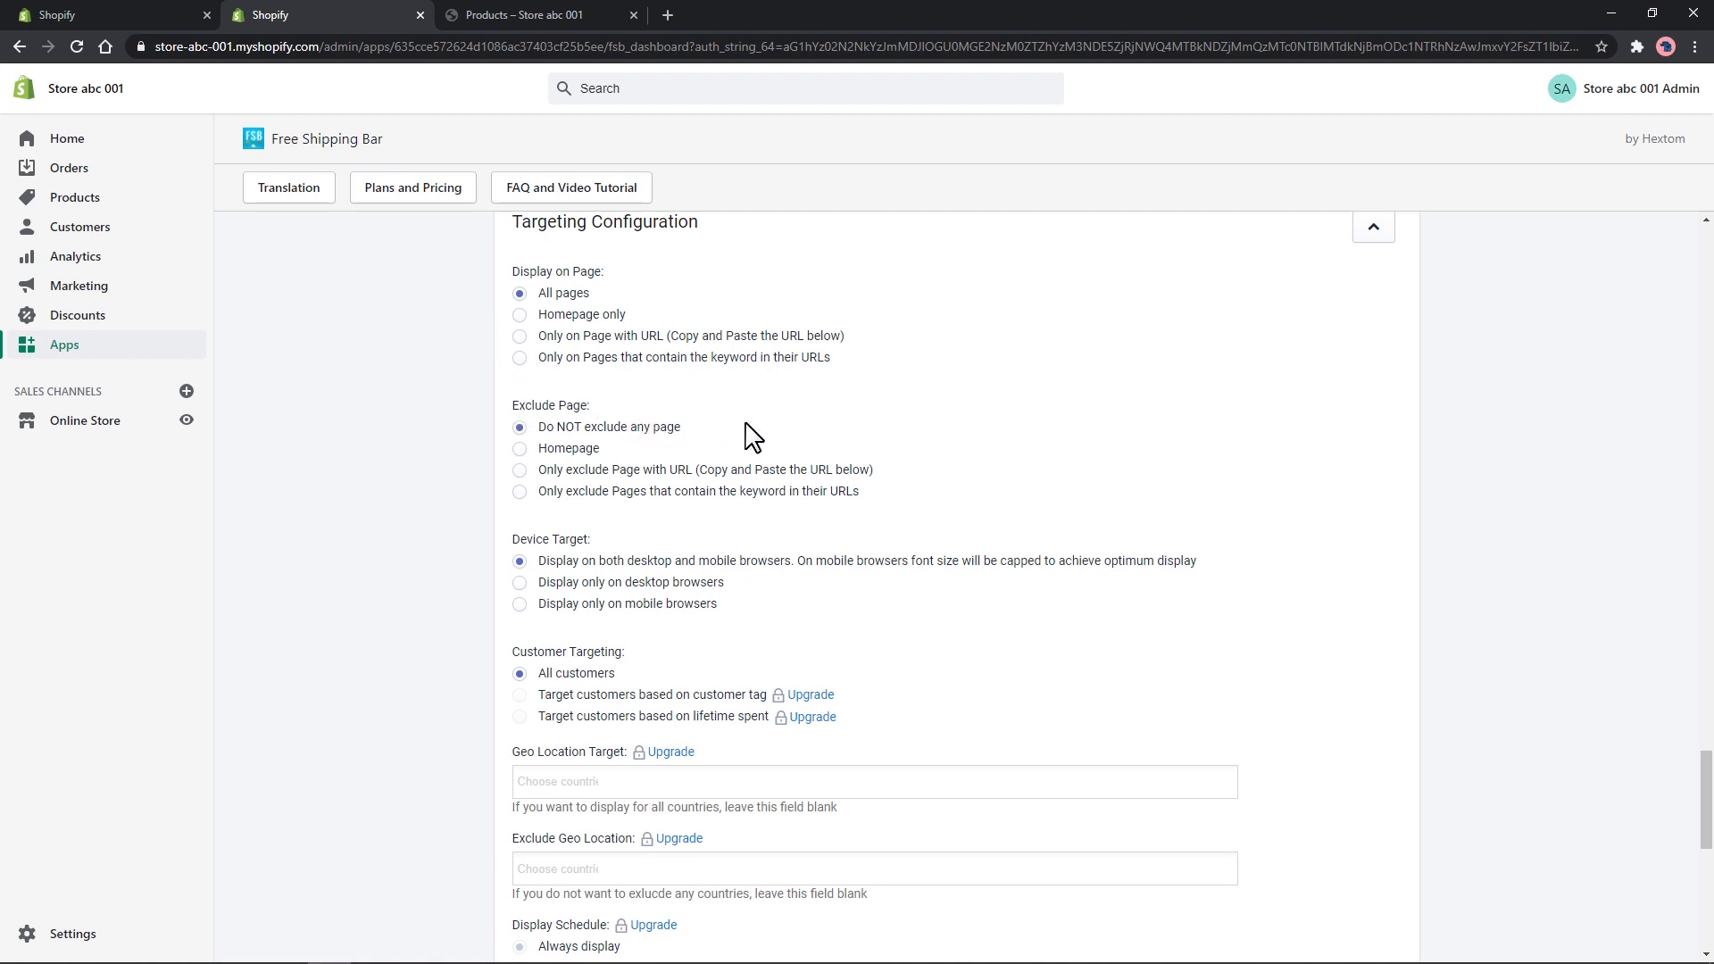
pyautogui.scroll(-3)
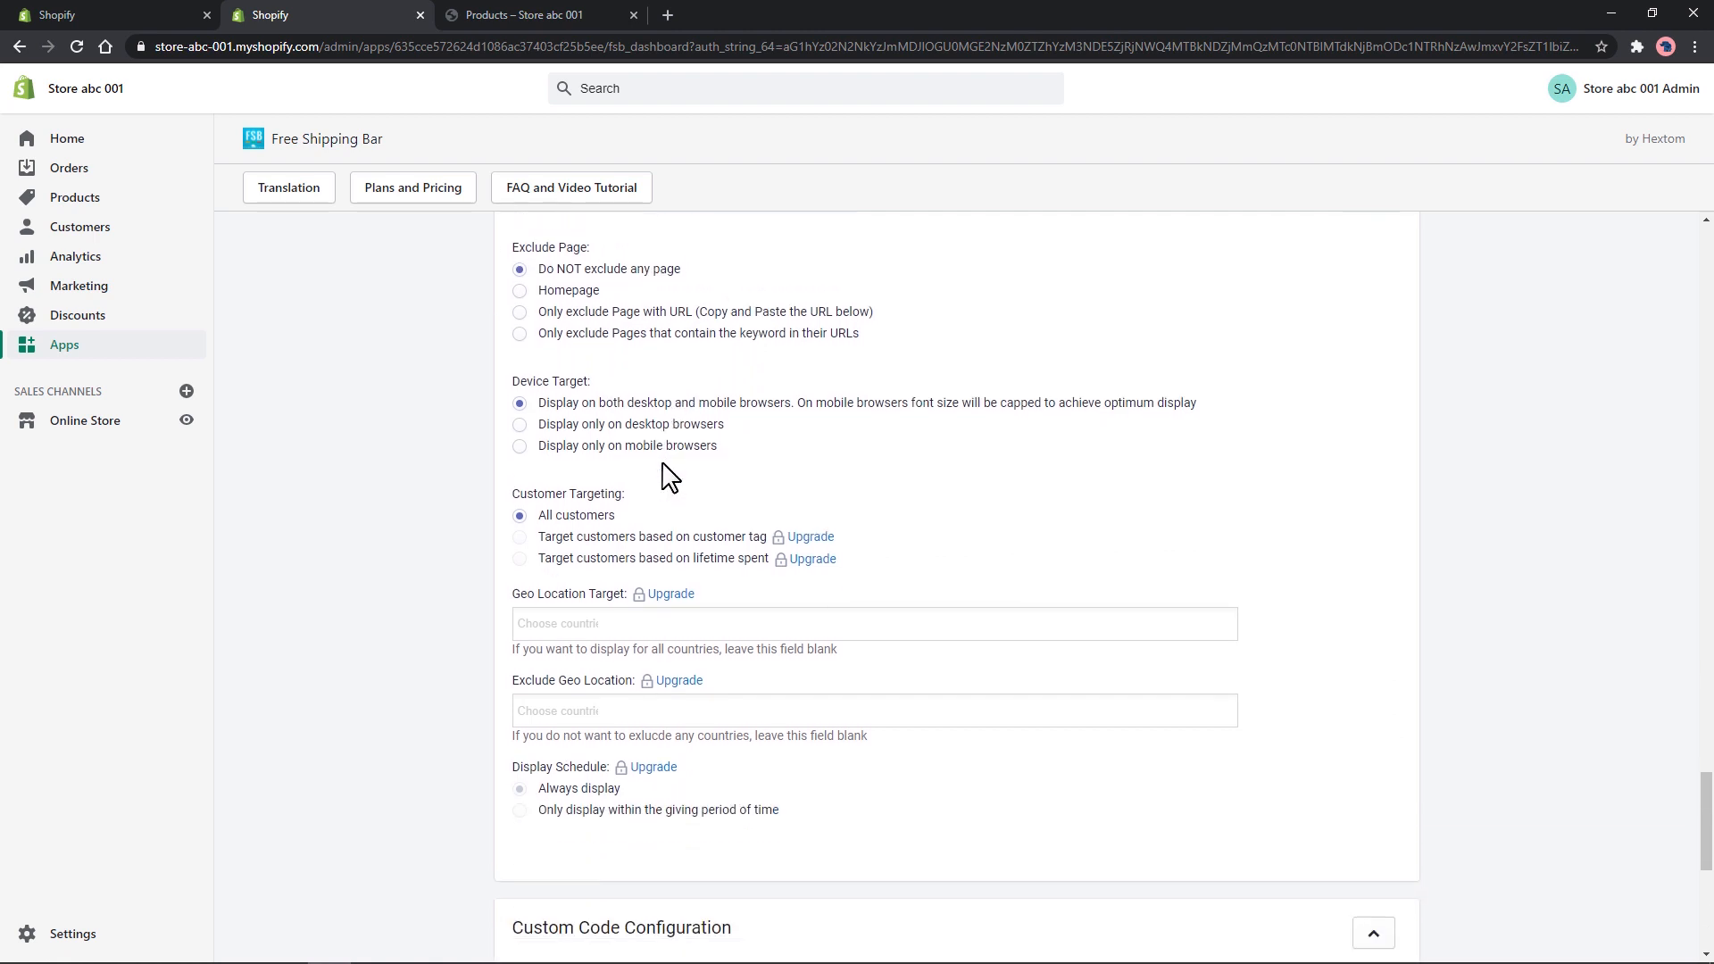
pyautogui.scroll(-3)
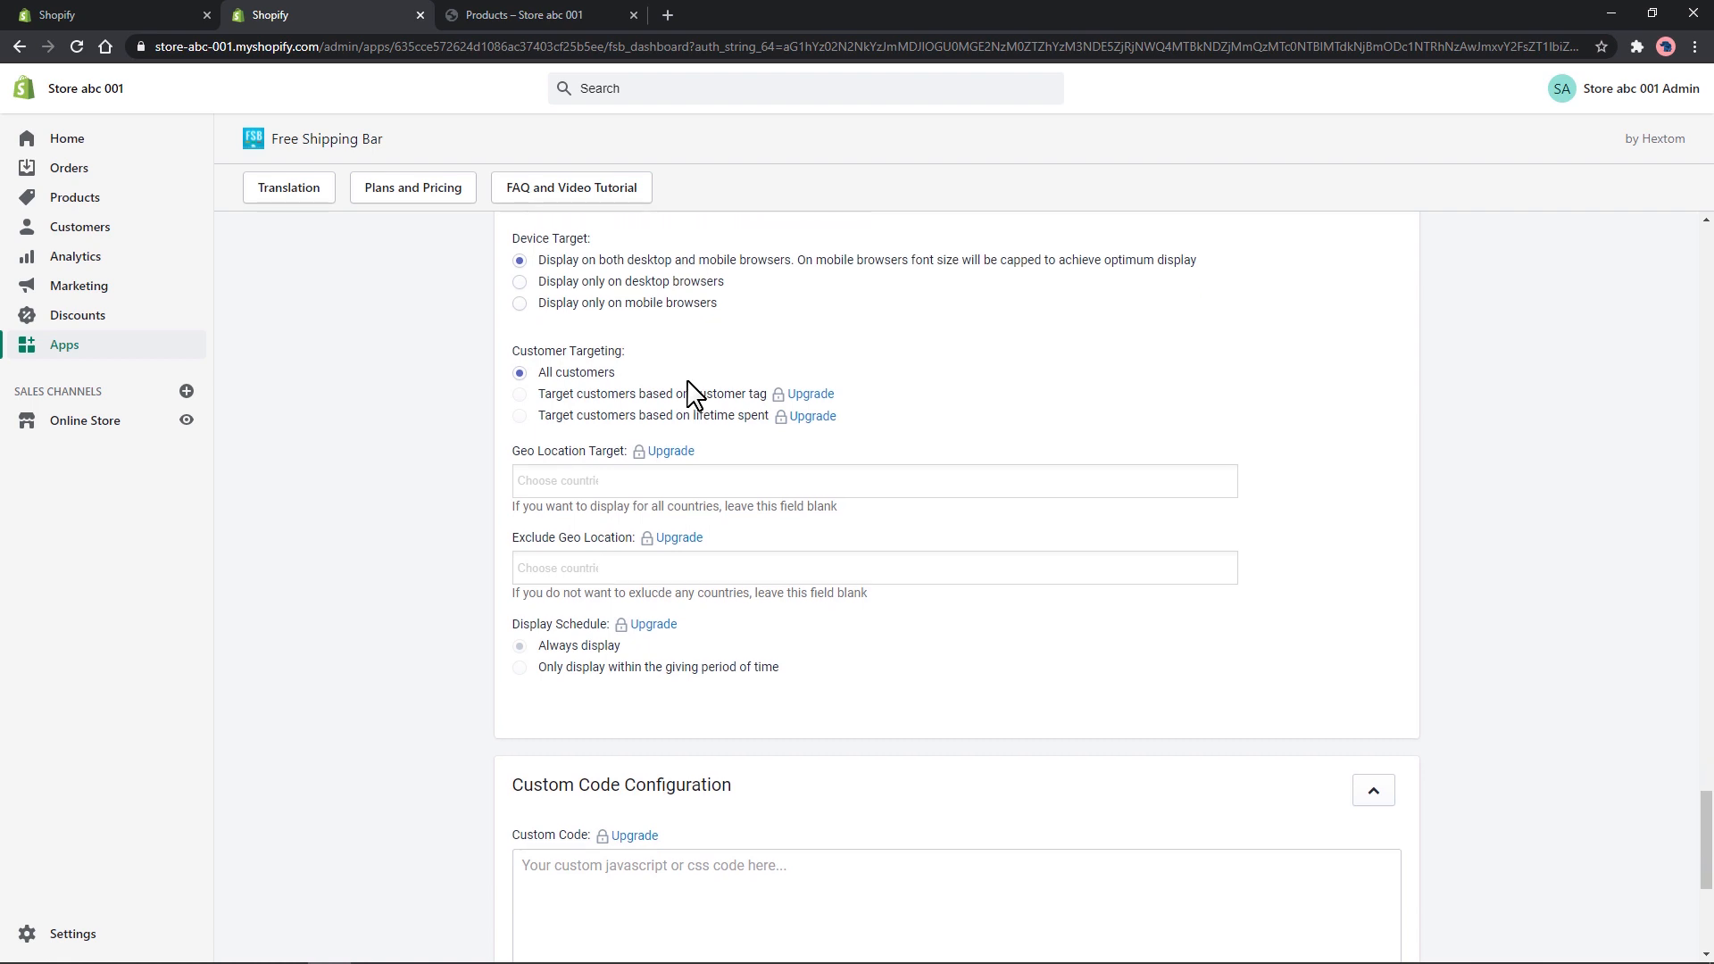
pyautogui.scroll(-3)
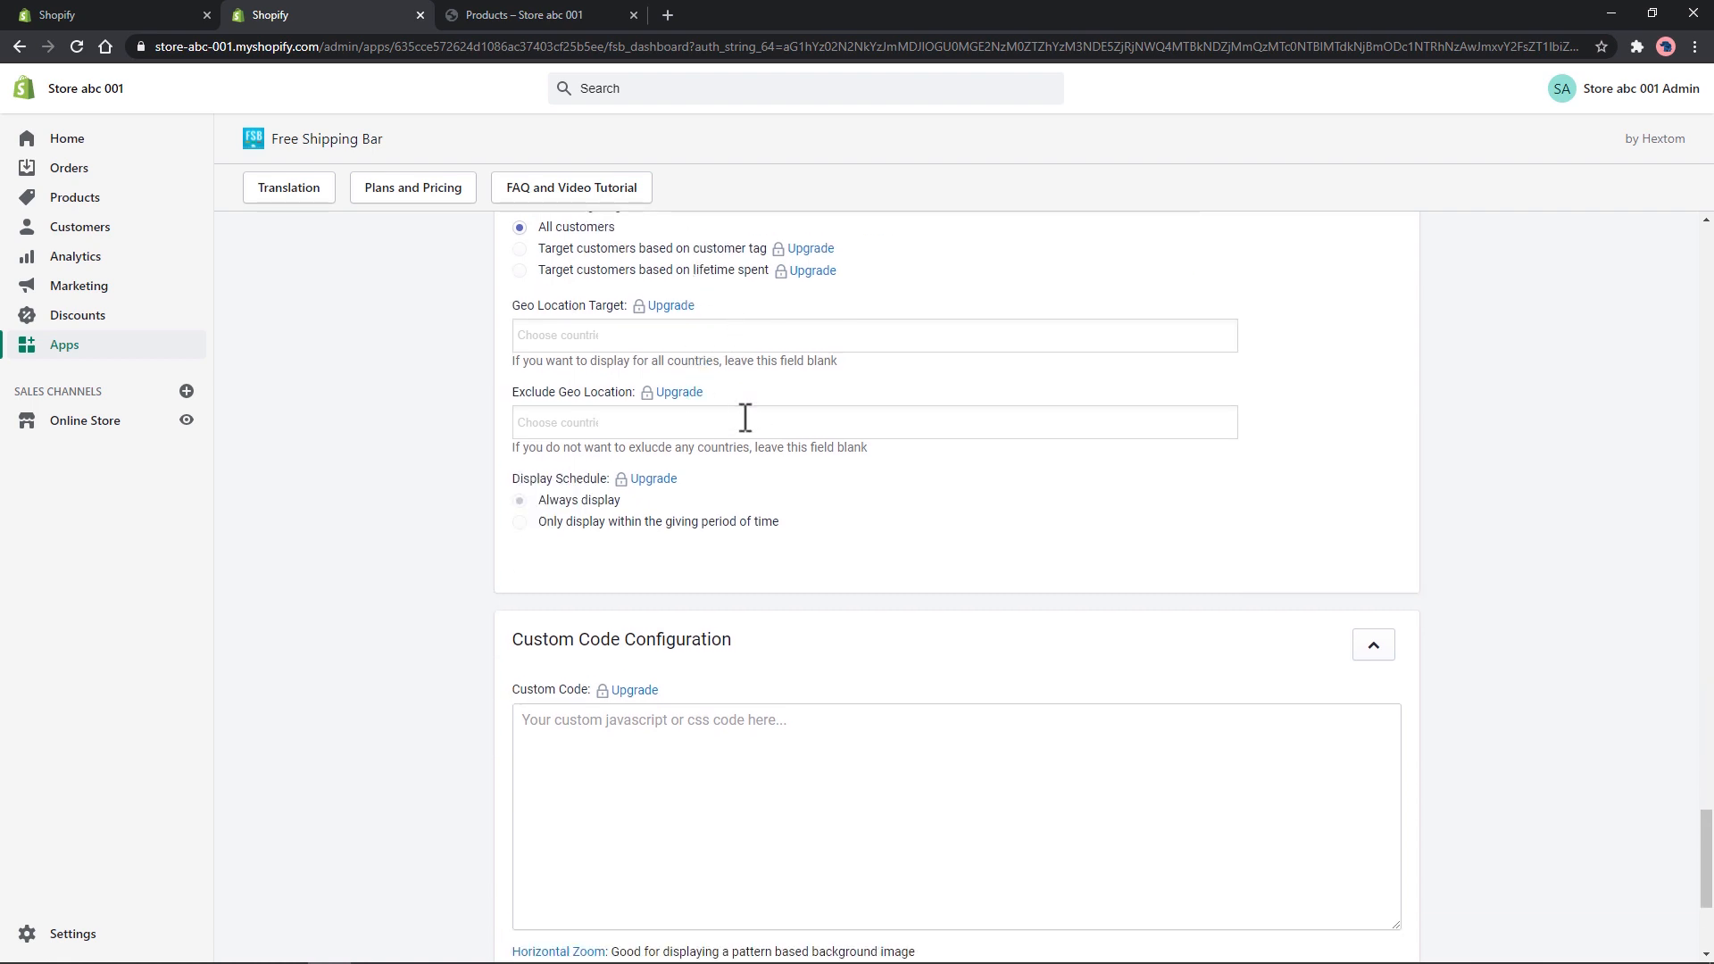
pyautogui.scroll(-3)
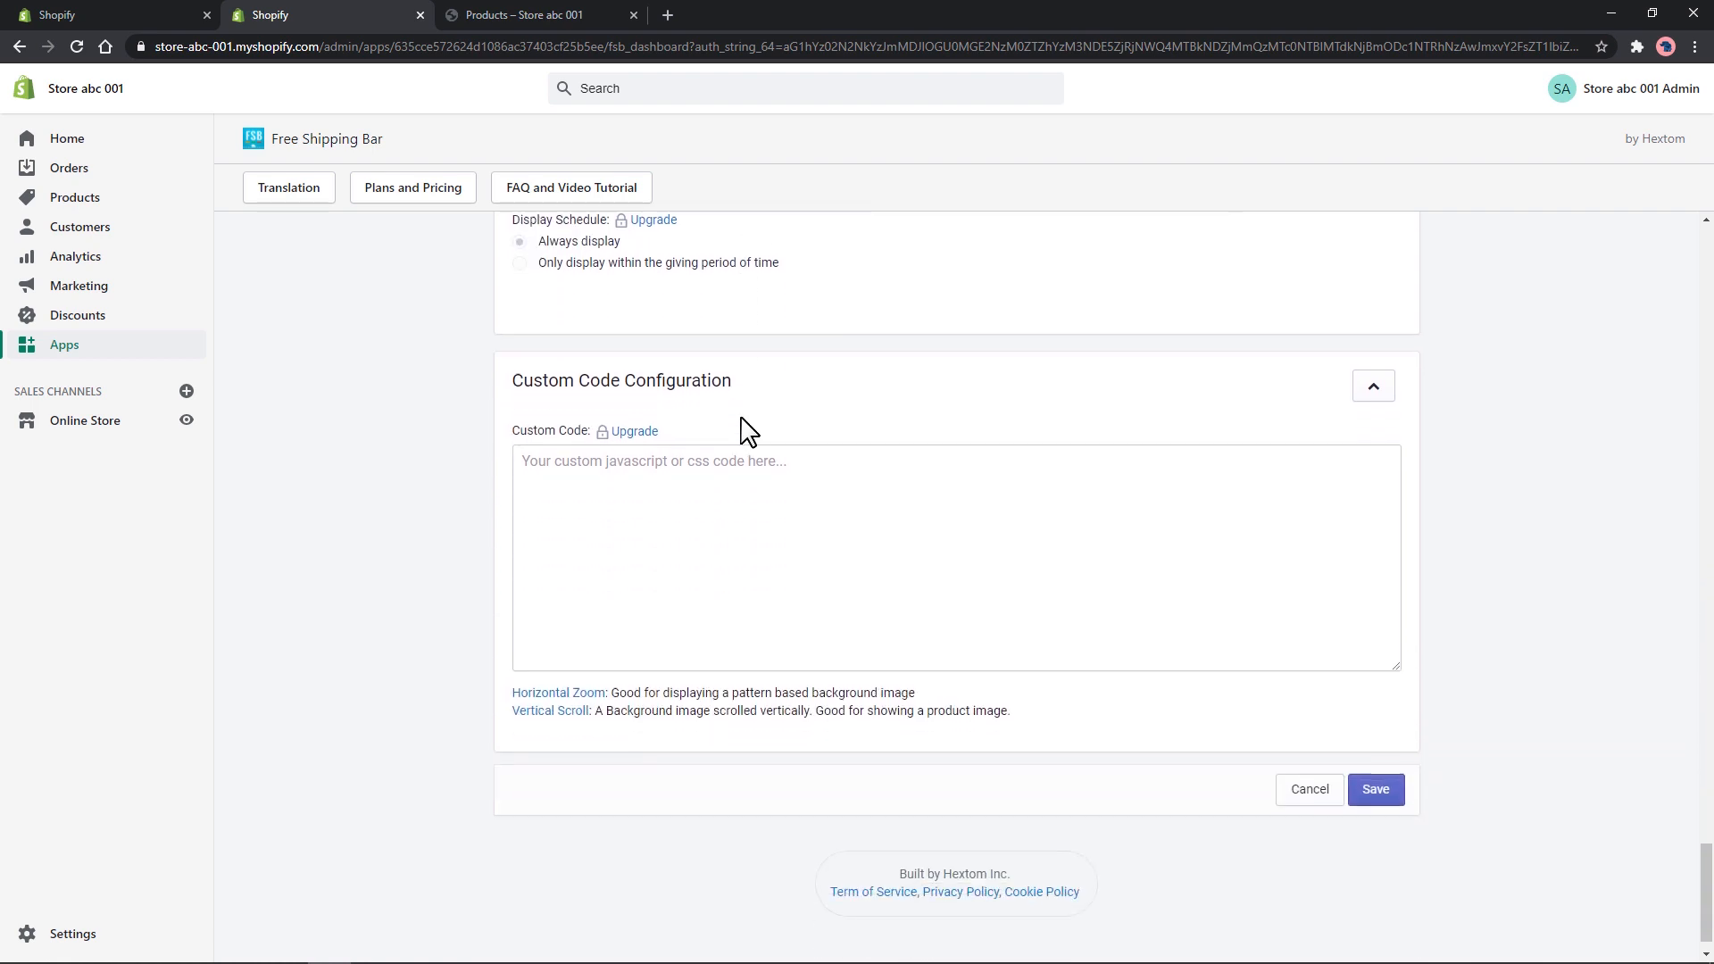
pyautogui.scroll(-3)
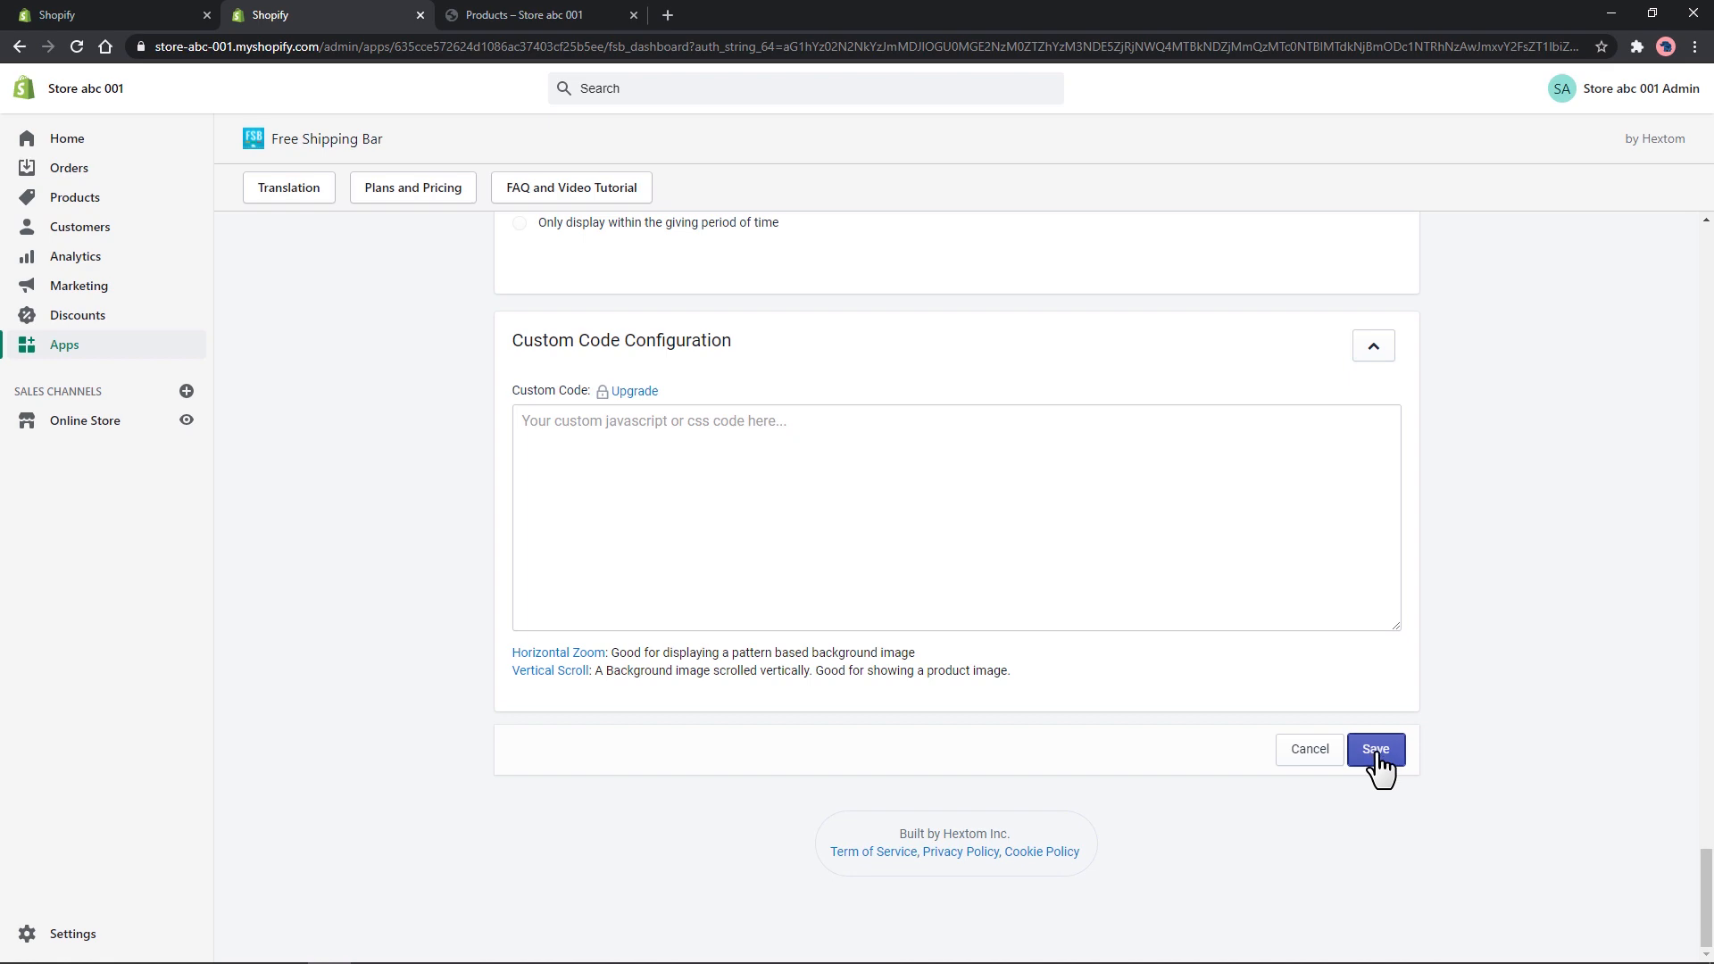
# - Save the bar and reload the storefront so it reads 'Free shipping for orders over $80'
pyautogui.click(1374, 748)
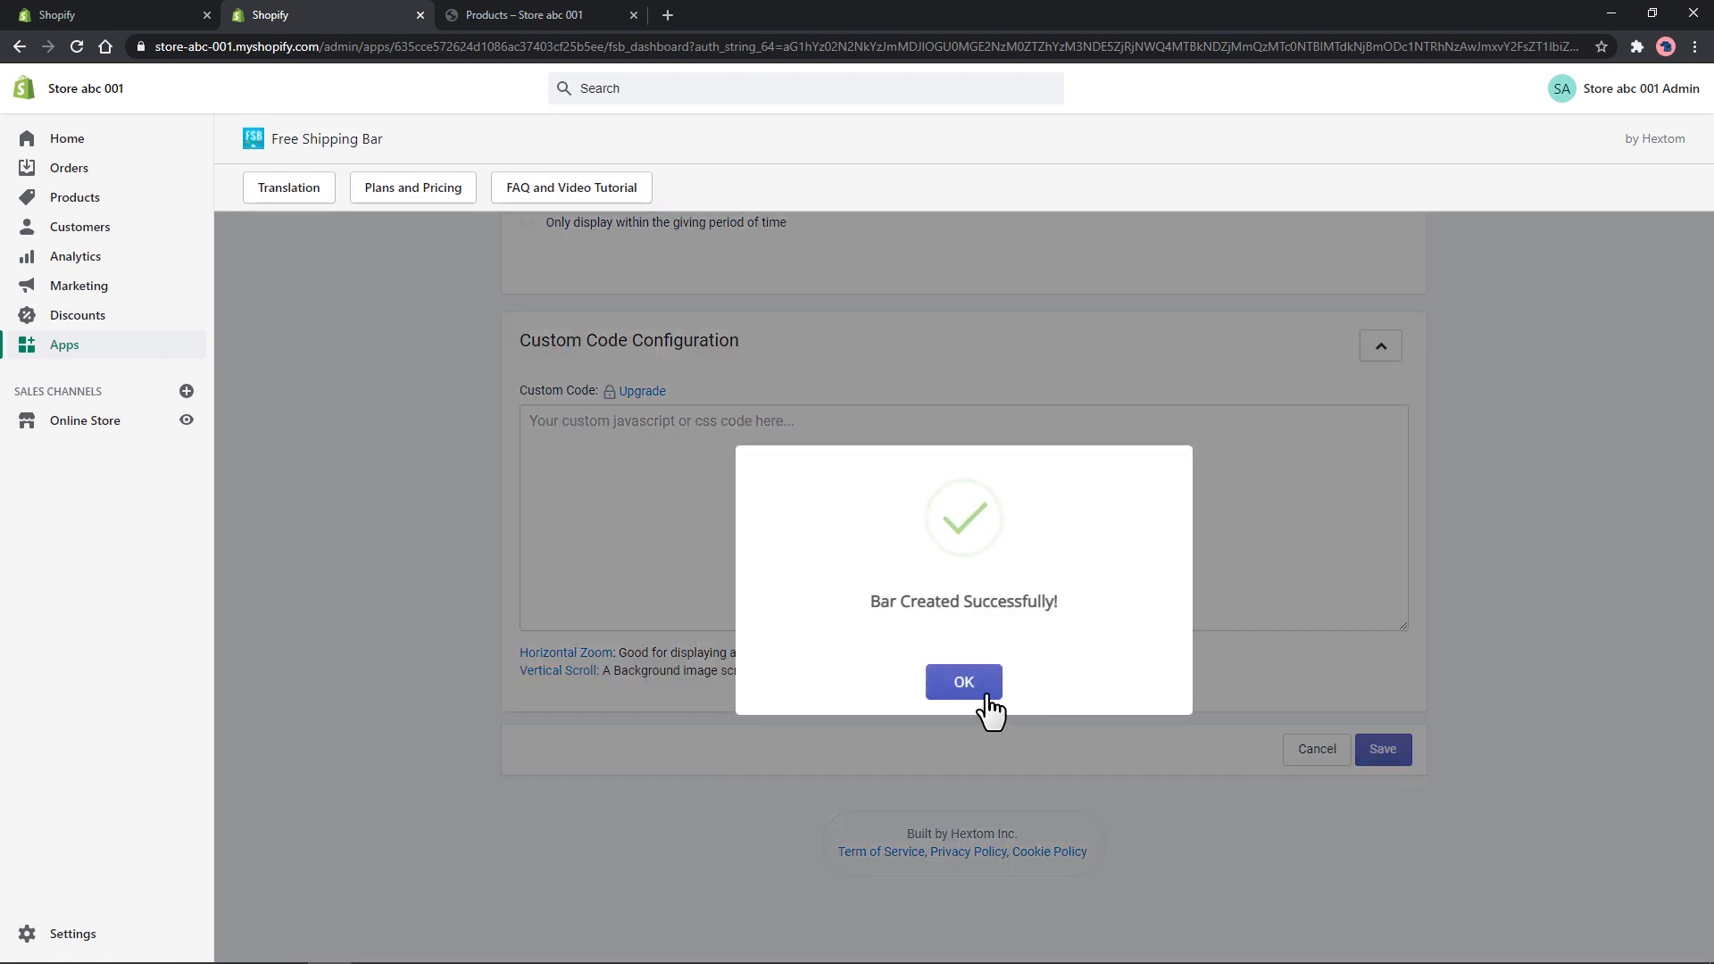
pyautogui.click(963, 680)
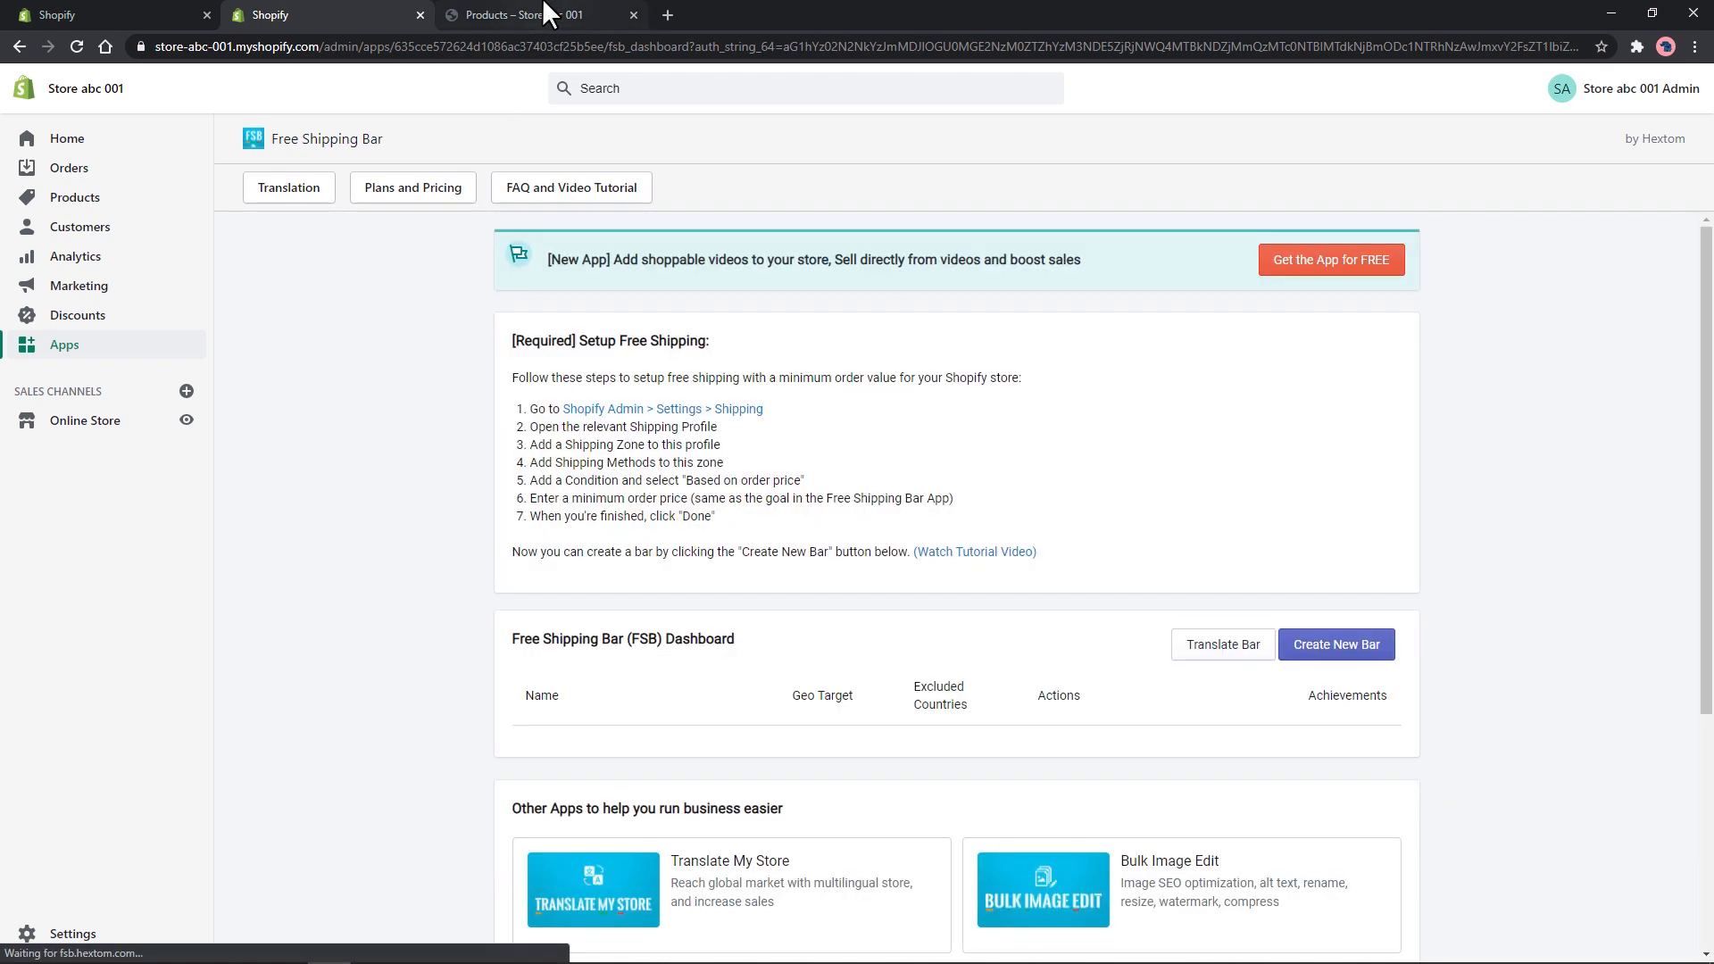
pyautogui.click(536, 15)
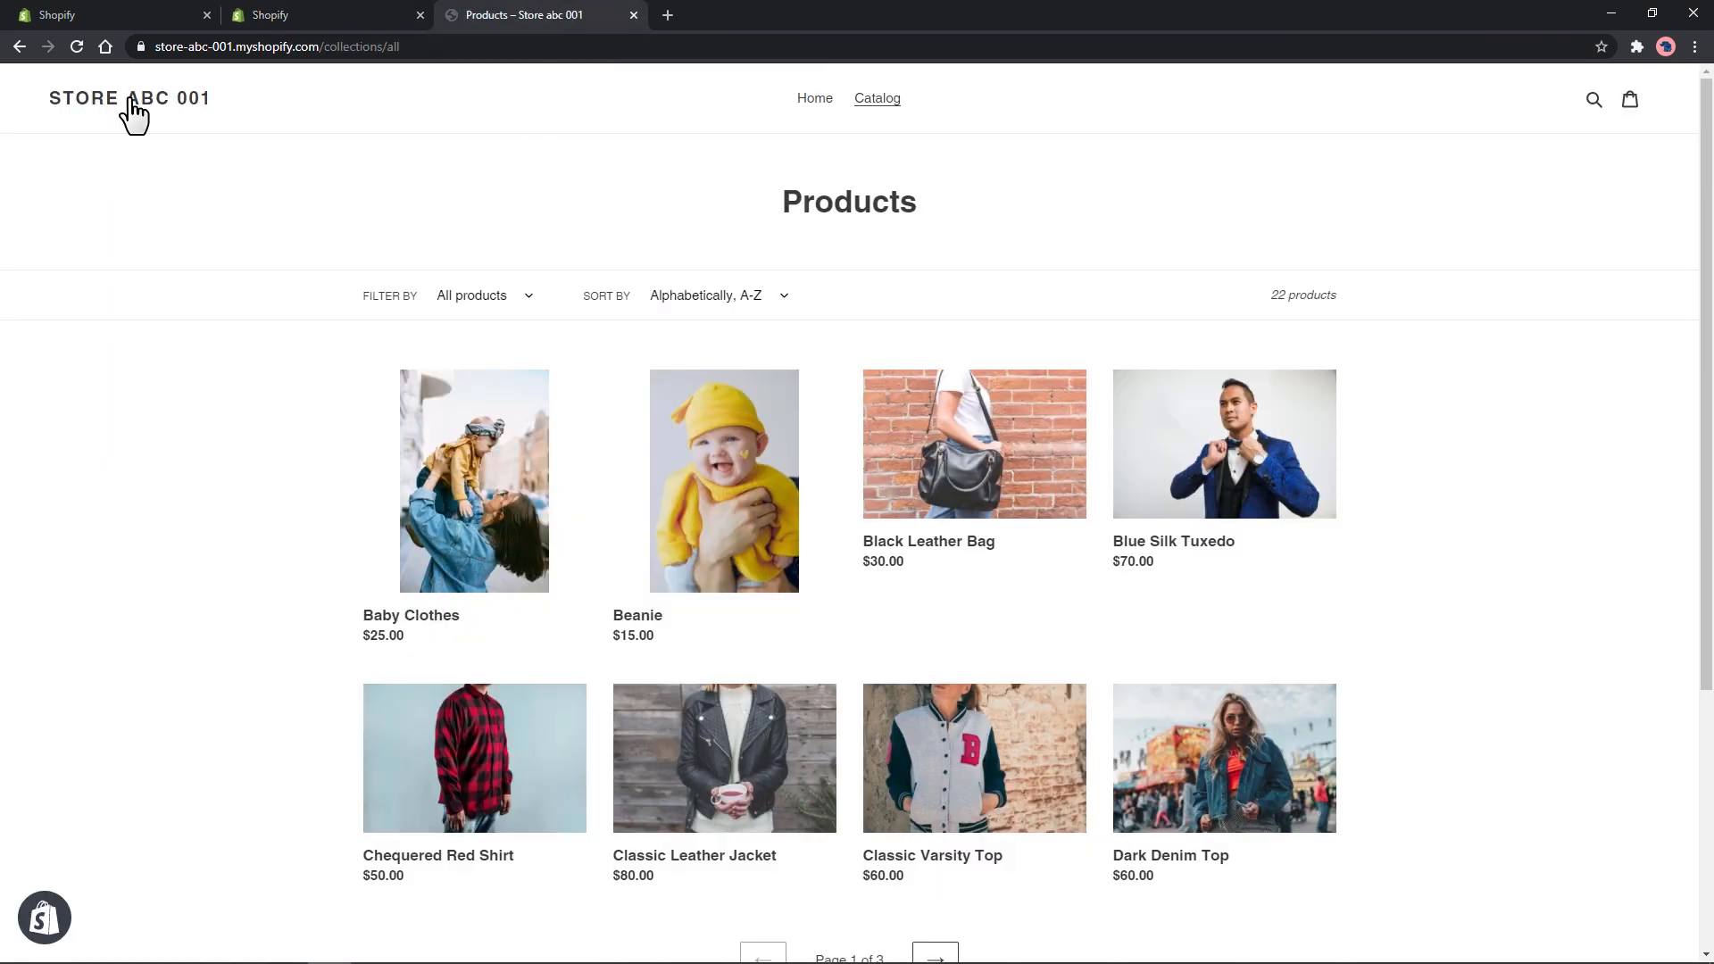
pyautogui.click(128, 97)
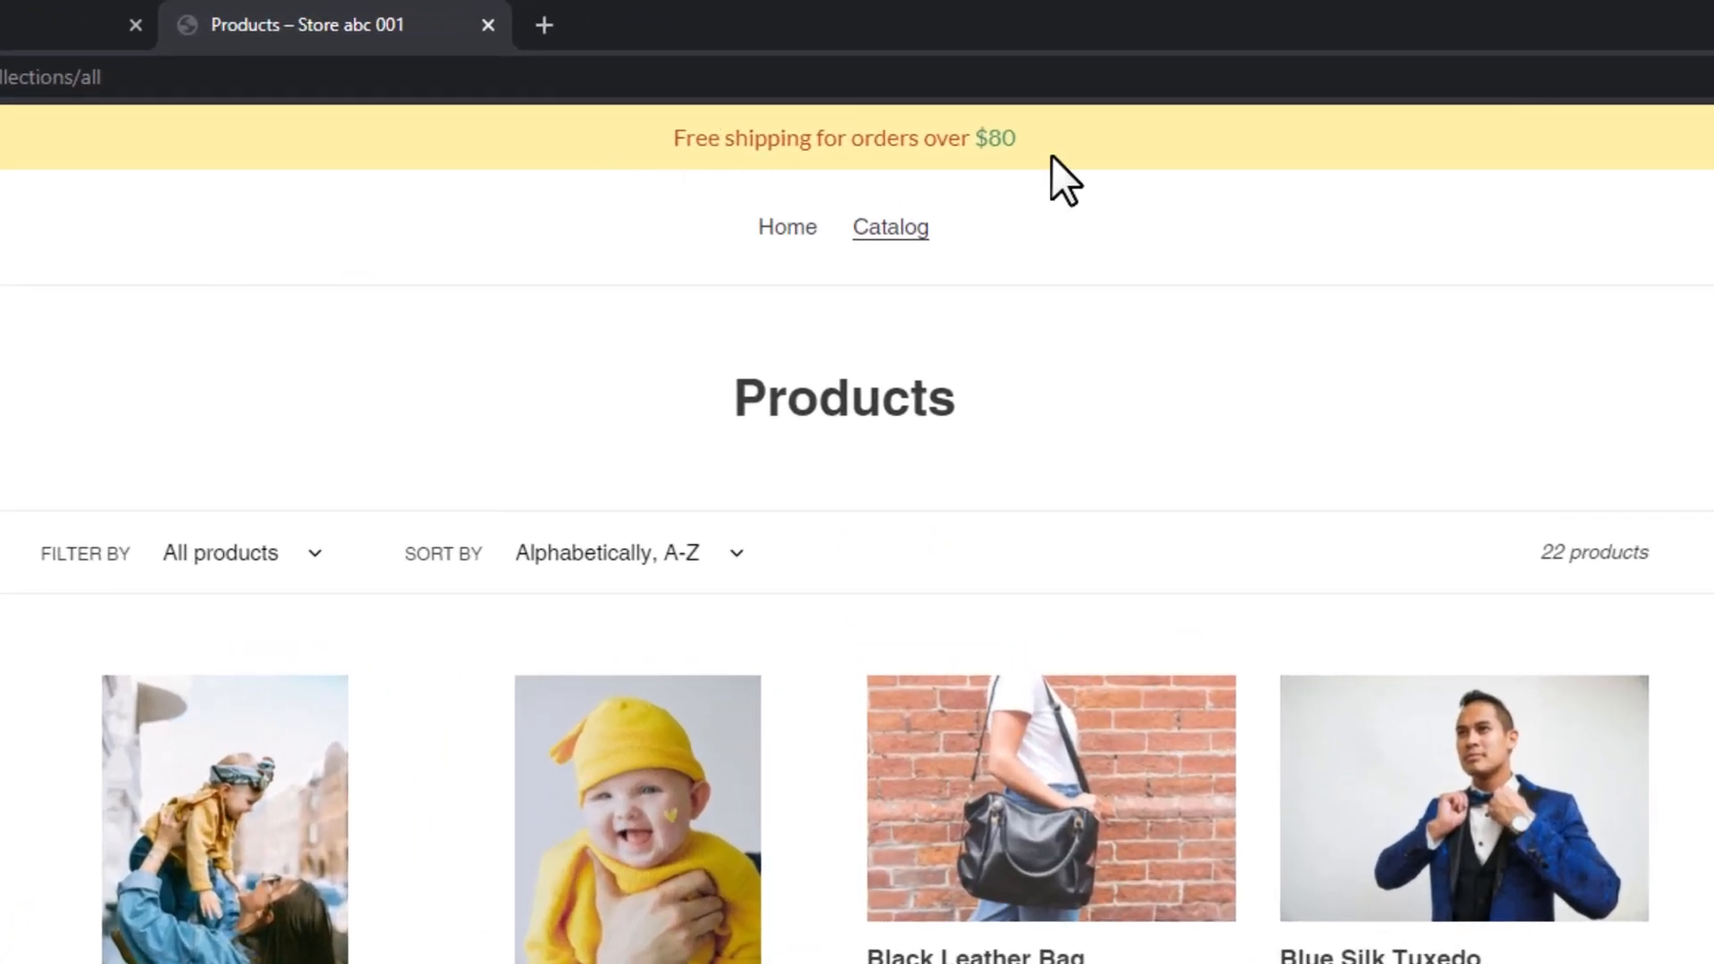
pyautogui.scroll(-3)
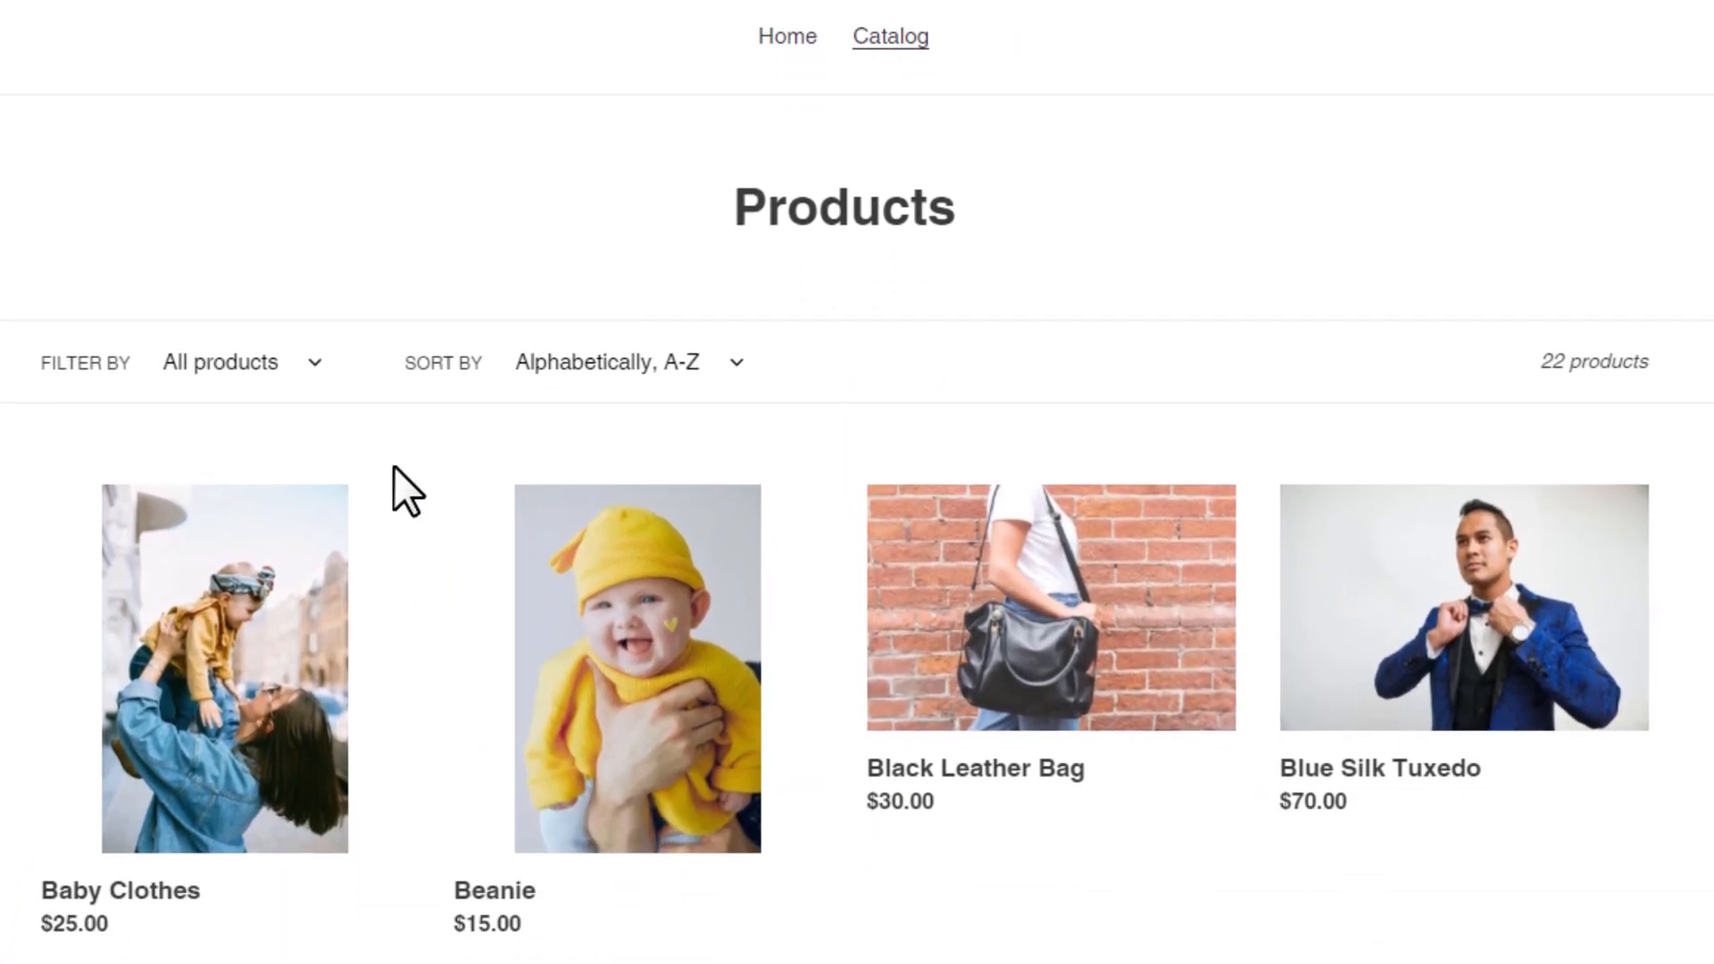
pyautogui.moveTo(1059, 623)
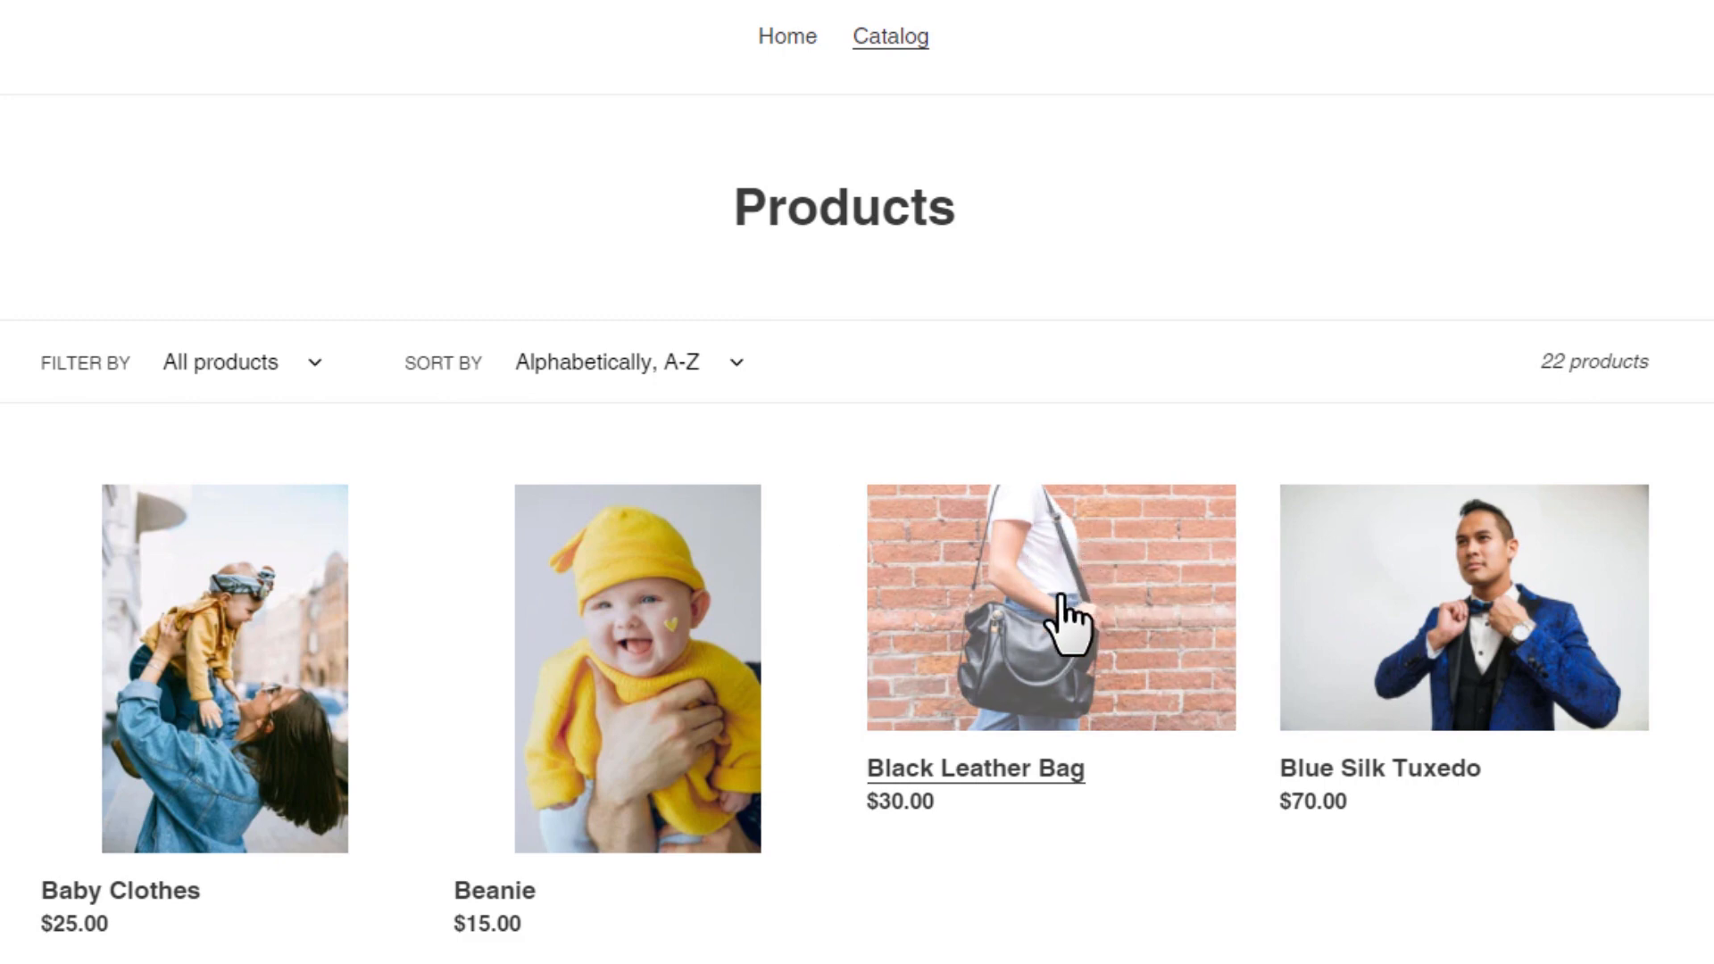
# - Add the Black Leather Bag to the cart and return to the catalog
pyautogui.click(1048, 607)
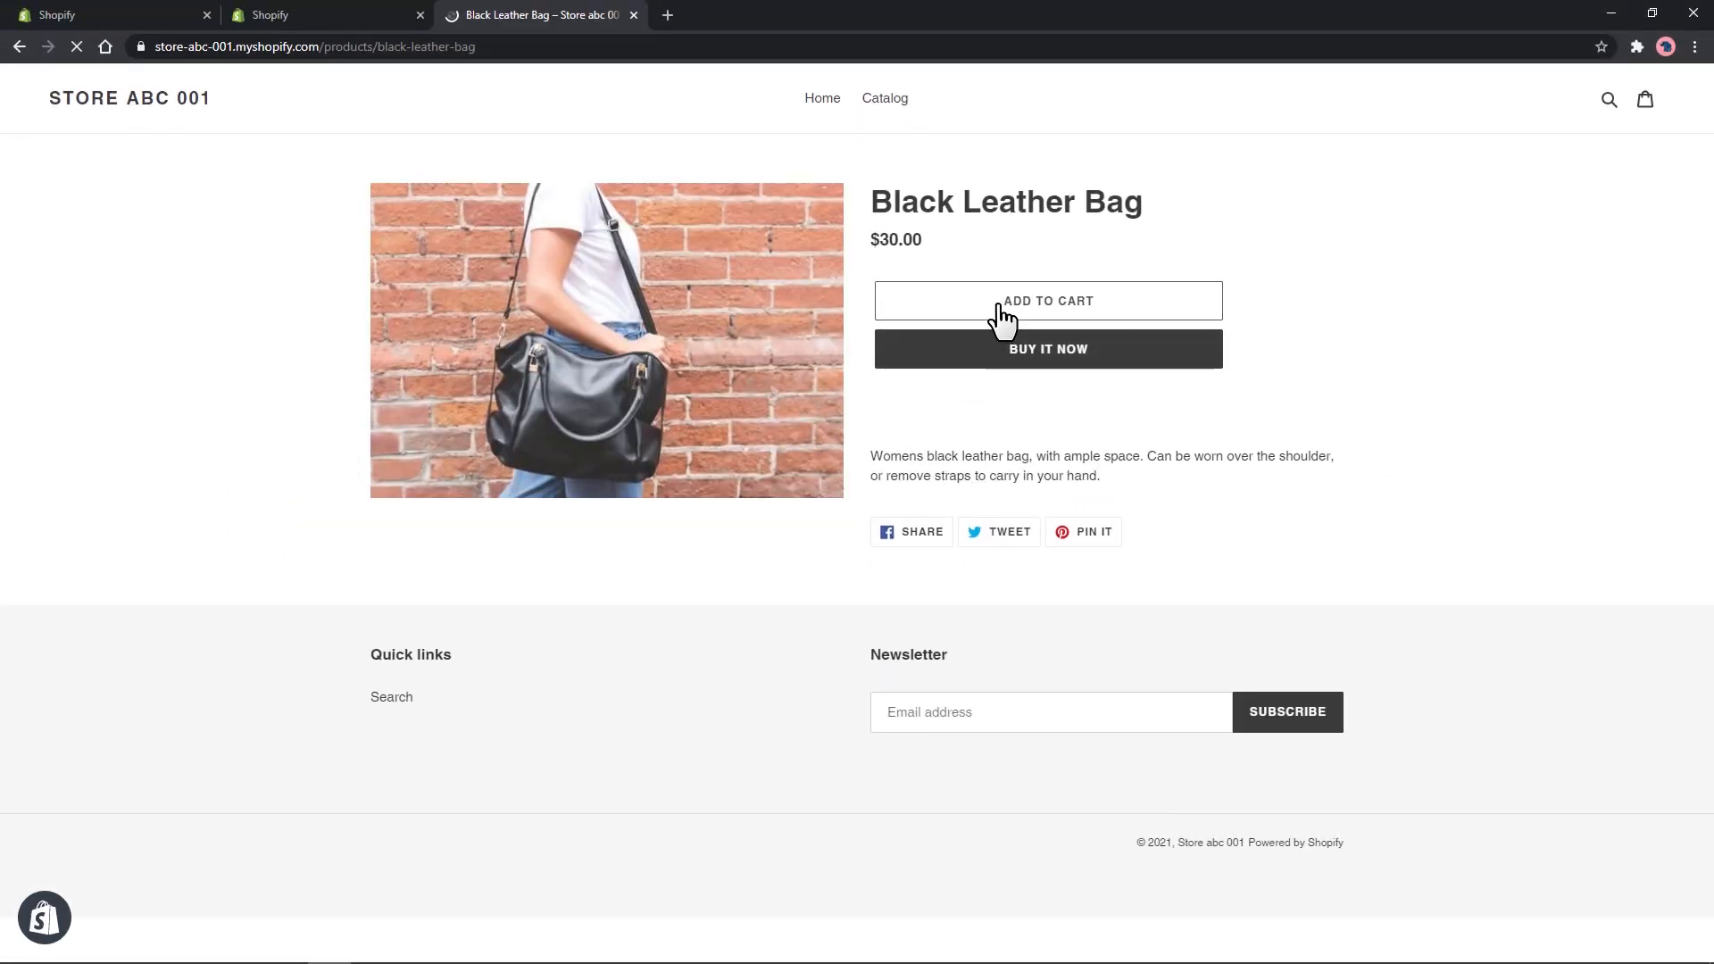
pyautogui.click(1046, 300)
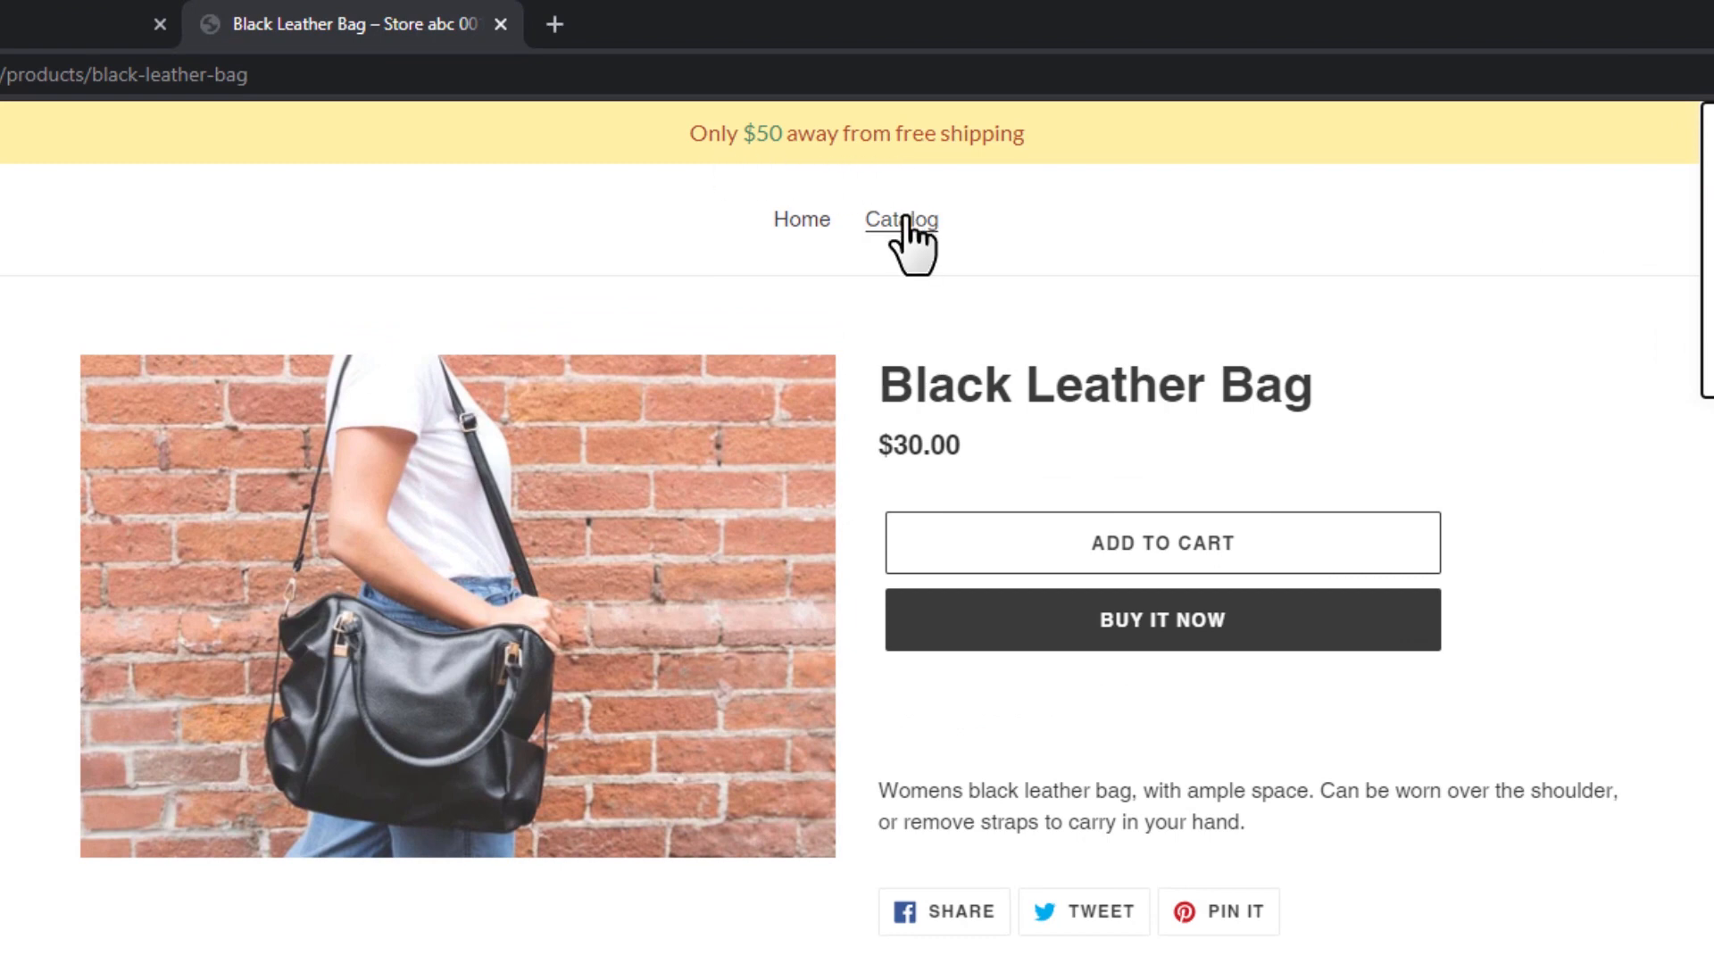
pyautogui.click(900, 220)
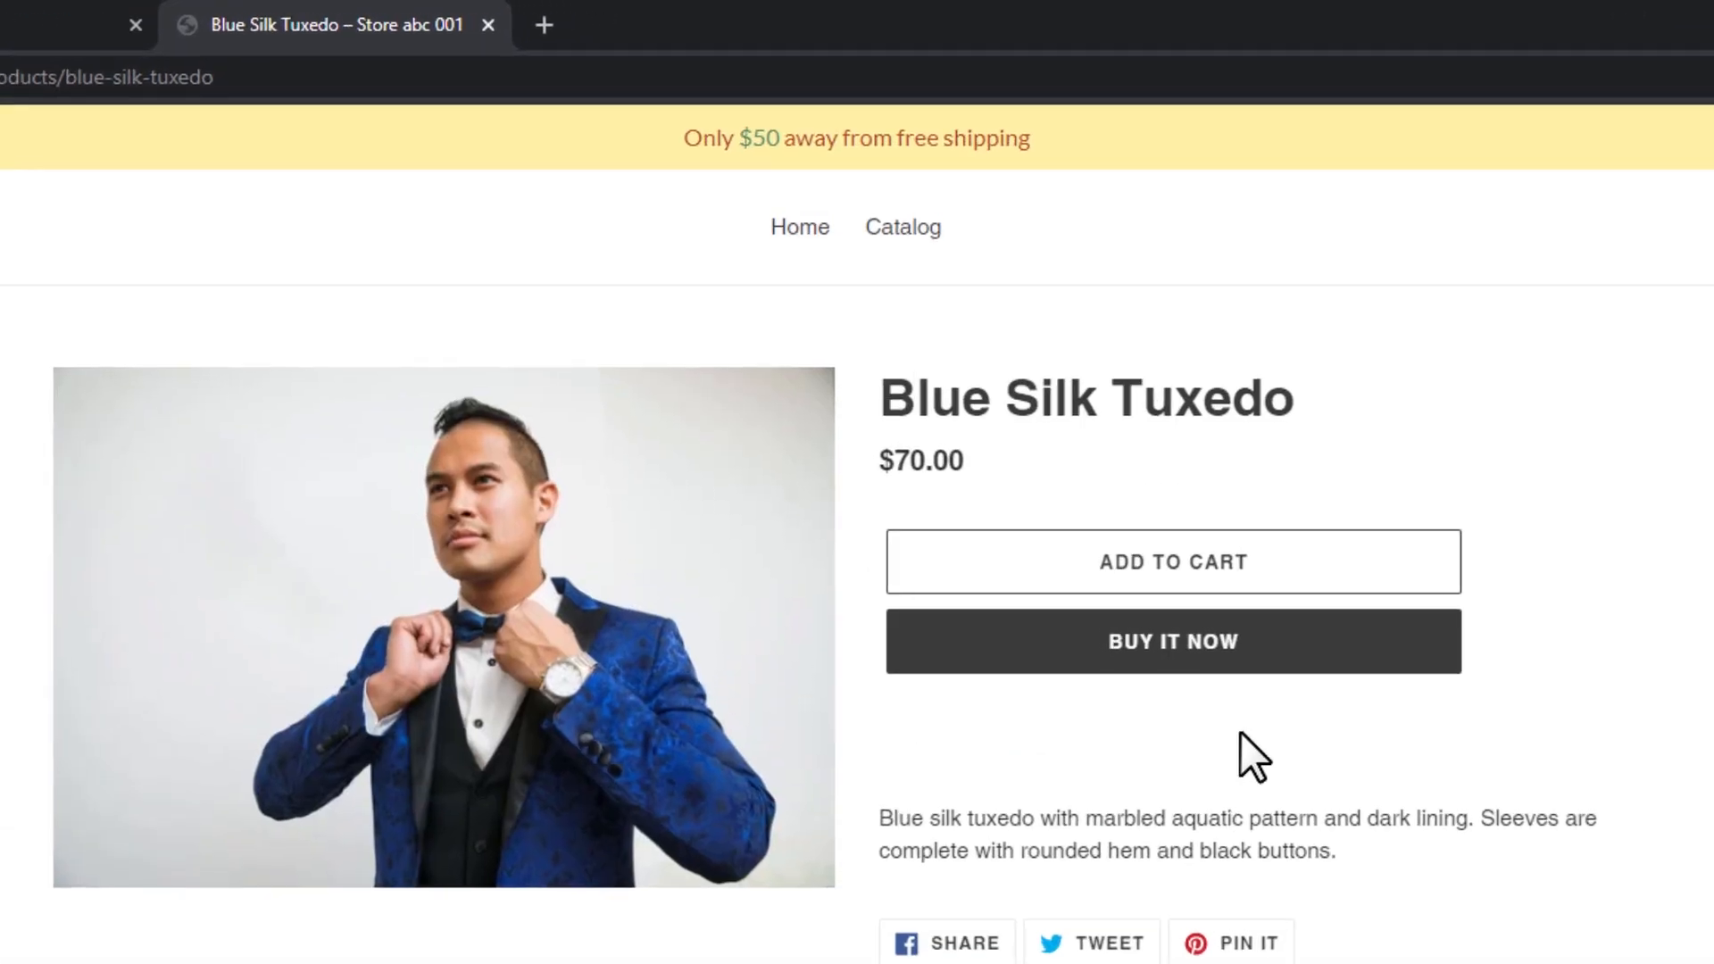
# - Add the Blue Silk Tuxedo and view the cart showing the free-shipping congratulations at $100
pyautogui.click(1171, 563)
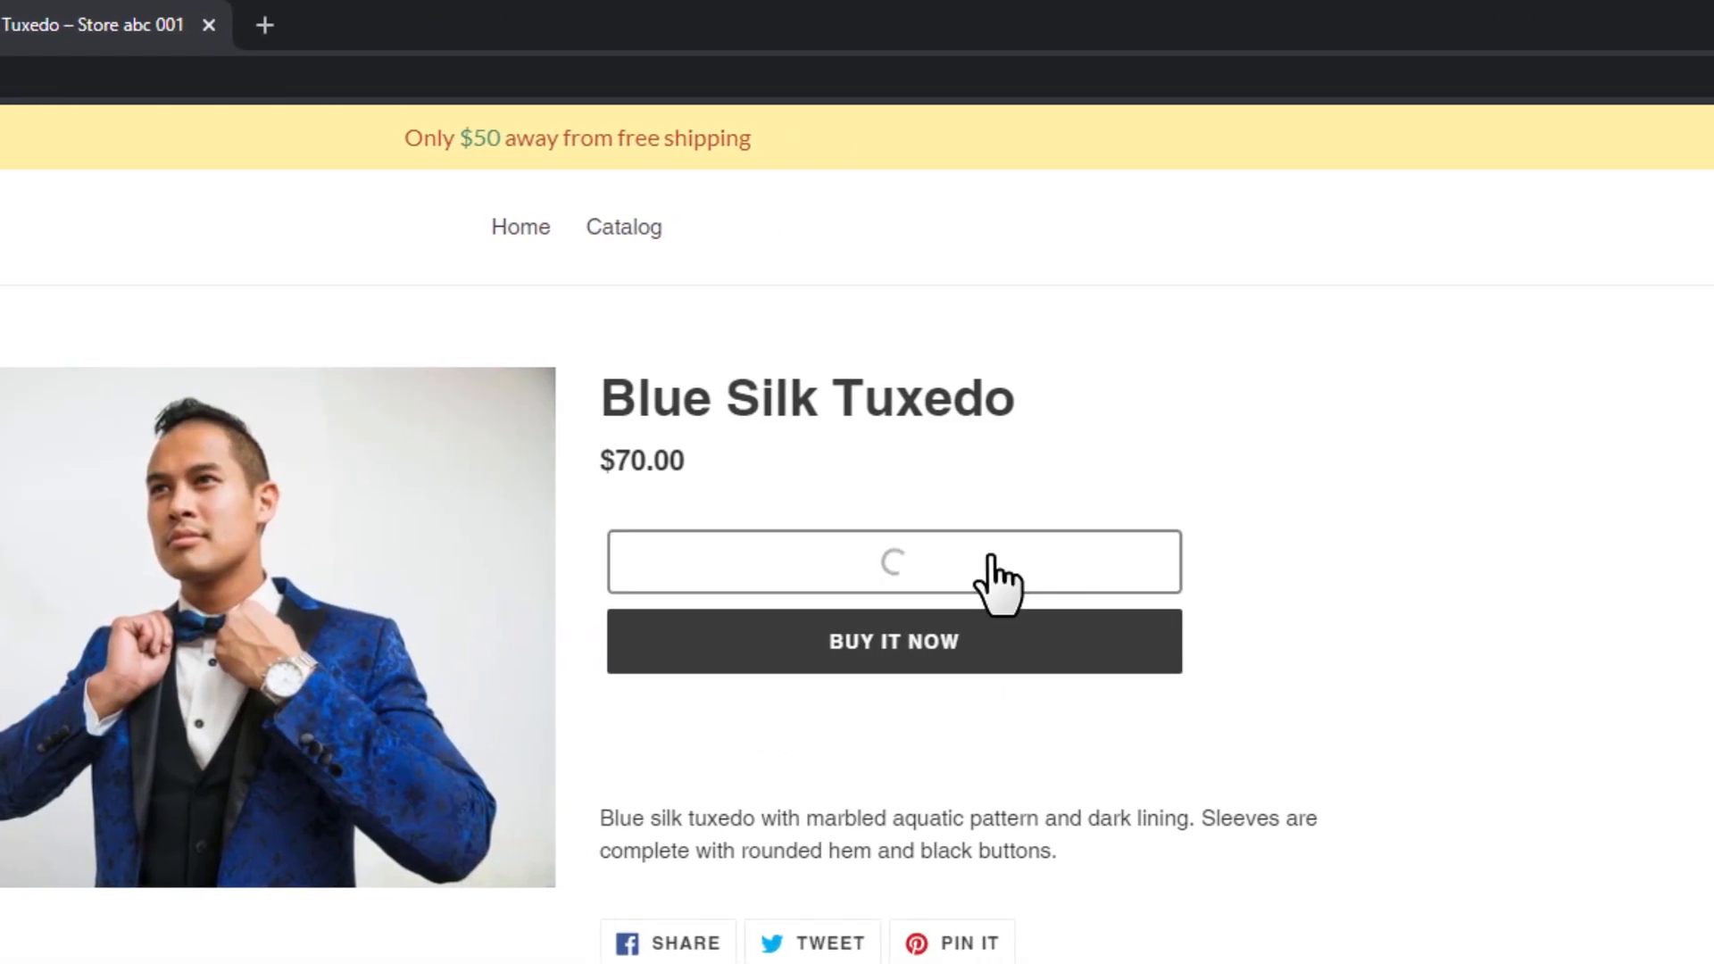
pyautogui.click(893, 563)
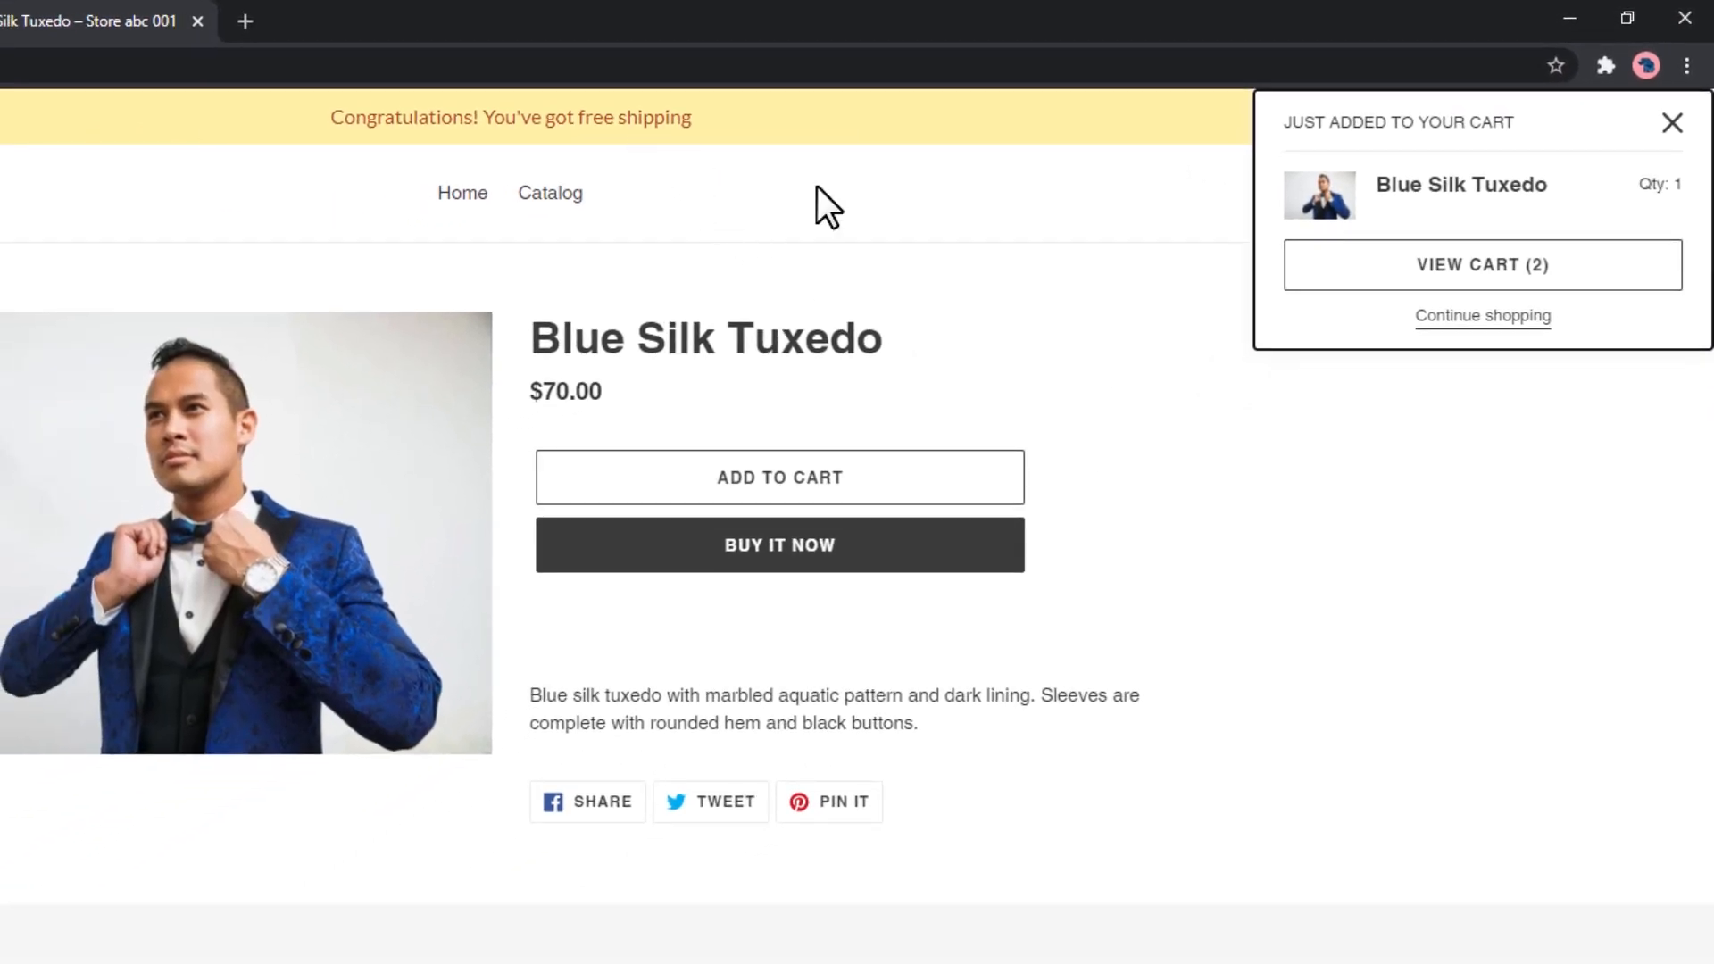
pyautogui.click(1482, 264)
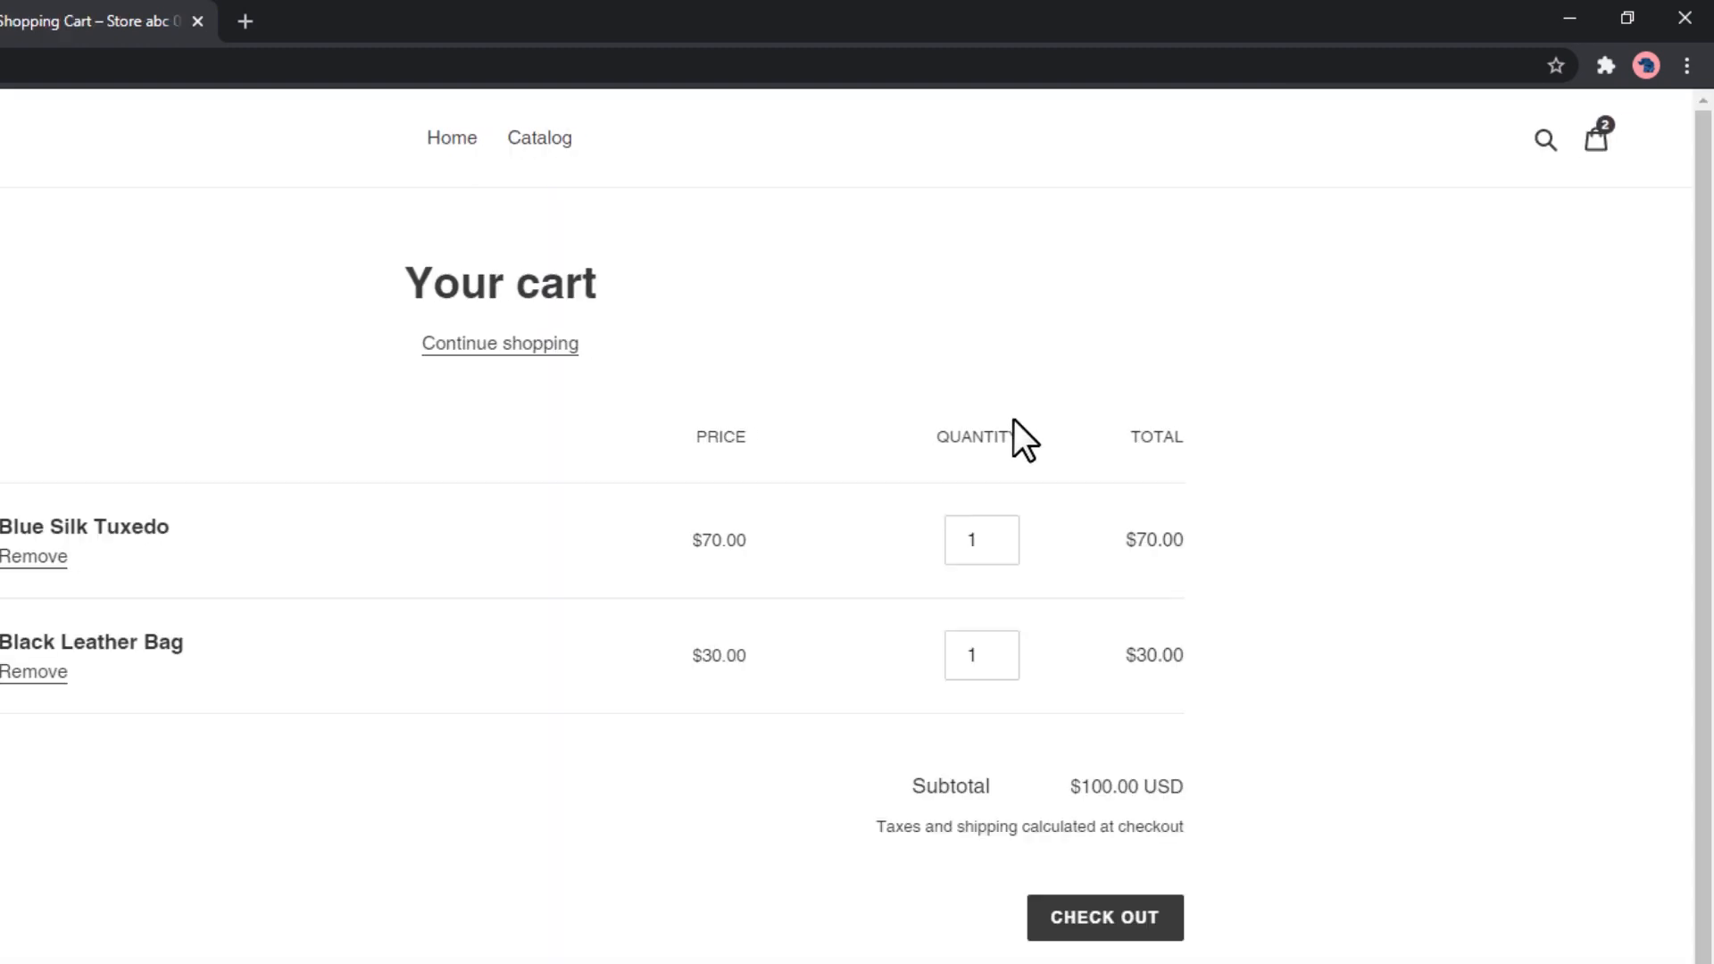